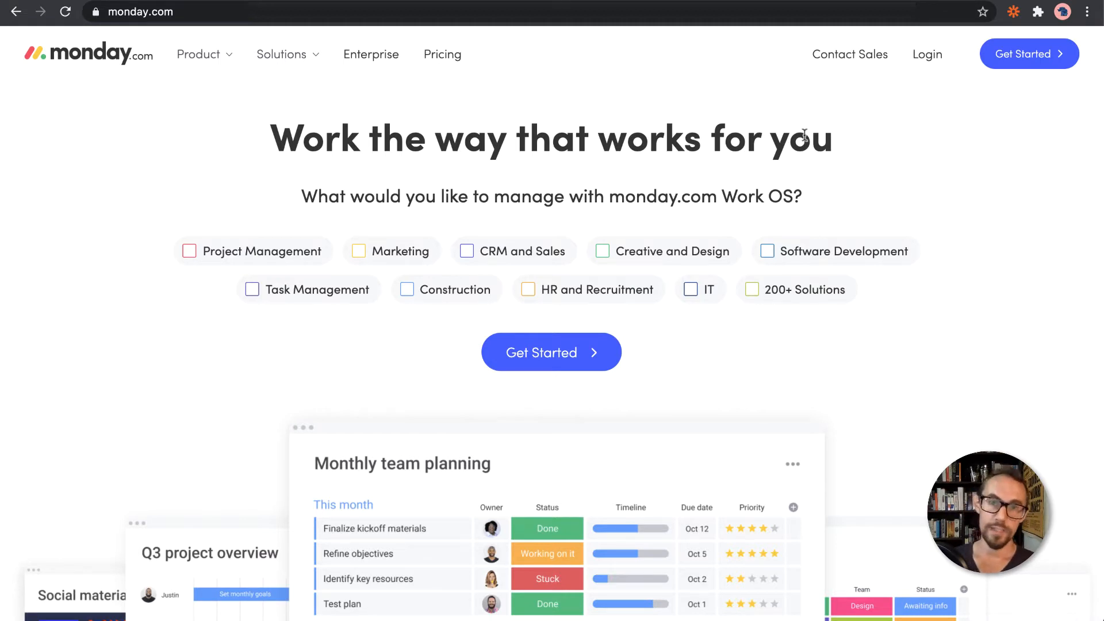
mouse_move(774, 513)
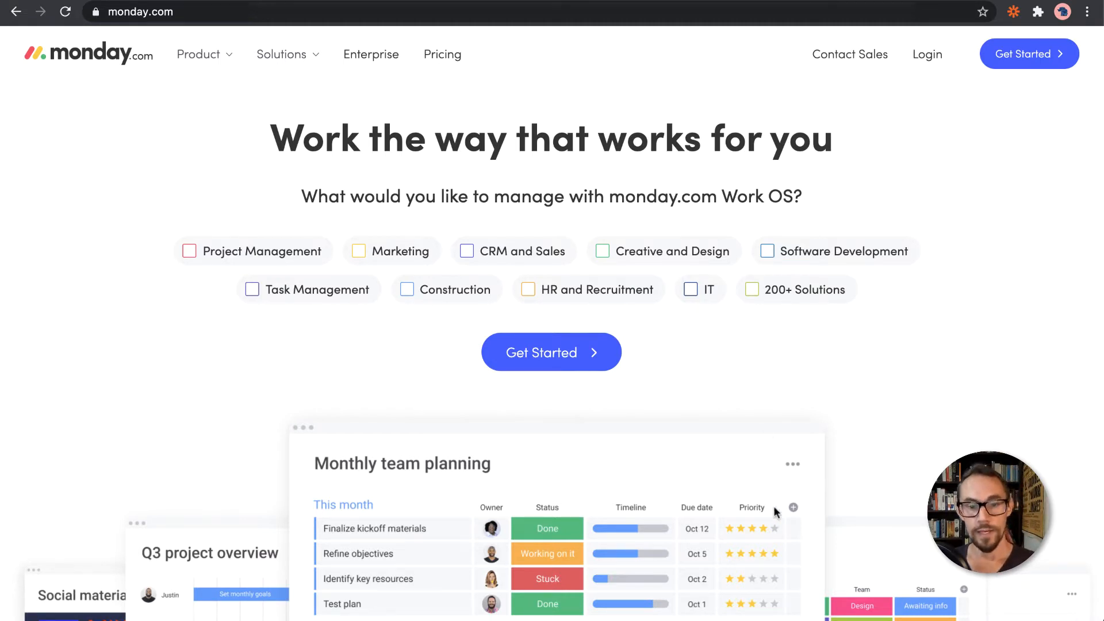
Scroll the homepage past the Monthly team planning preview to the customer logos section
scroll("down", 3)
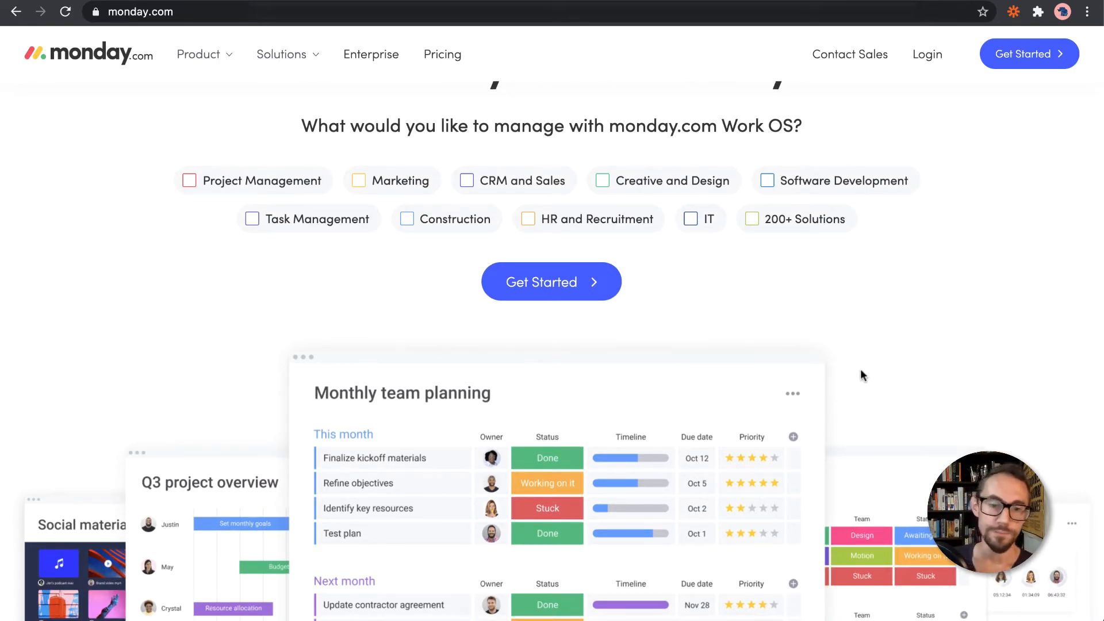
scroll("down", 3)
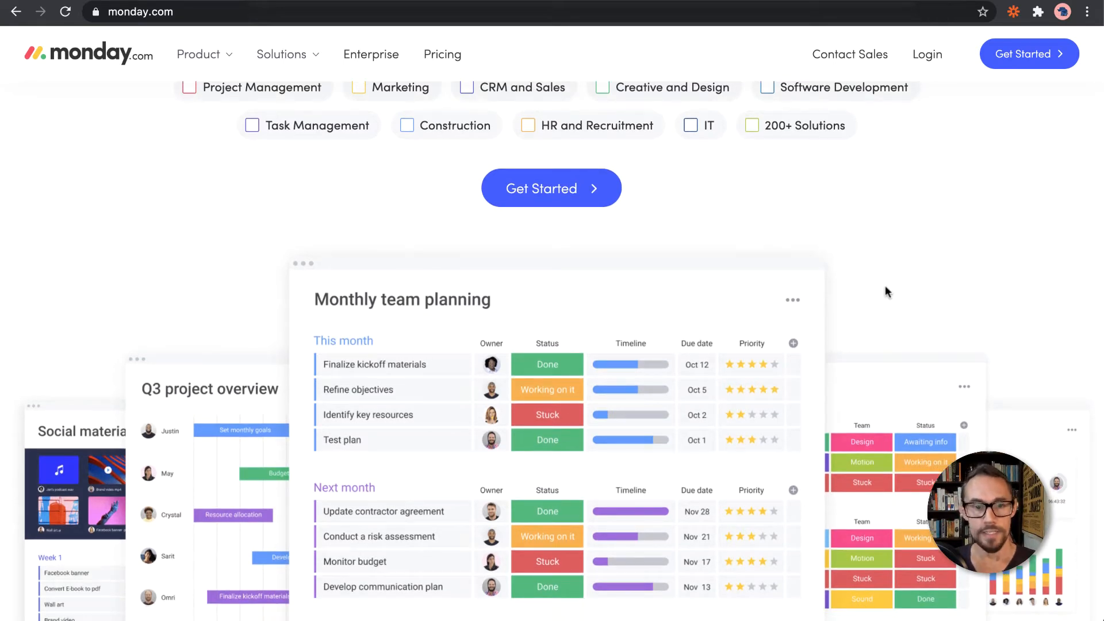
scroll("down", 3)
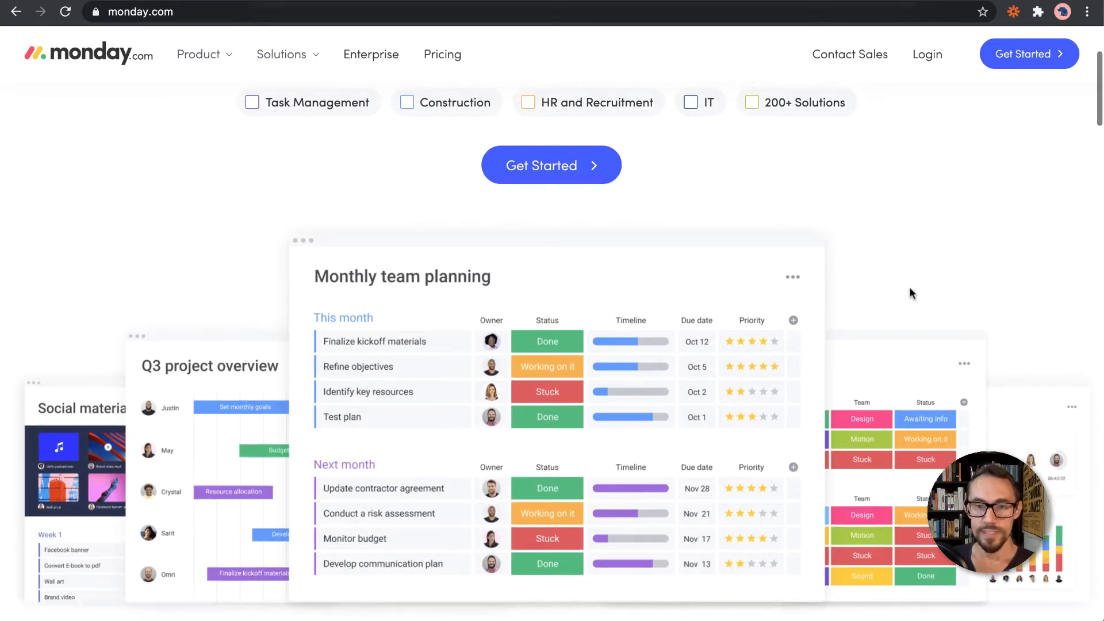
scroll("down", 3)
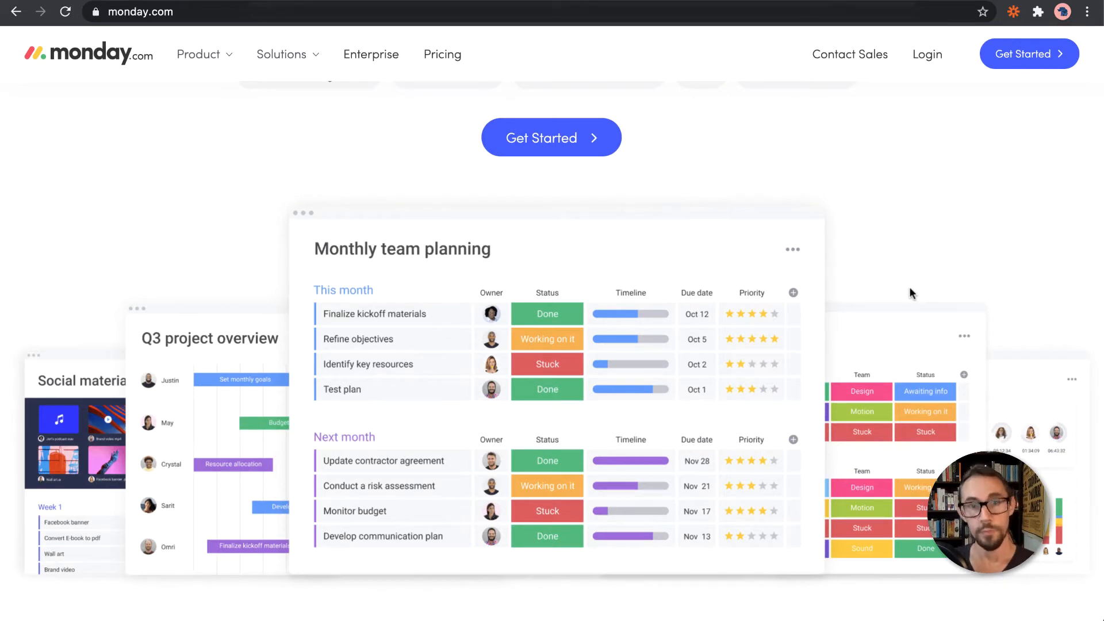
scroll("down", 3)
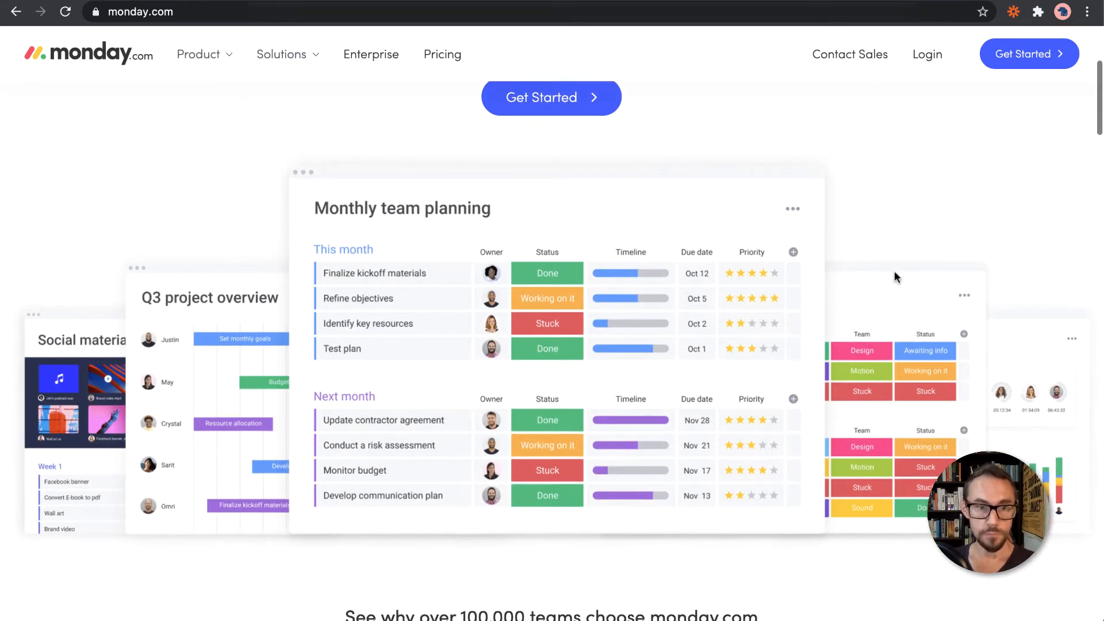
scroll("down", 3)
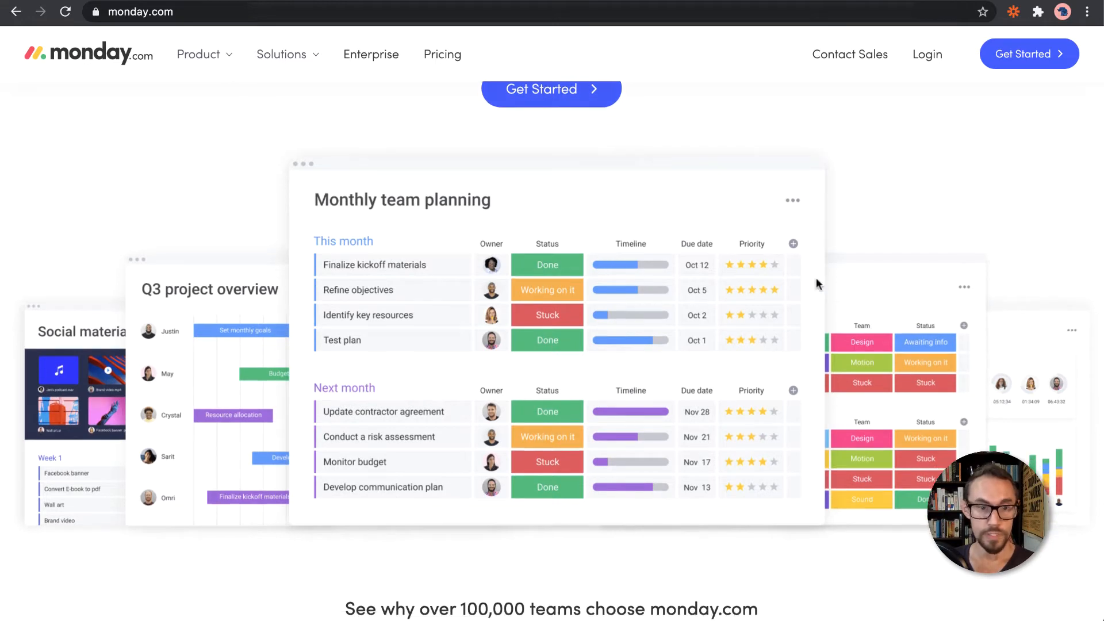
scroll("down", 3)
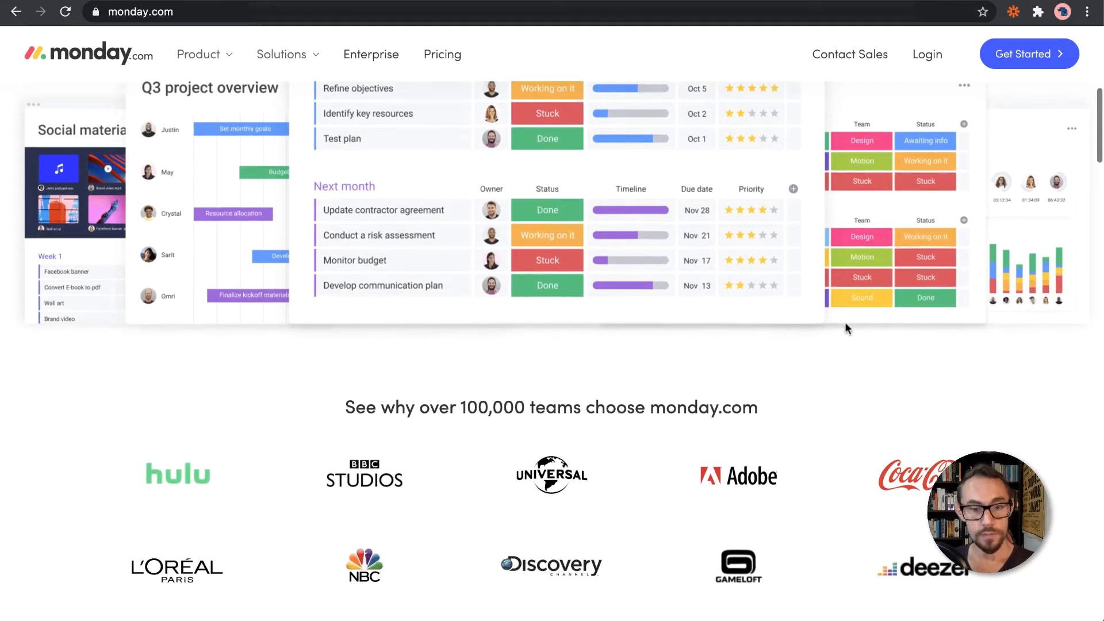
scroll("up", 3)
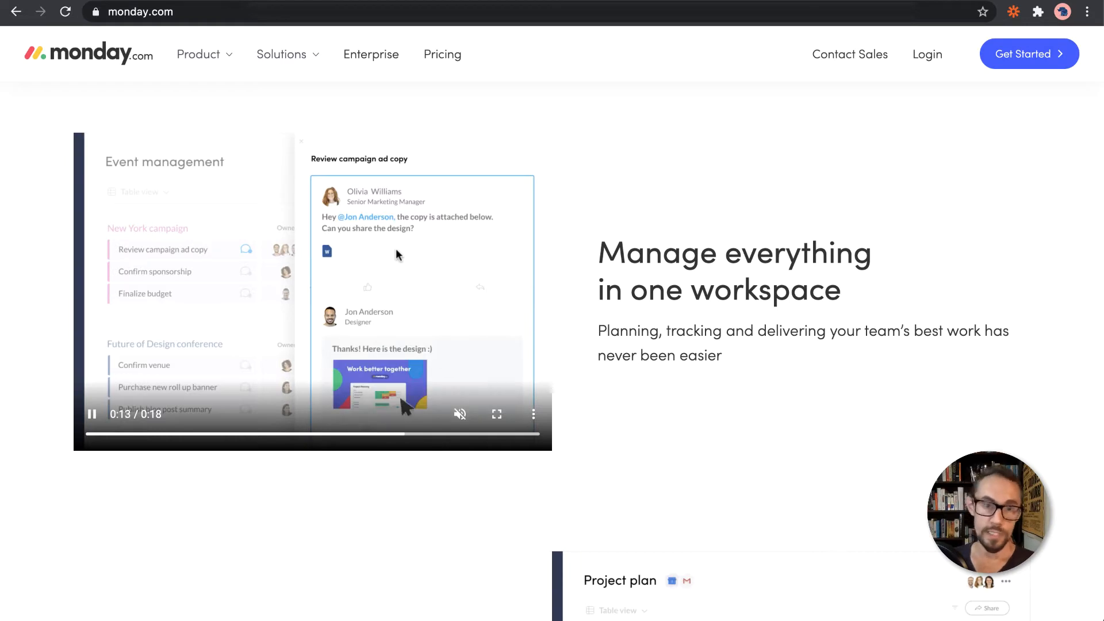
mouse_move(434, 271)
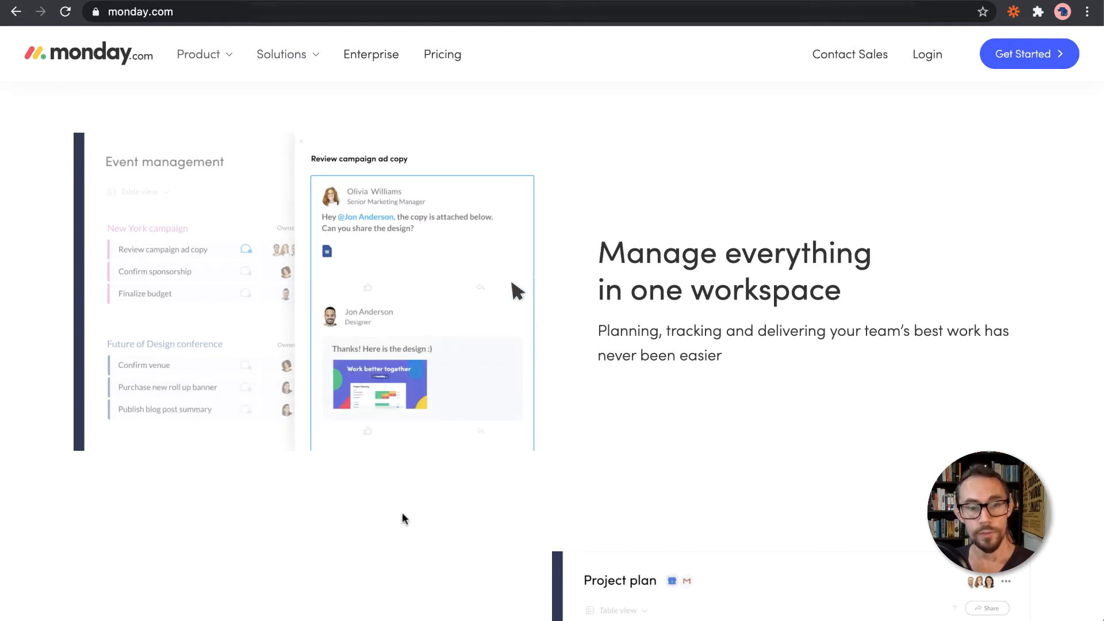
mouse_move(372, 437)
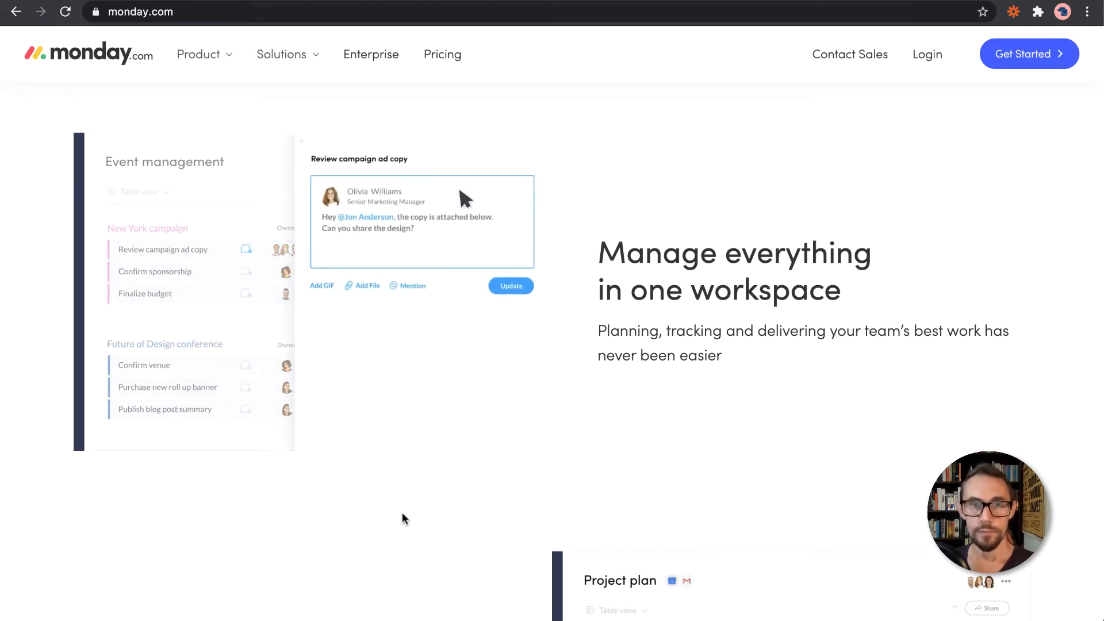
Play the demo video in the 'Manage everything in one workspace' section
left_click(365, 285)
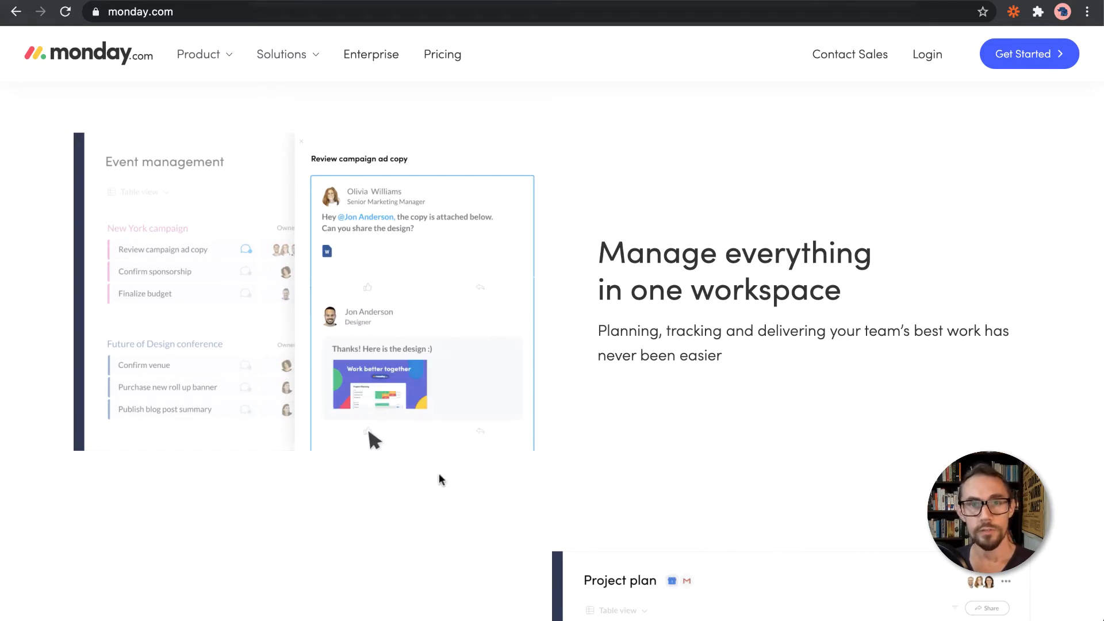
Scroll through Set up in minutes, Automations and Views to the 24/7 customer support section
scroll("down", 3)
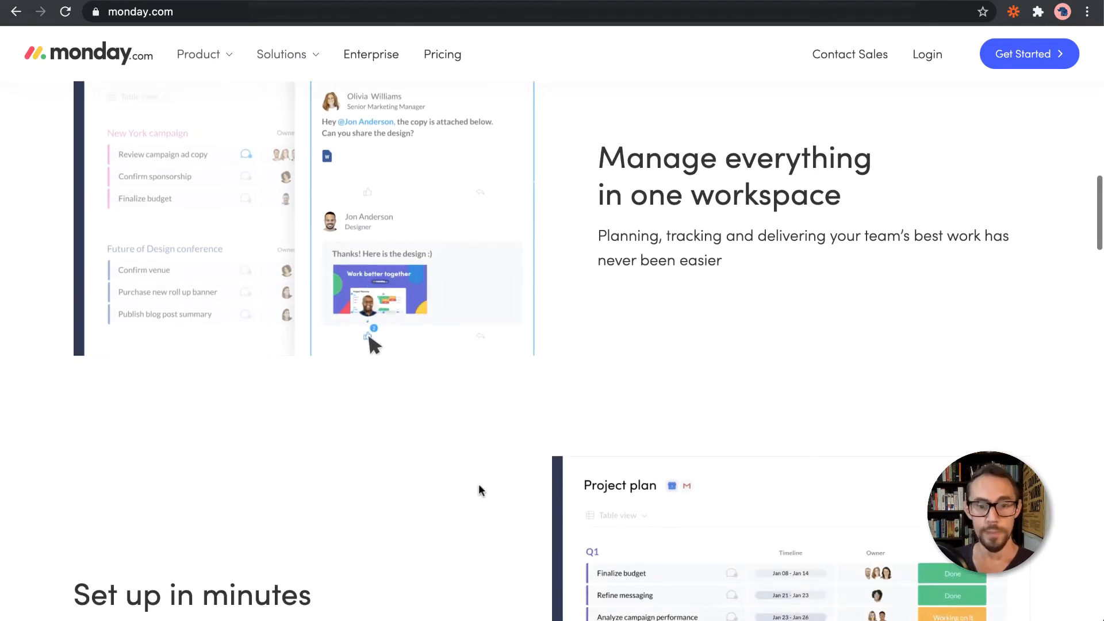
scroll("down", 3)
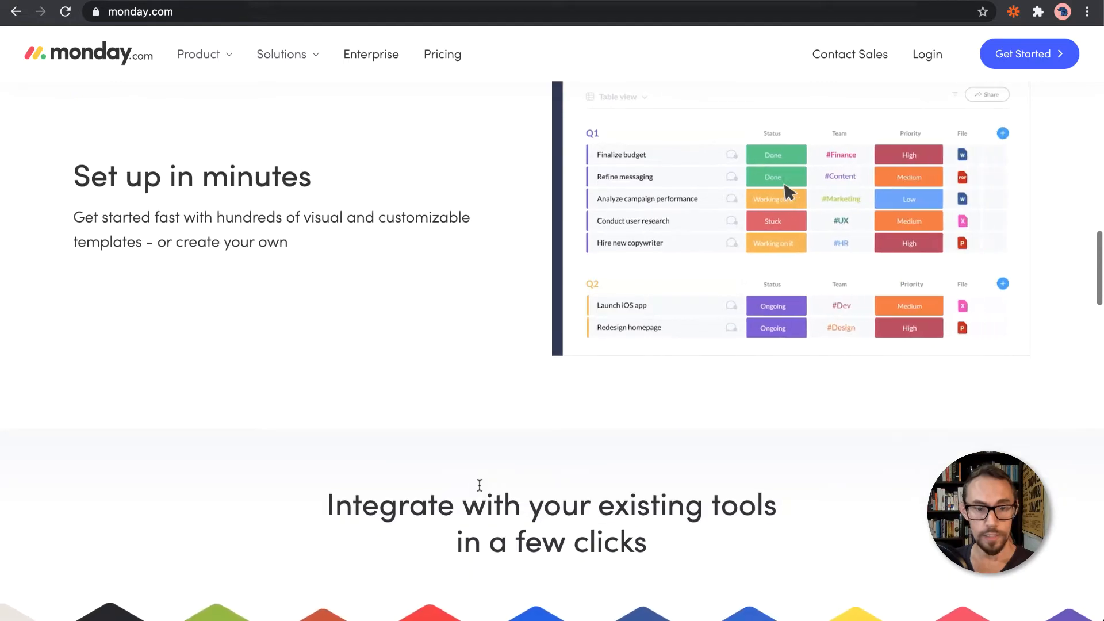
scroll("down", 3)
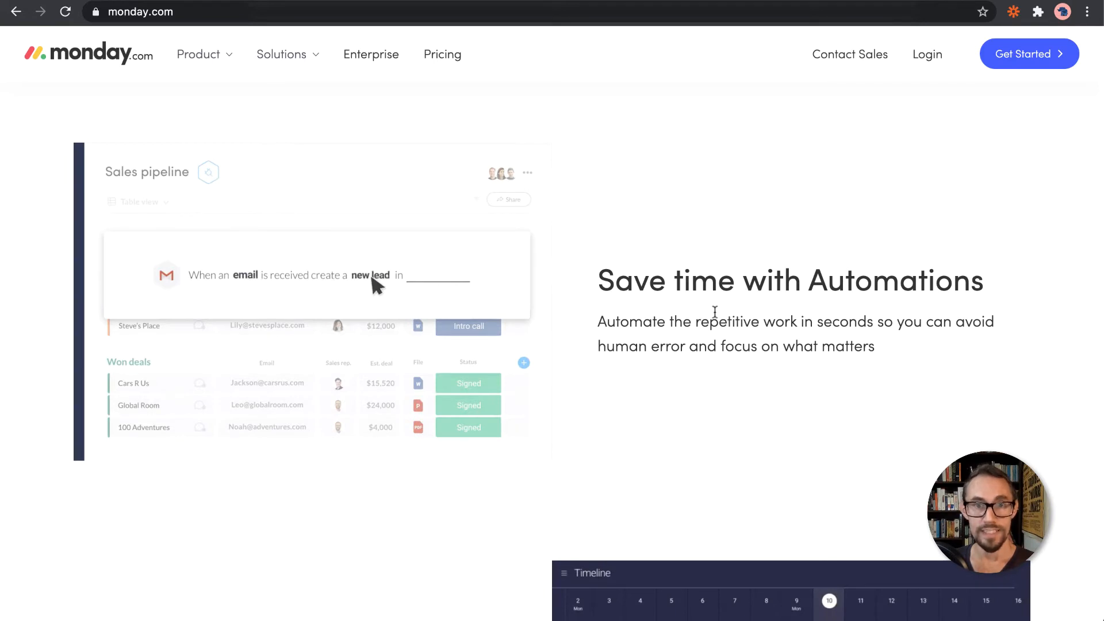
scroll("down", 3)
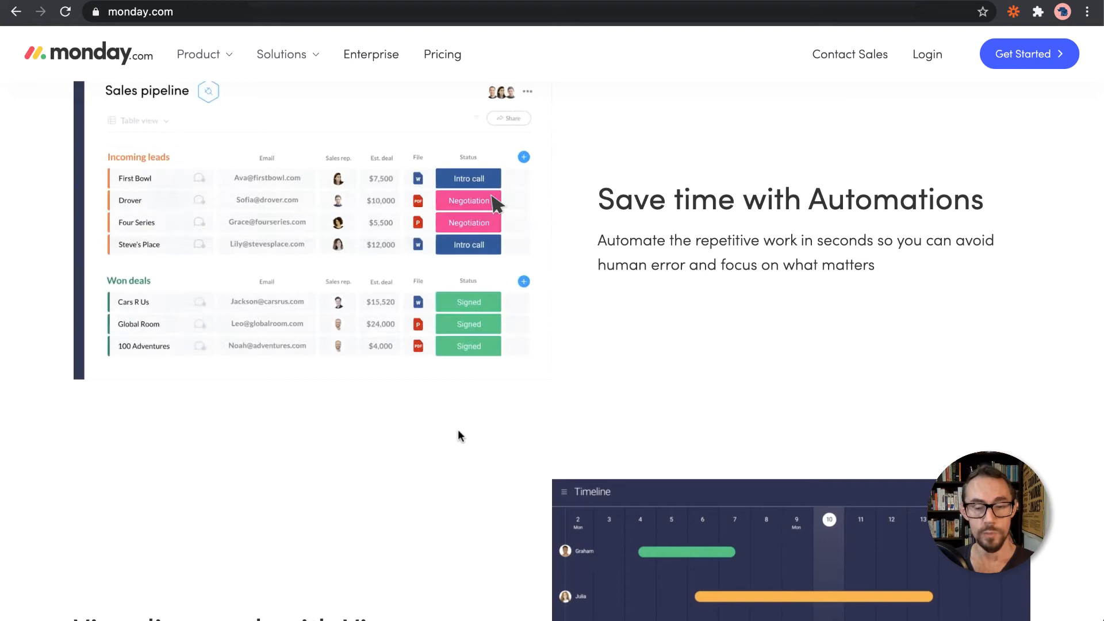
scroll("down", 3)
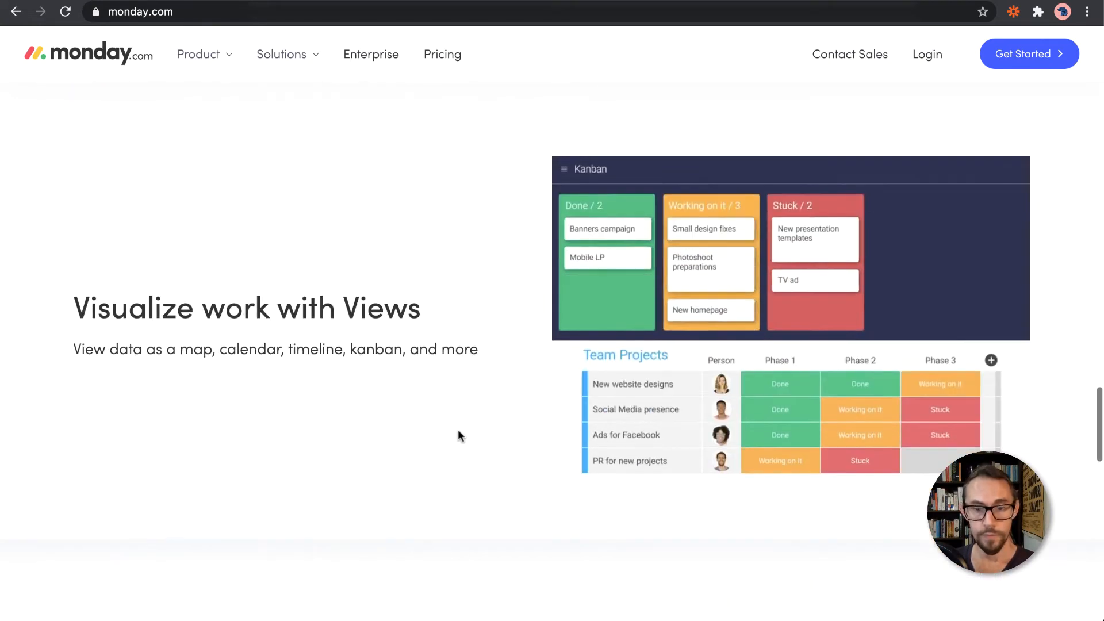
scroll("down", 3)
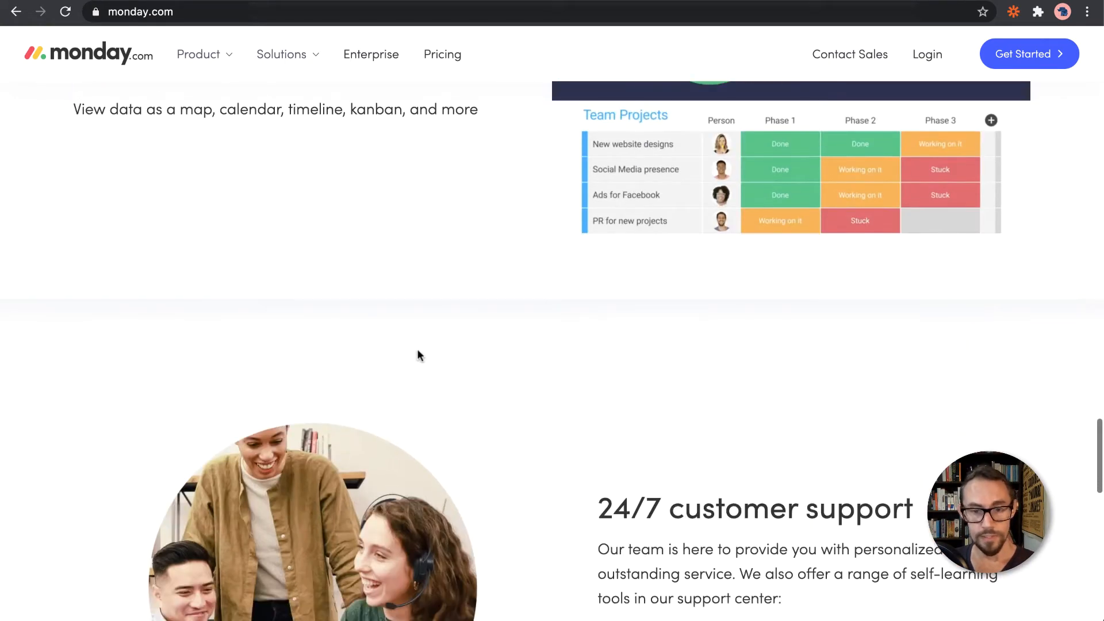
scroll("up", 3)
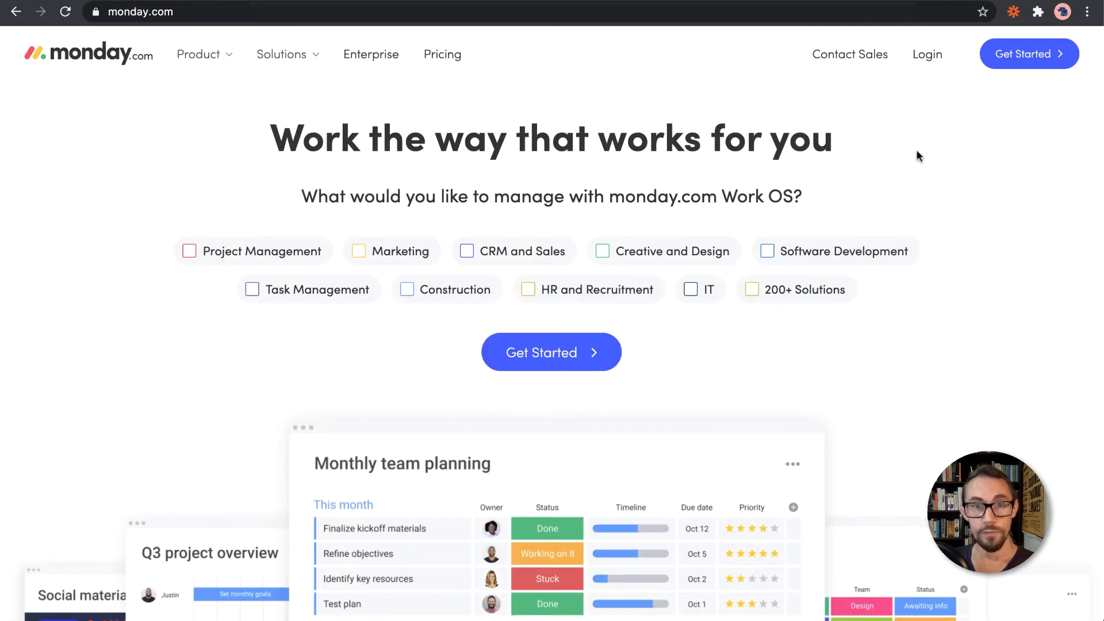
mouse_move(1027, 54)
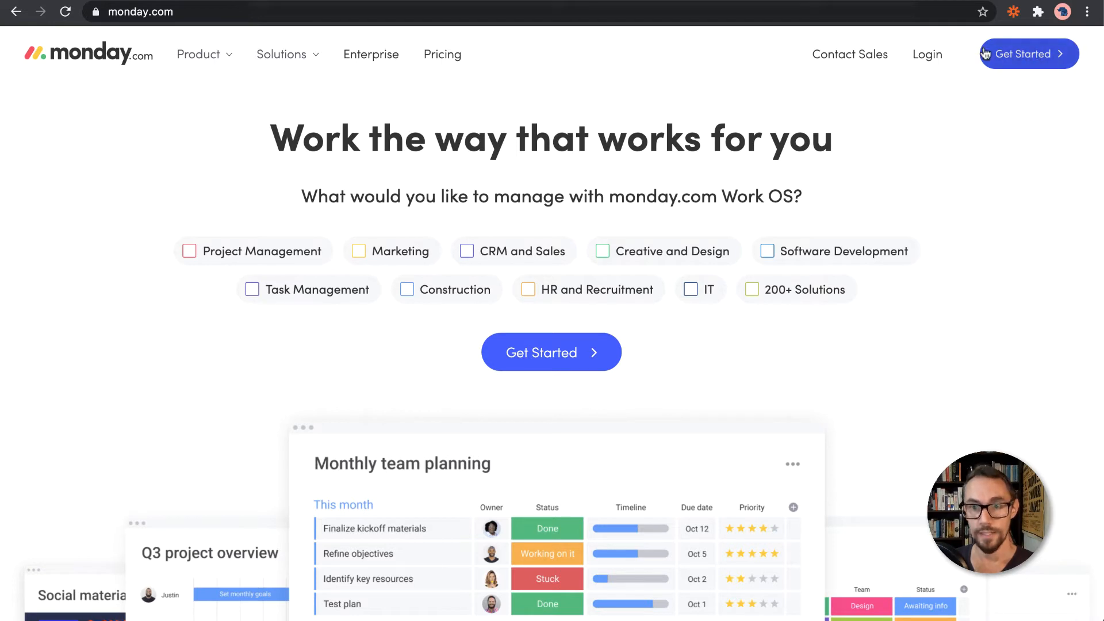
mouse_move(1023, 57)
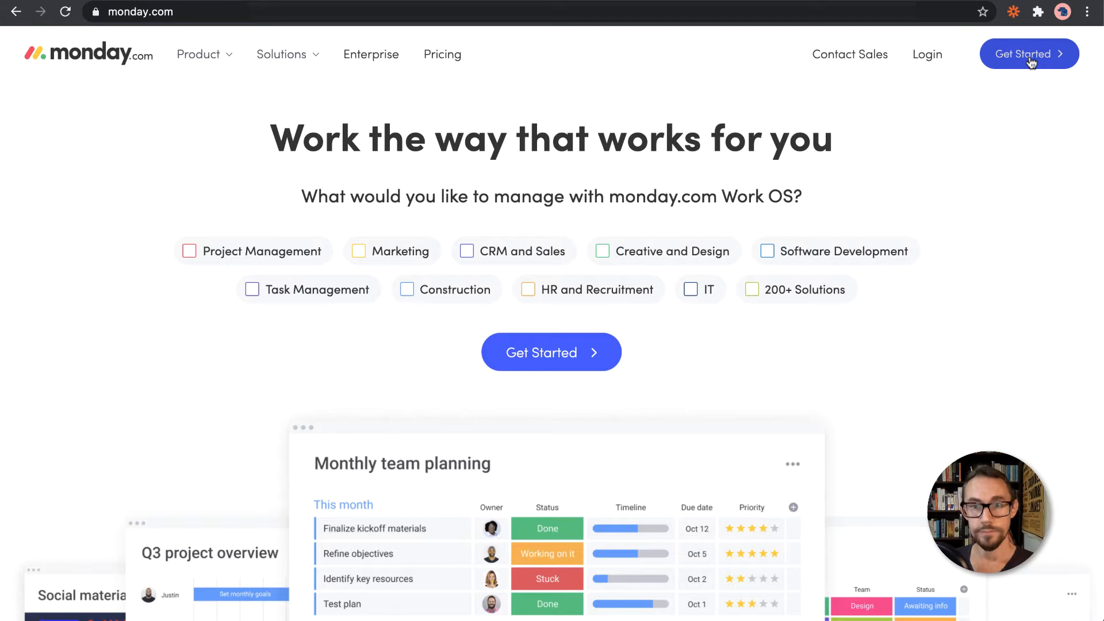
Start signing up via the Get Started button in the homepage header
left_click(1028, 54)
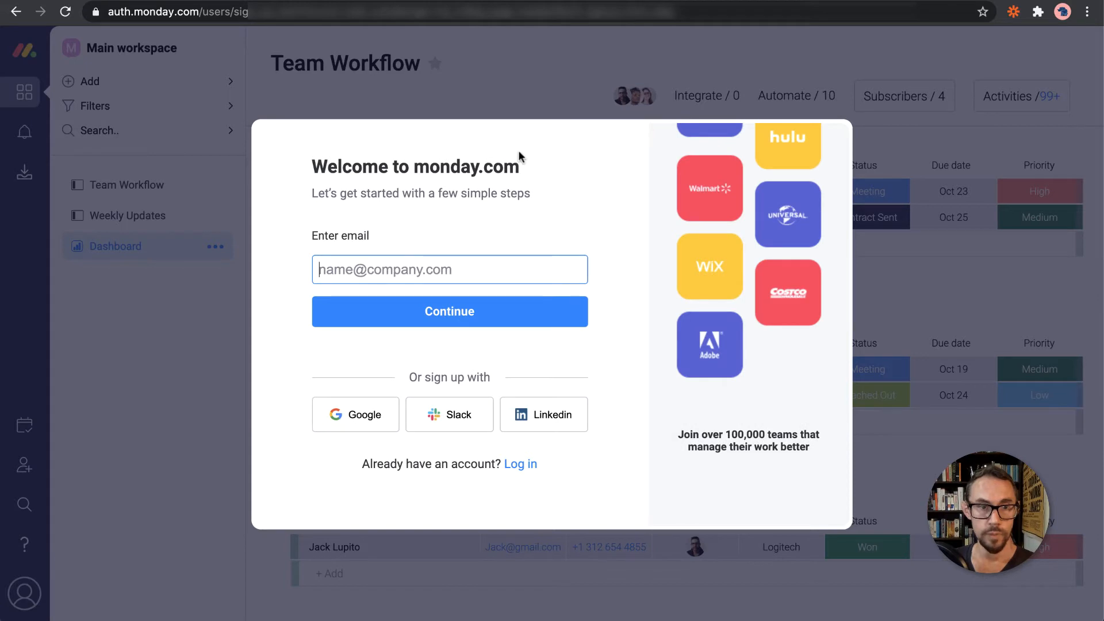
mouse_move(291, 243)
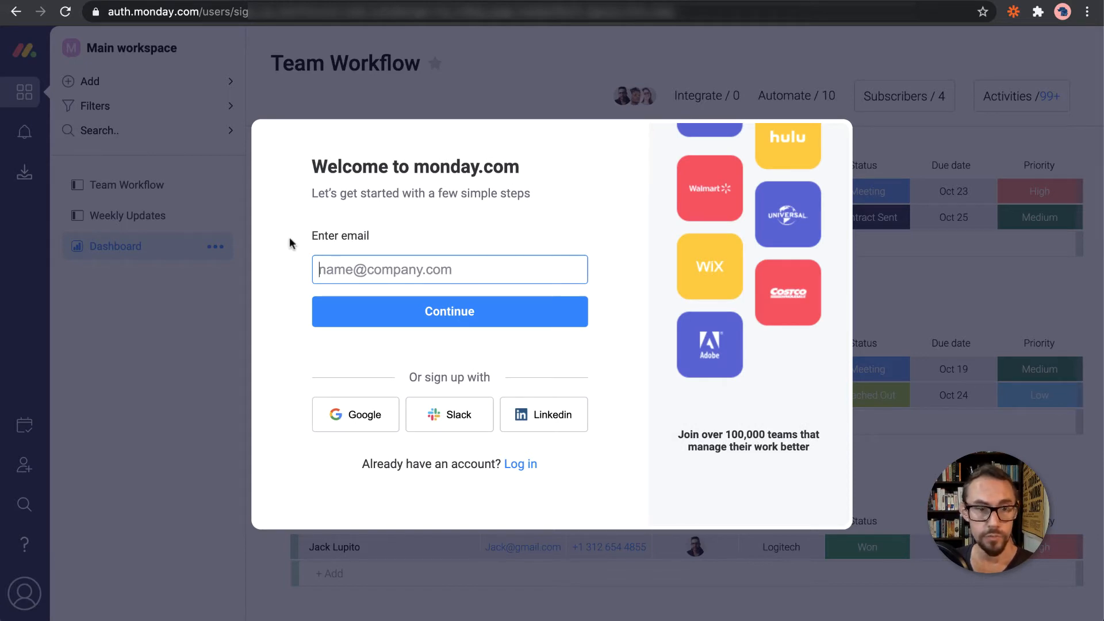
Enter the email address in the welcome dialog and submit it to reach account setup
left_click(449, 269)
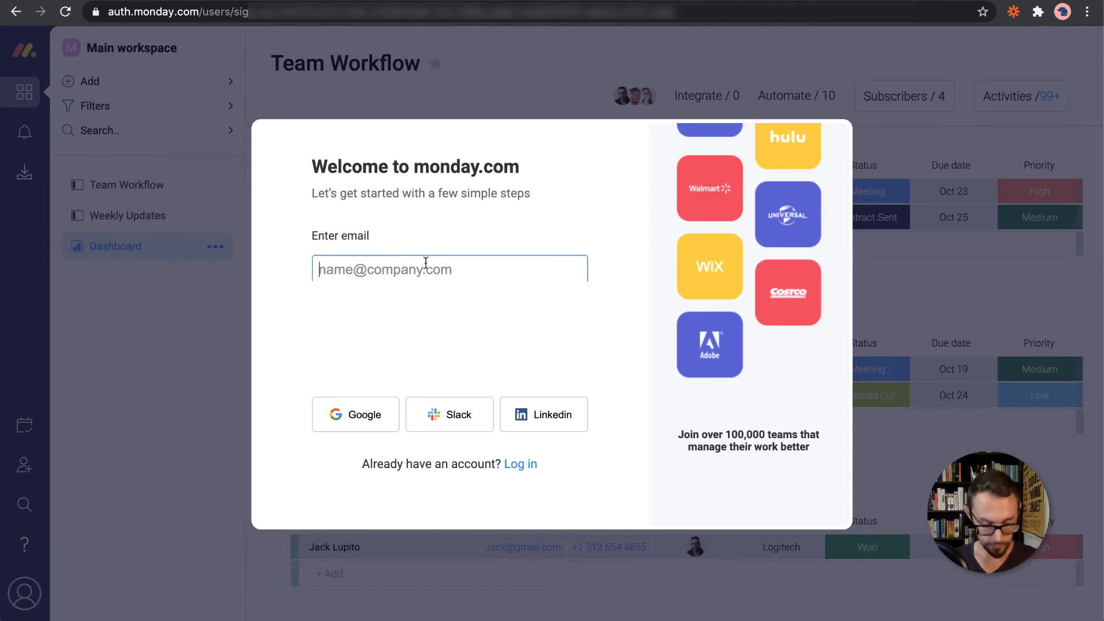
type("tristt")
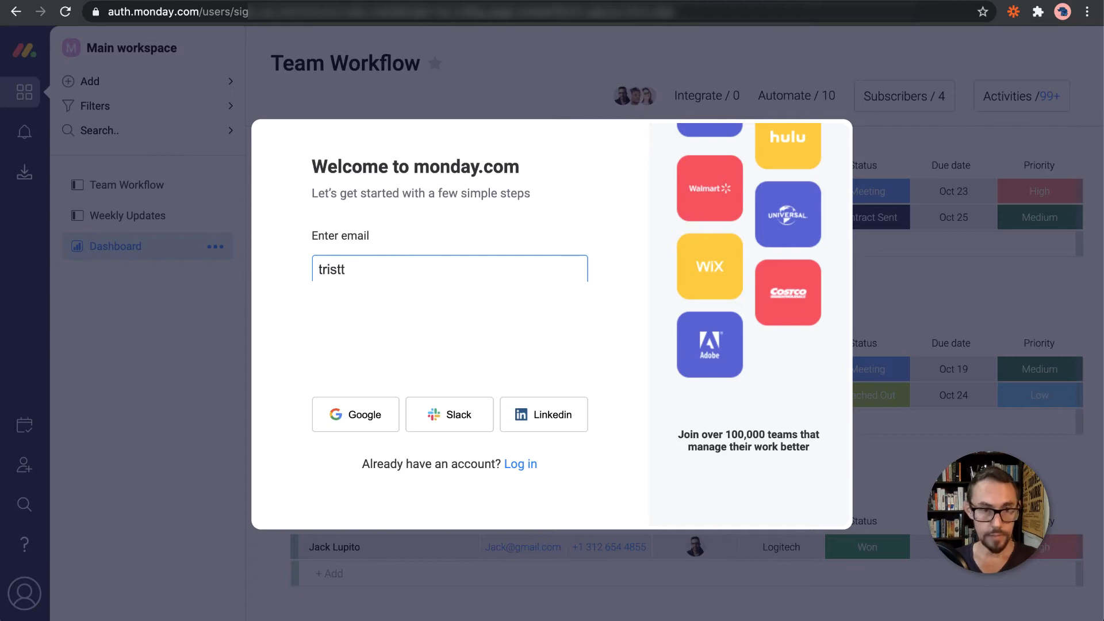
key("Backspace")
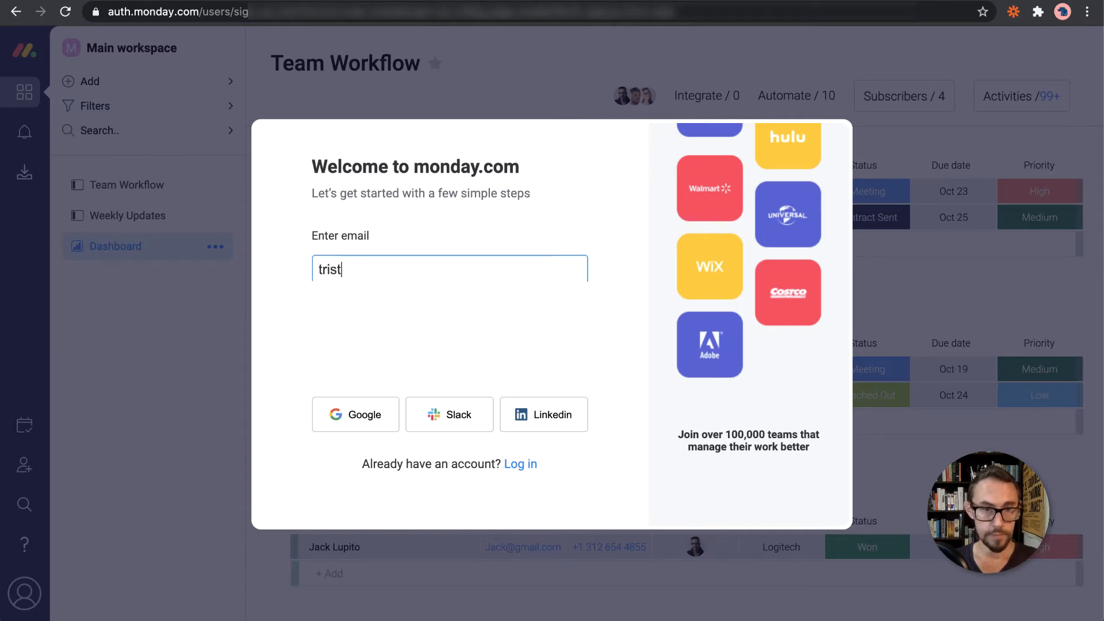
type("a")
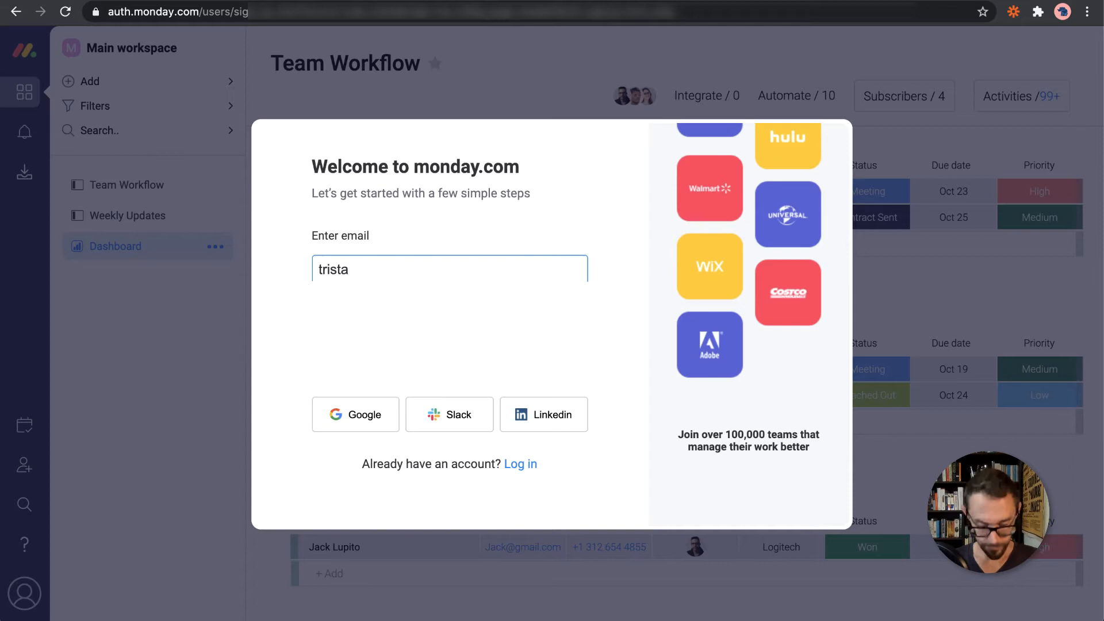
type("tde")
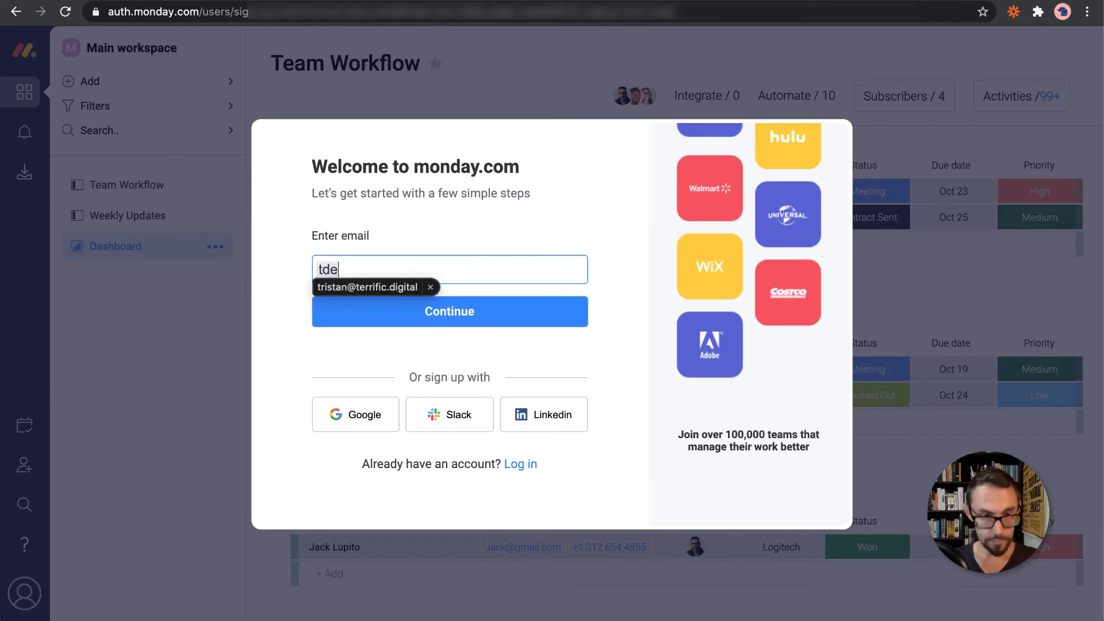
left_click(377, 286)
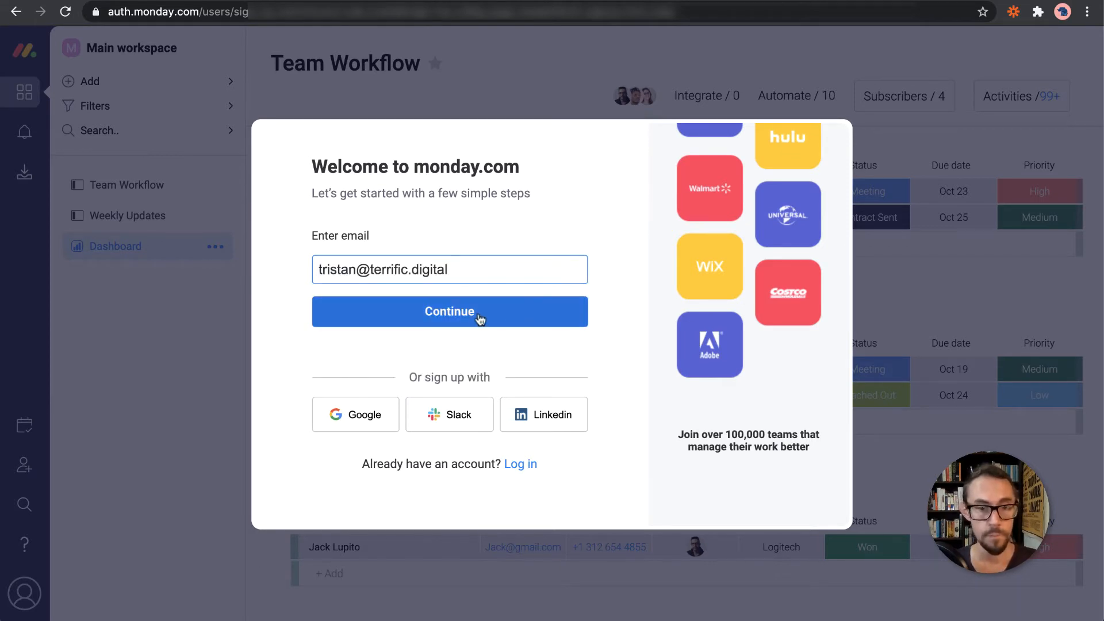
left_click(449, 312)
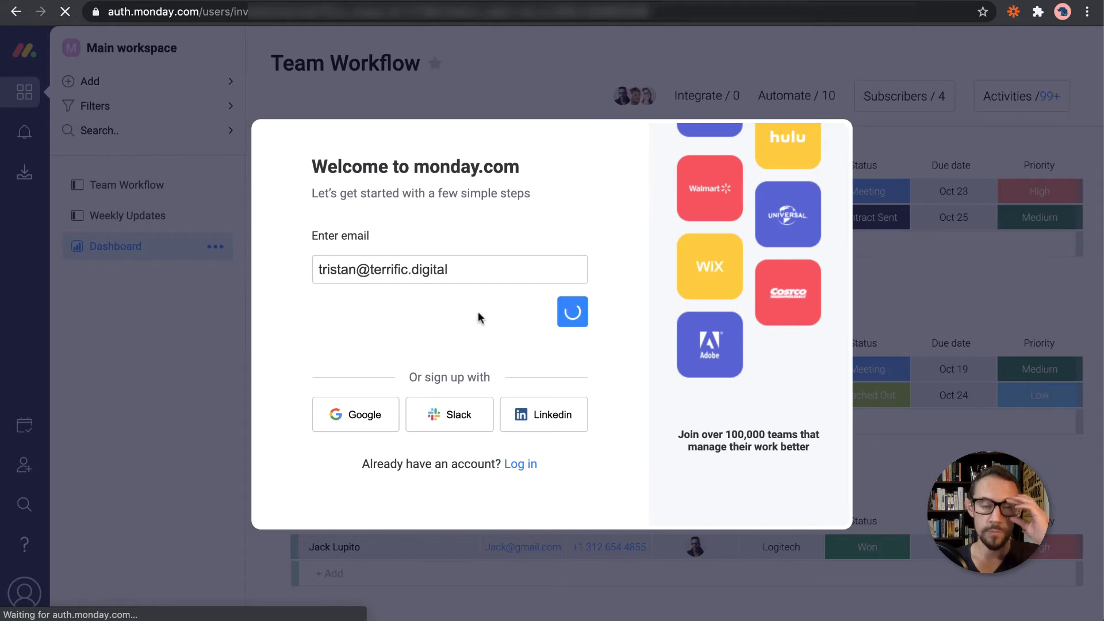
left_click(573, 312)
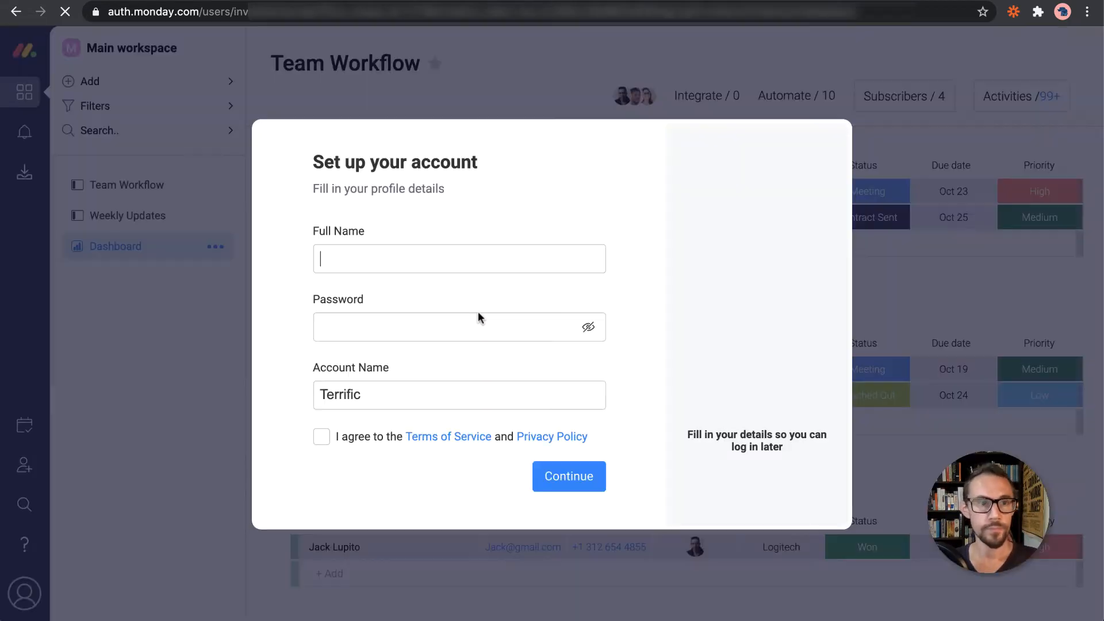
Fill in full name 'Tristan' and password, accept the terms, save the login in LastPass and continue
left_click(458, 259)
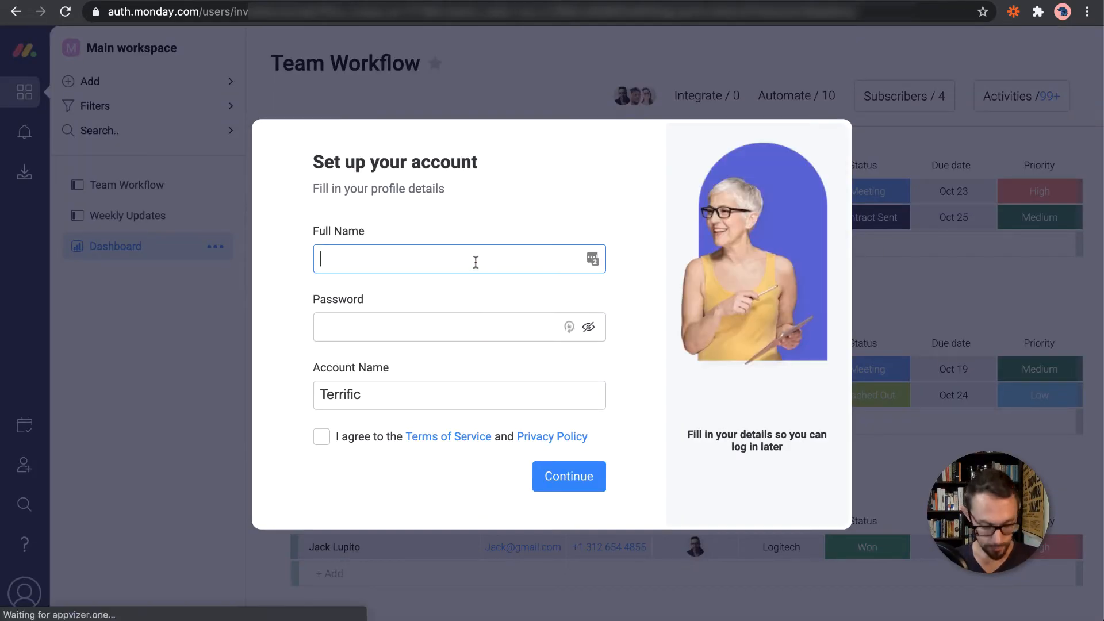
type("Tristan")
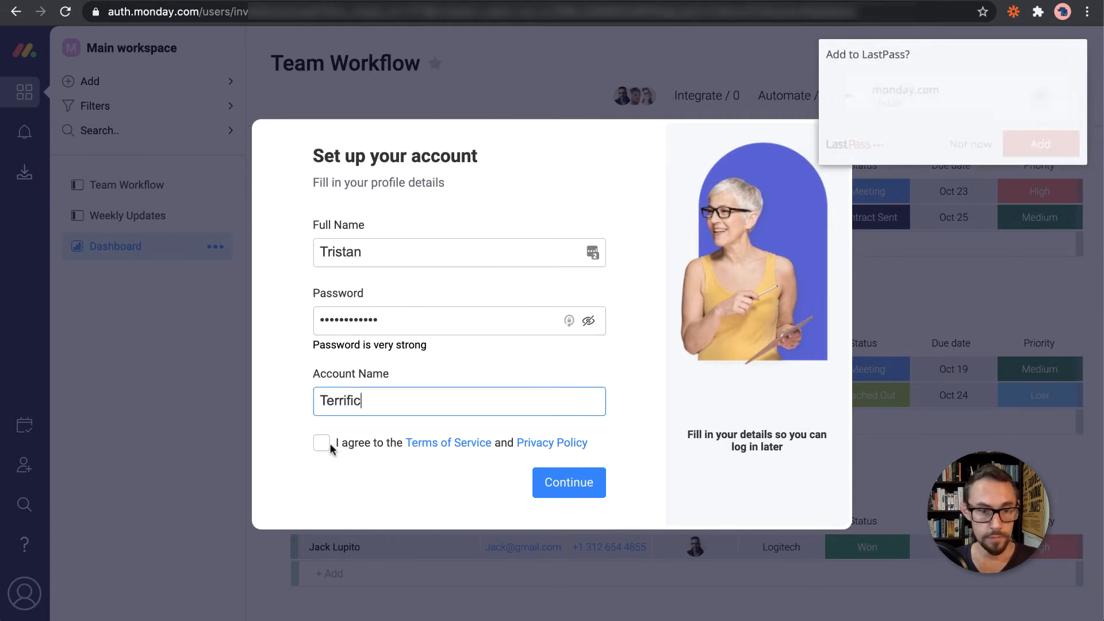
left_click(321, 441)
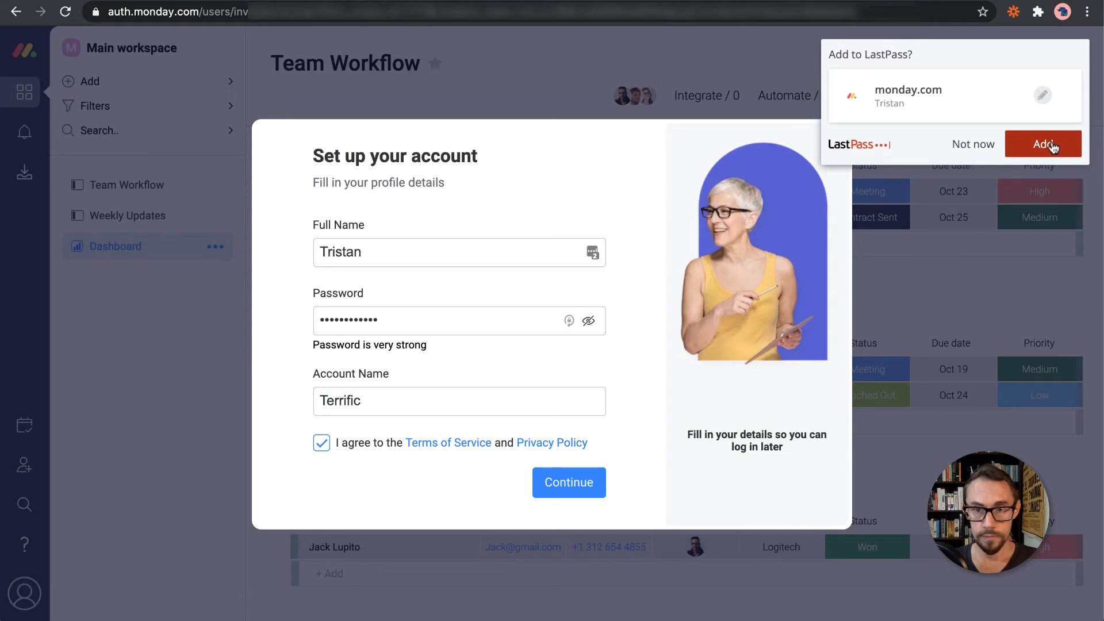
left_click(1043, 144)
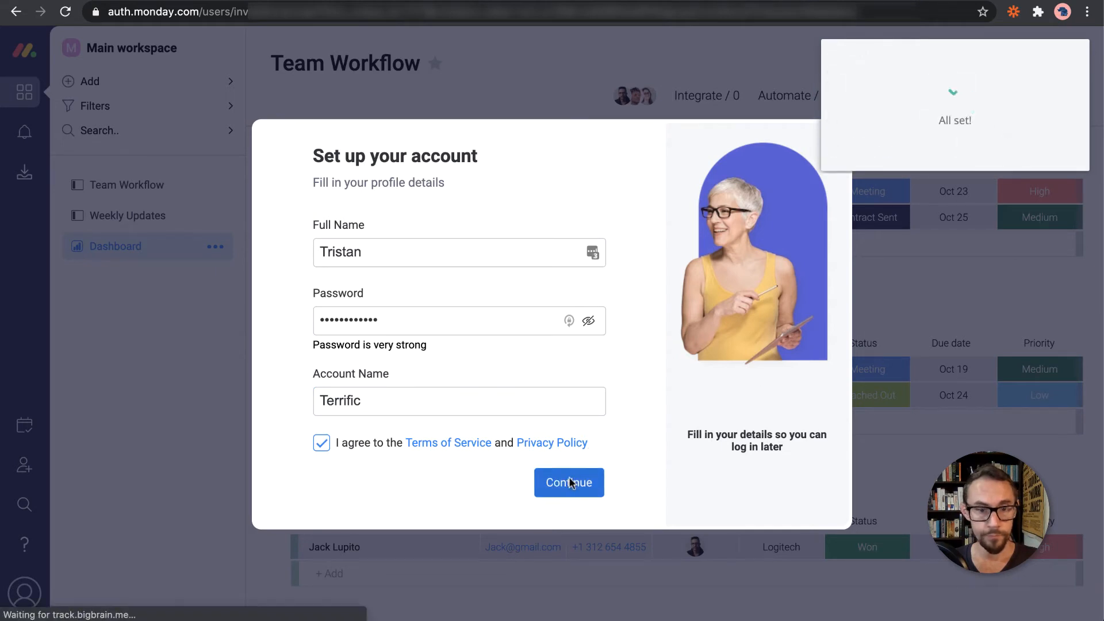
left_click(568, 481)
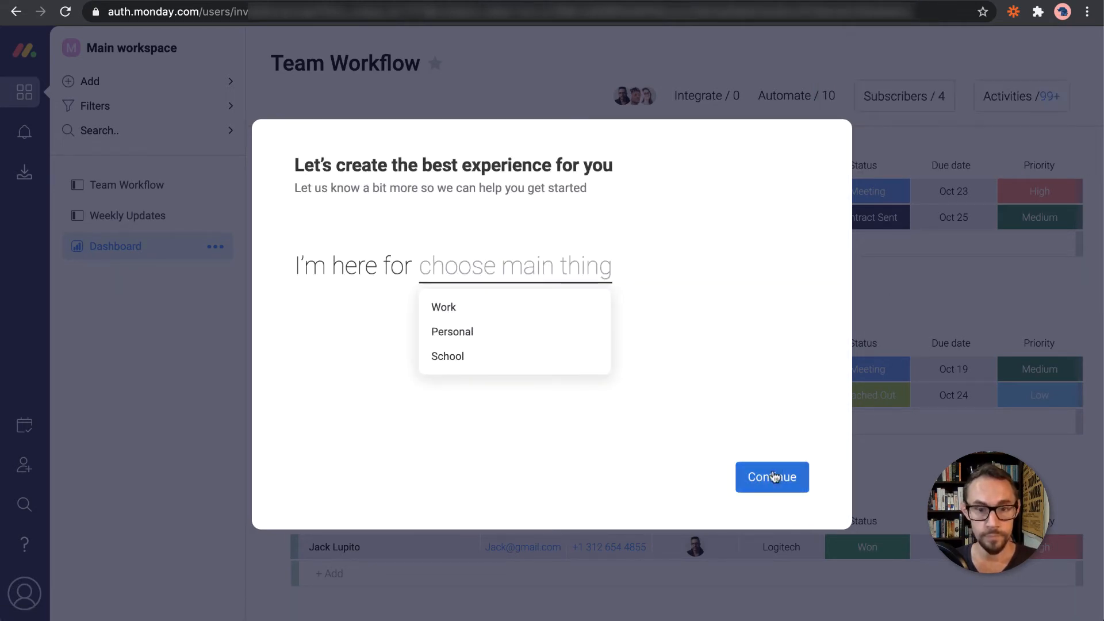
mouse_move(444, 307)
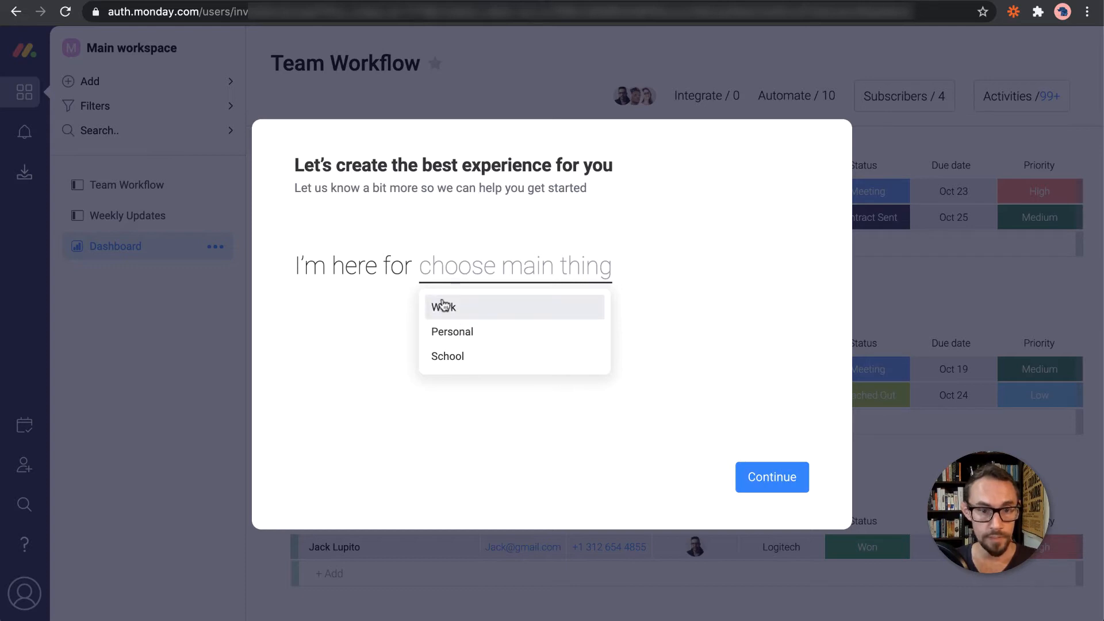
Answer Work as Business Owner managing Sales Pipeline and Client Projects, then continue to company size
left_click(444, 306)
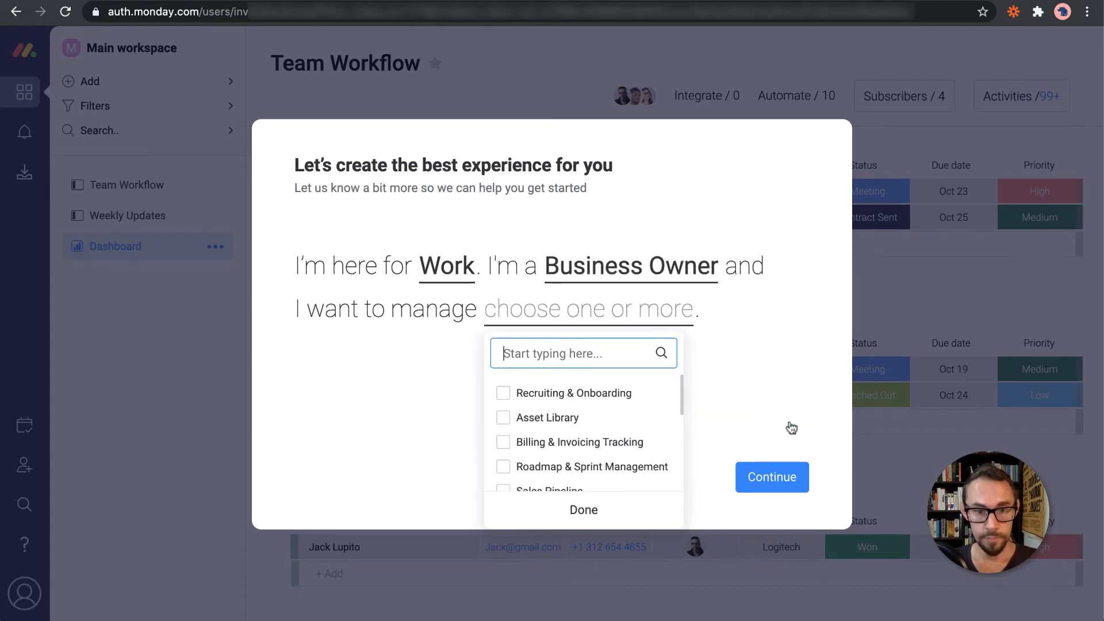
scroll("down", 3)
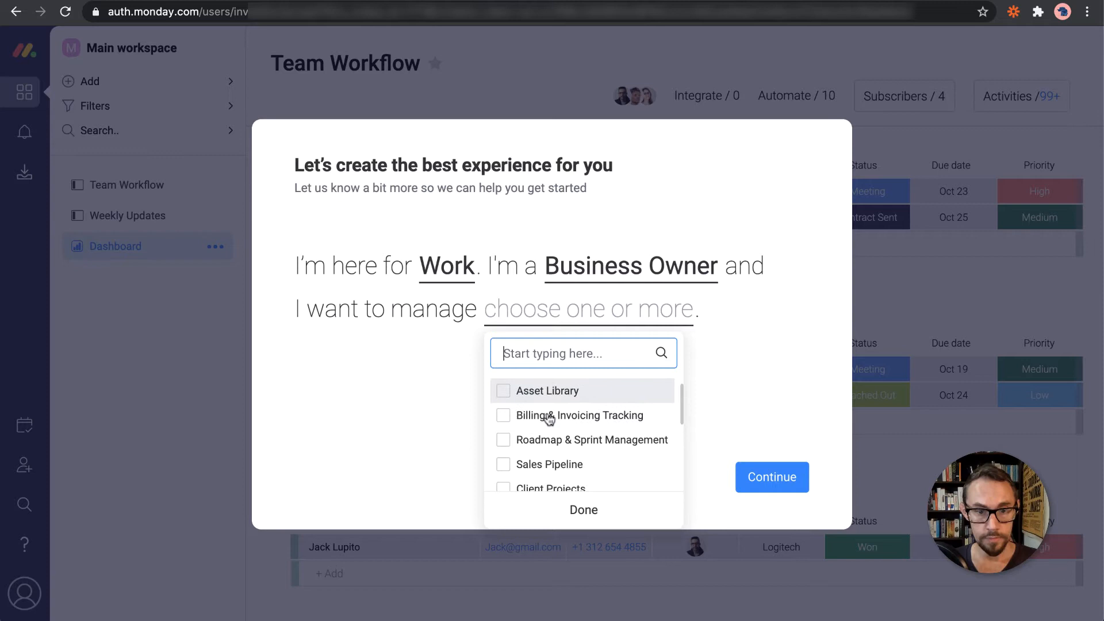
scroll("down", 3)
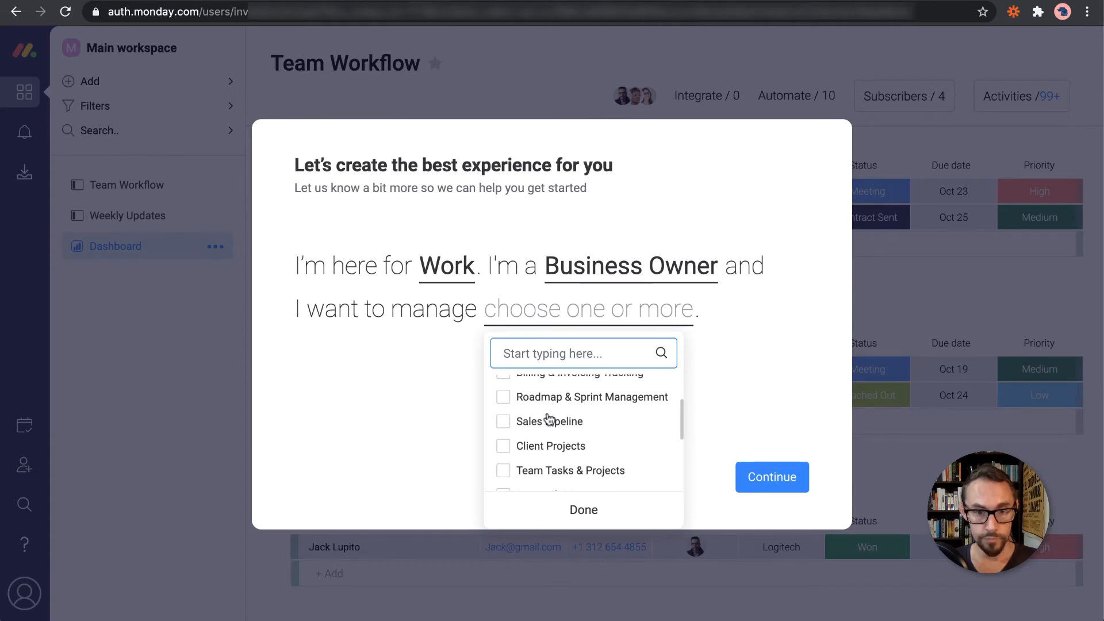
scroll("down", 3)
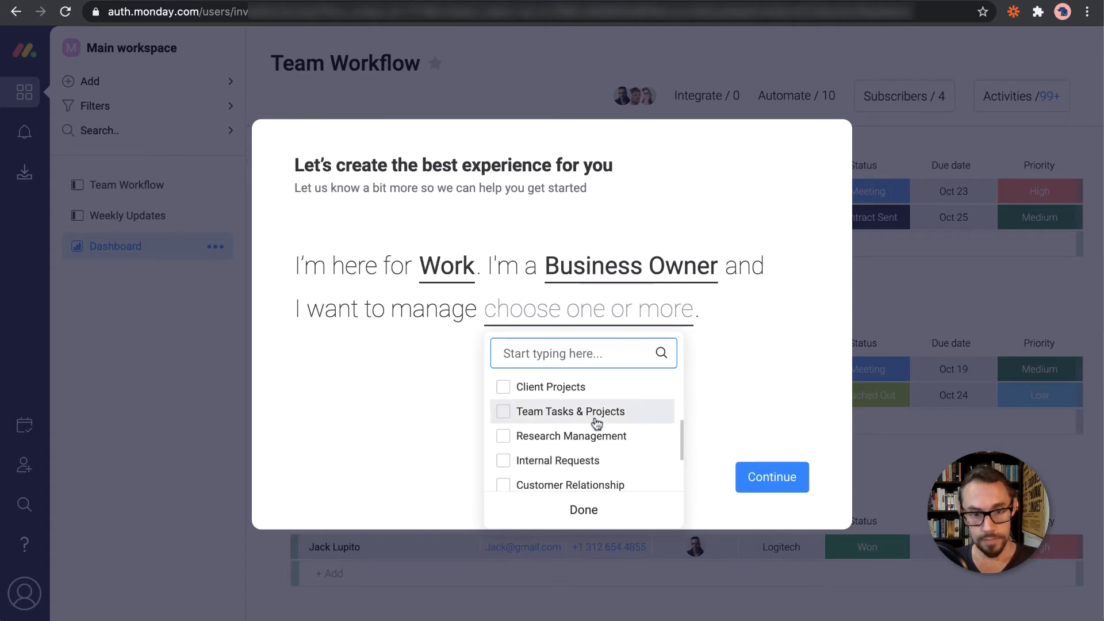
scroll("up", 3)
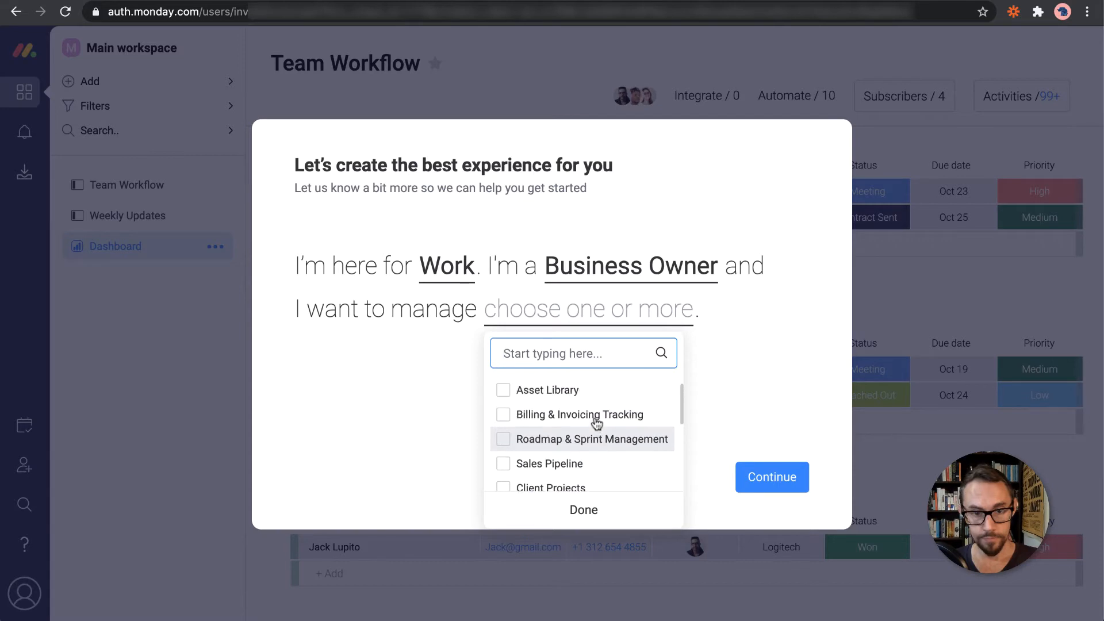
scroll("down", 3)
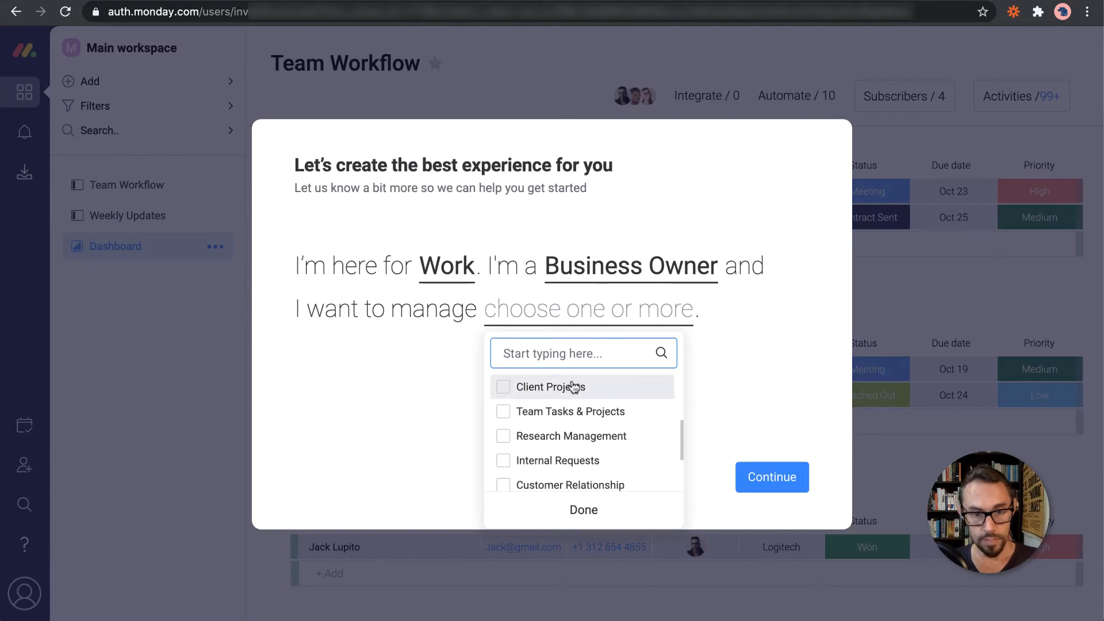
left_click(502, 386)
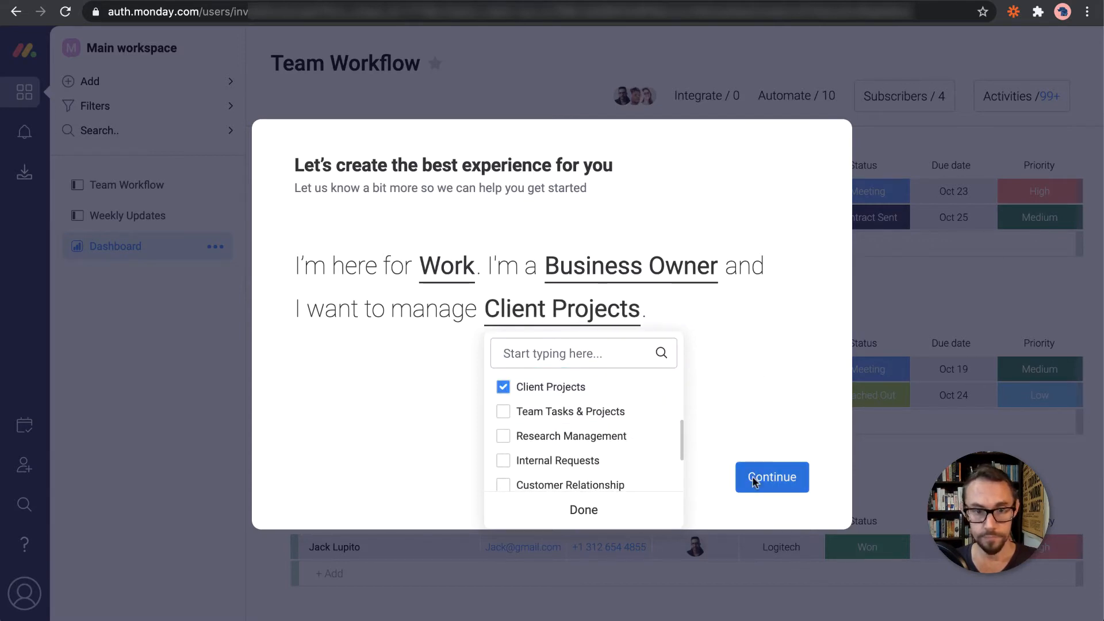
scroll("up", 3)
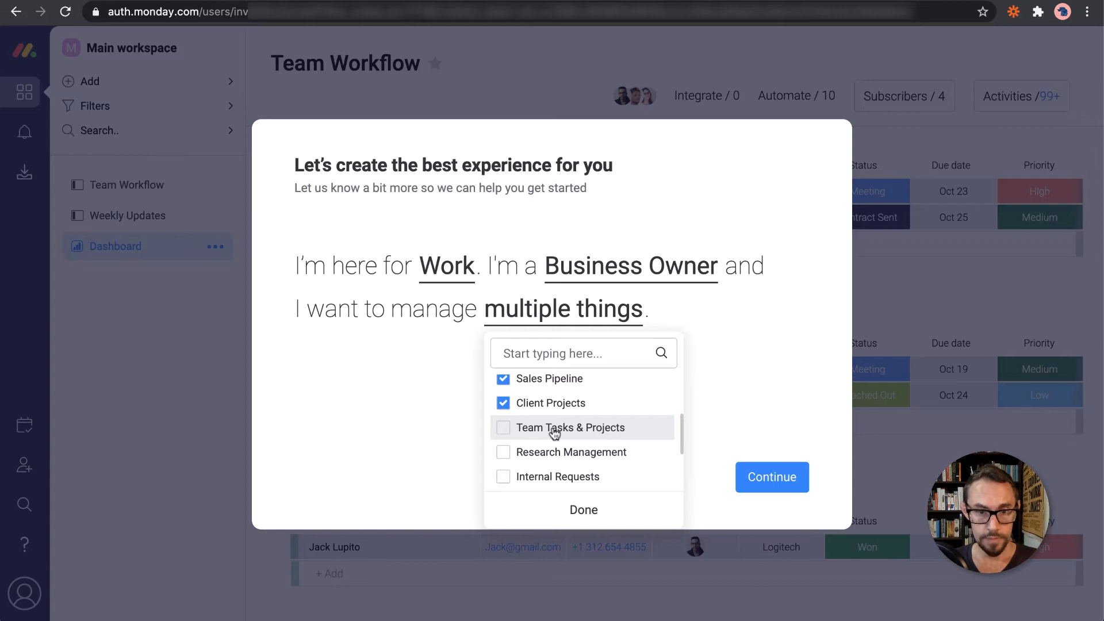
scroll("down", 3)
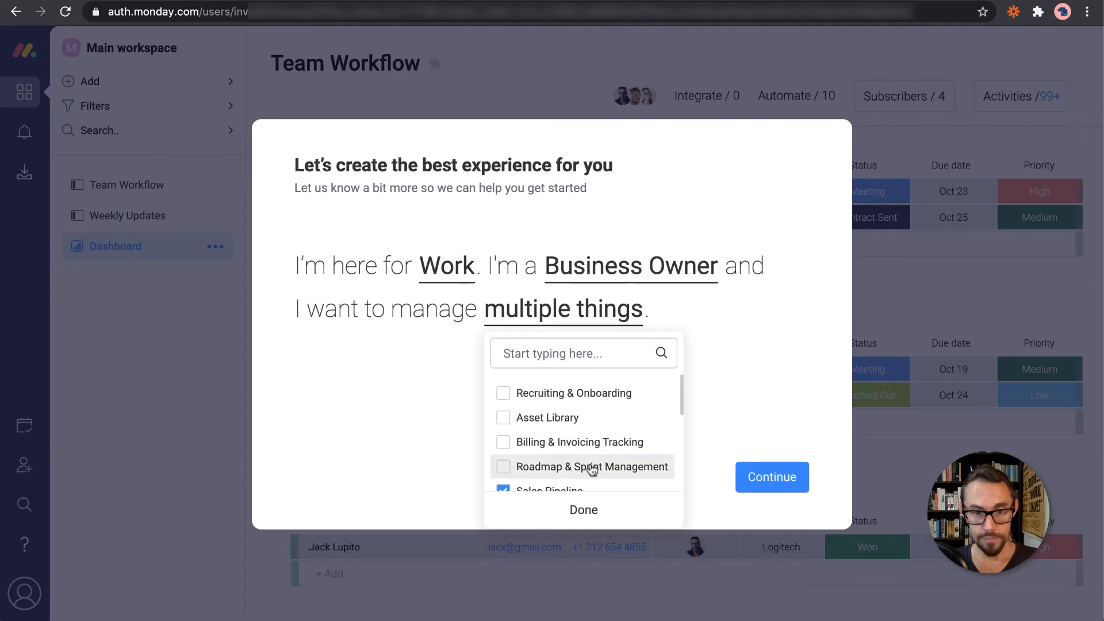
left_click(771, 477)
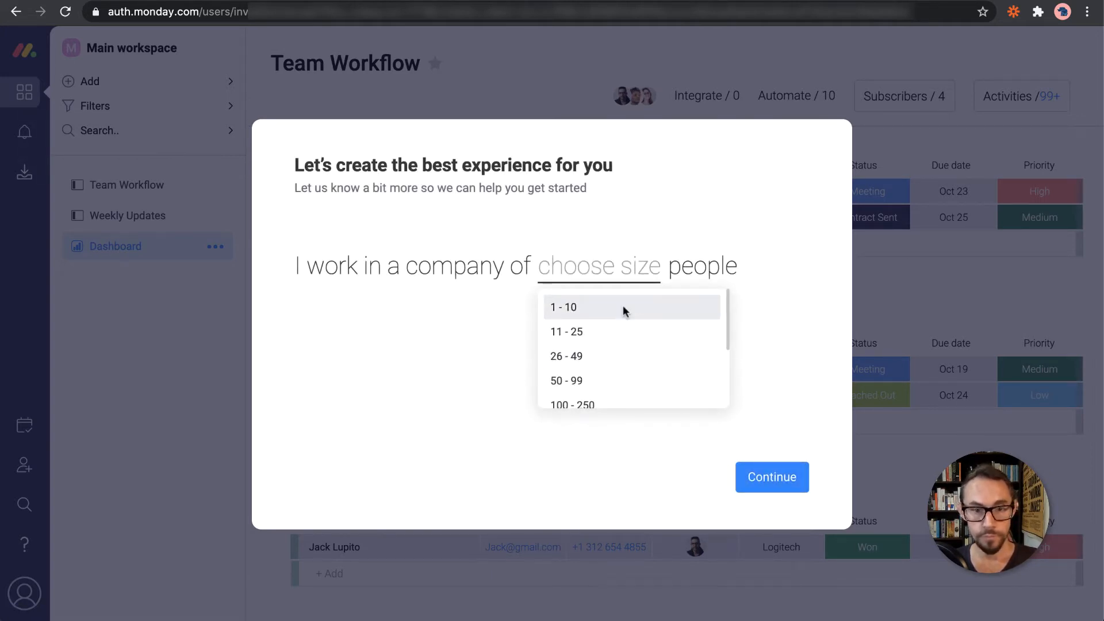
Set company size to 1 - 10, choose an industry and skip inviting teammates to finish onboarding
left_click(563, 307)
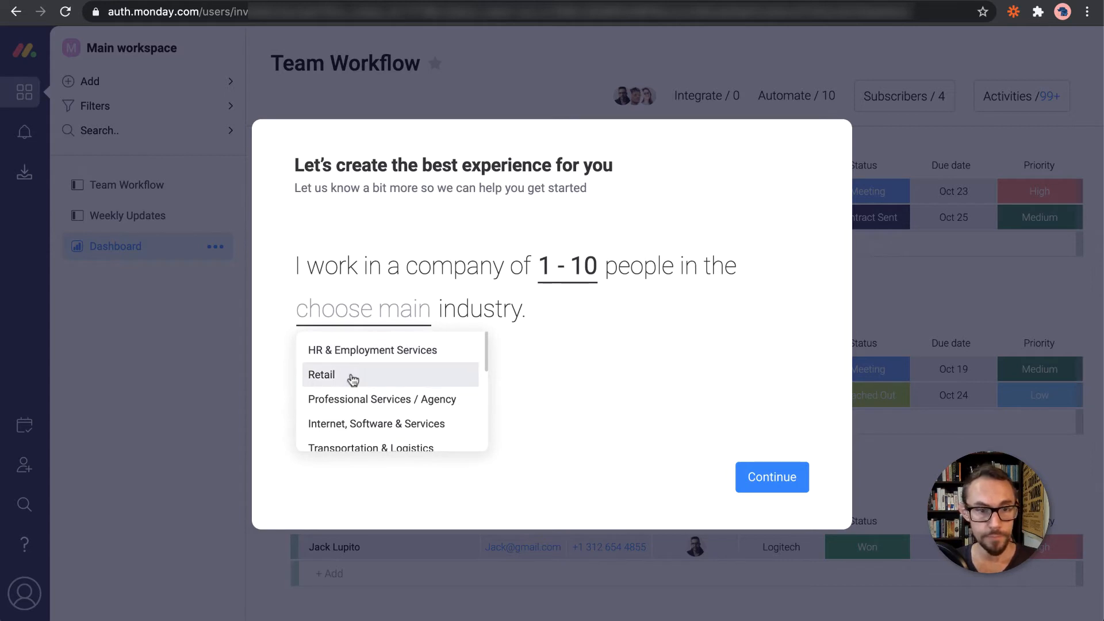
scroll("down", 3)
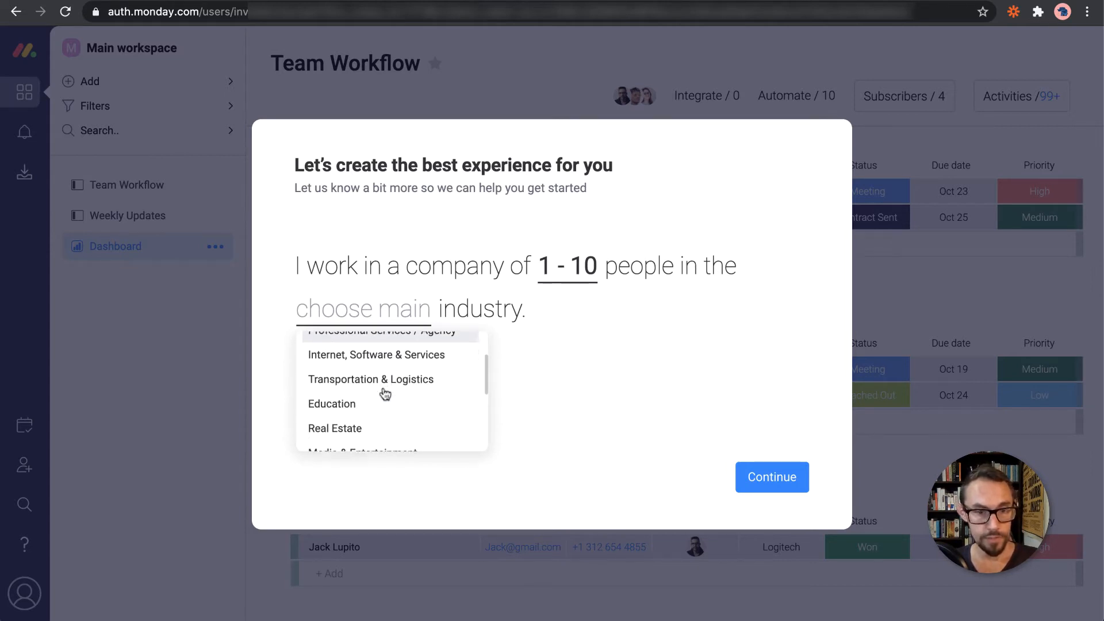
left_click(376, 355)
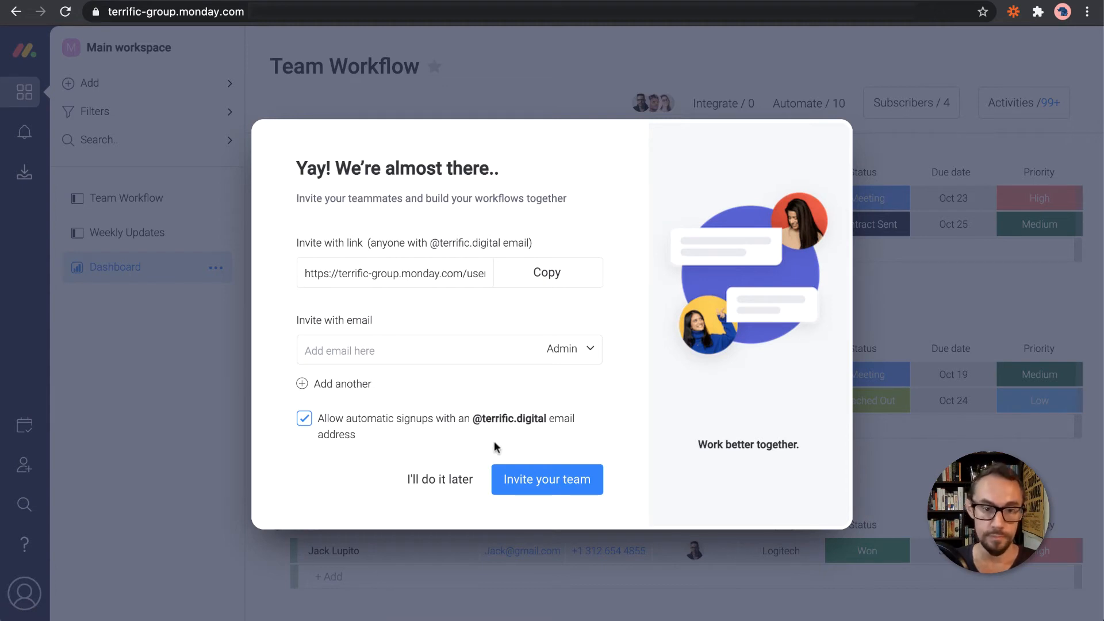
left_click(439, 480)
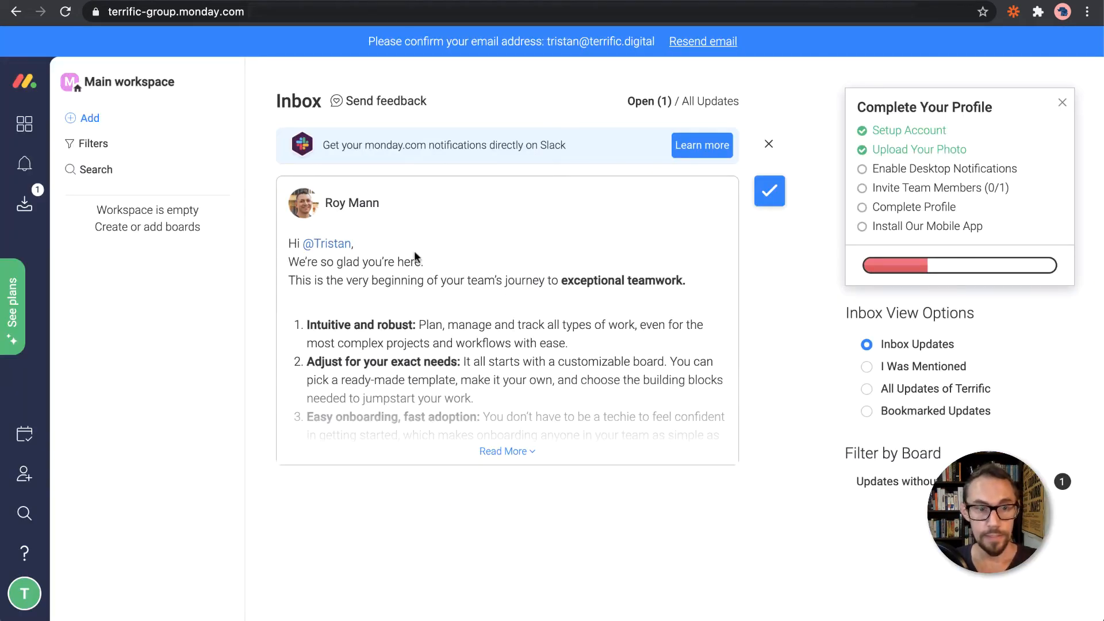
mouse_move(560, 357)
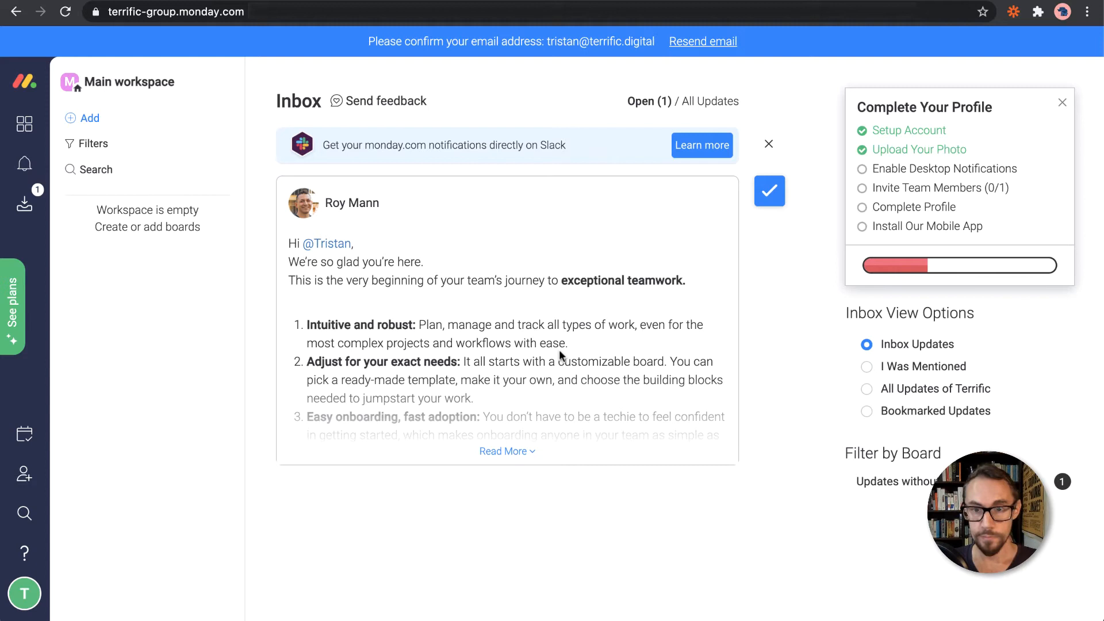
mouse_move(738, 221)
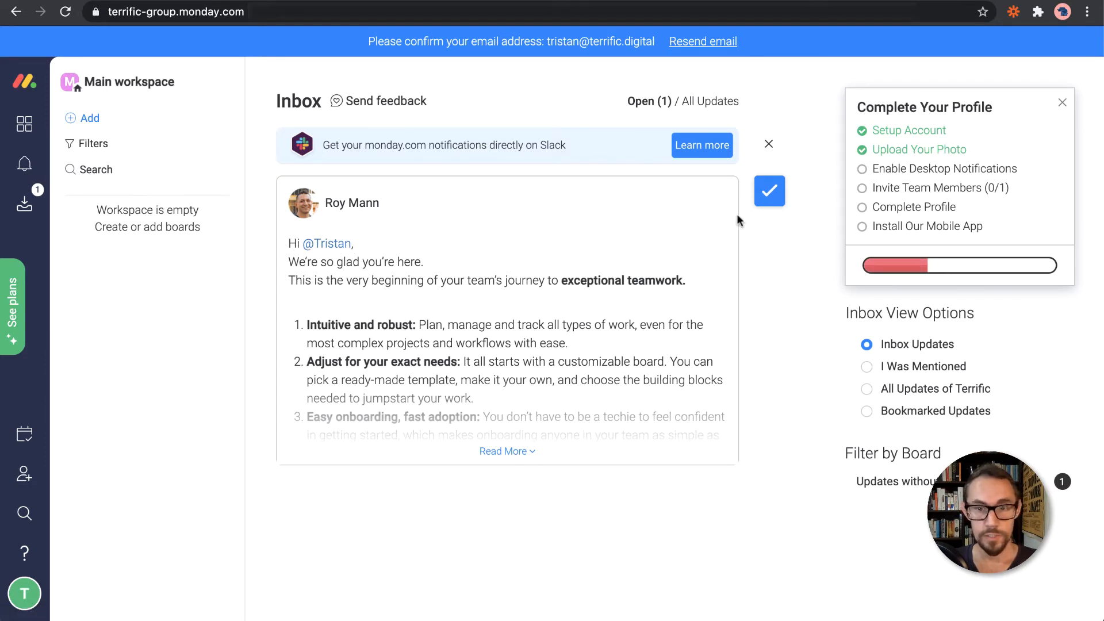
mouse_move(878, 137)
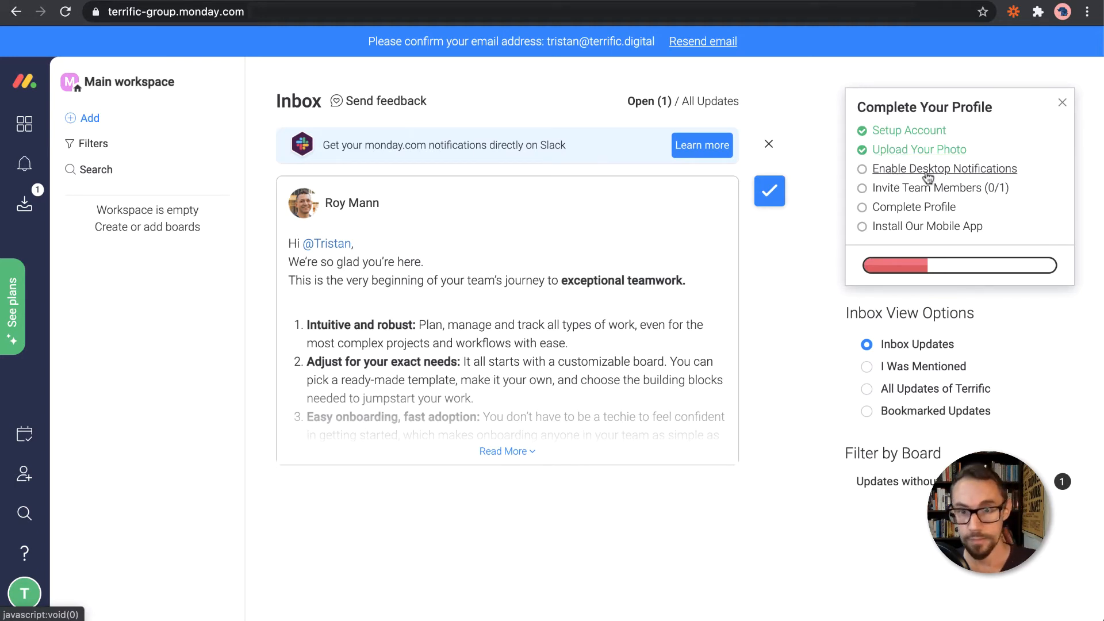
mouse_move(934, 187)
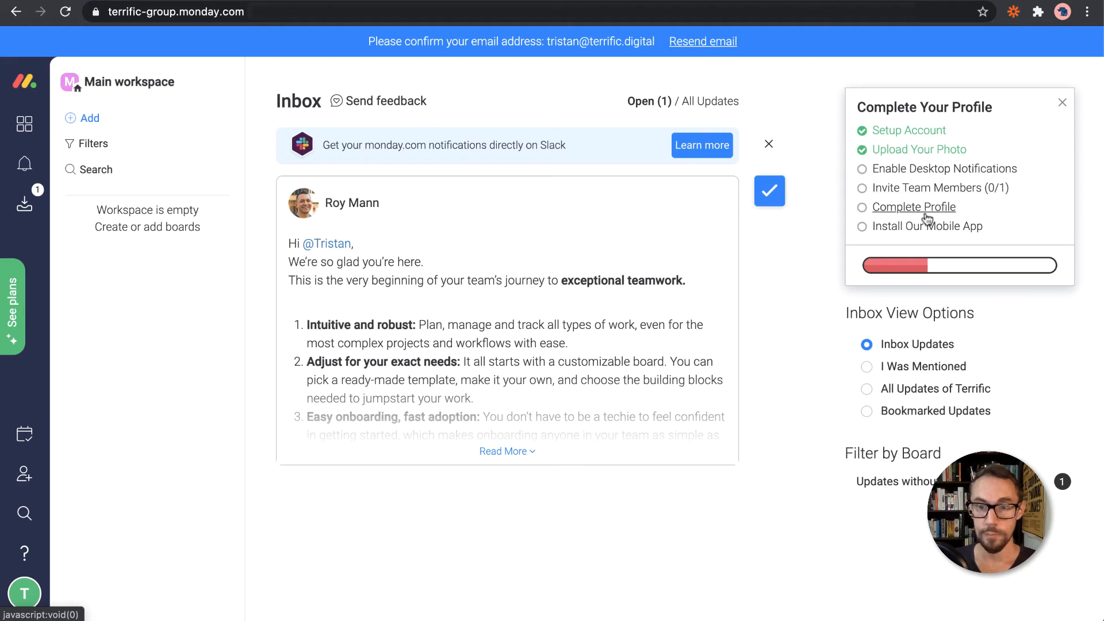
mouse_move(785, 272)
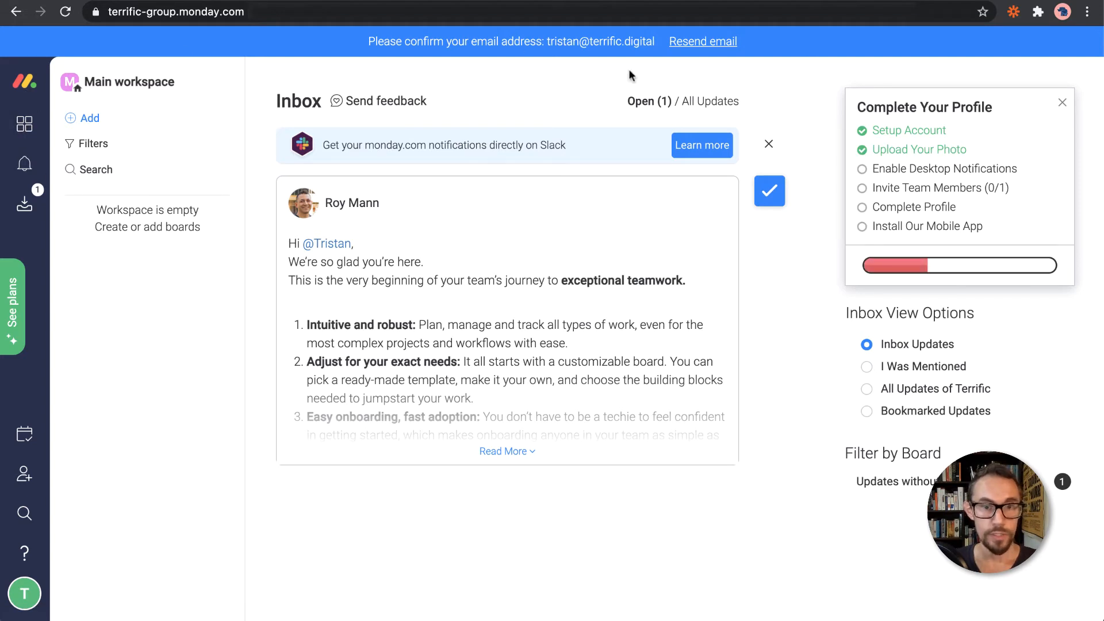
mouse_move(530, 42)
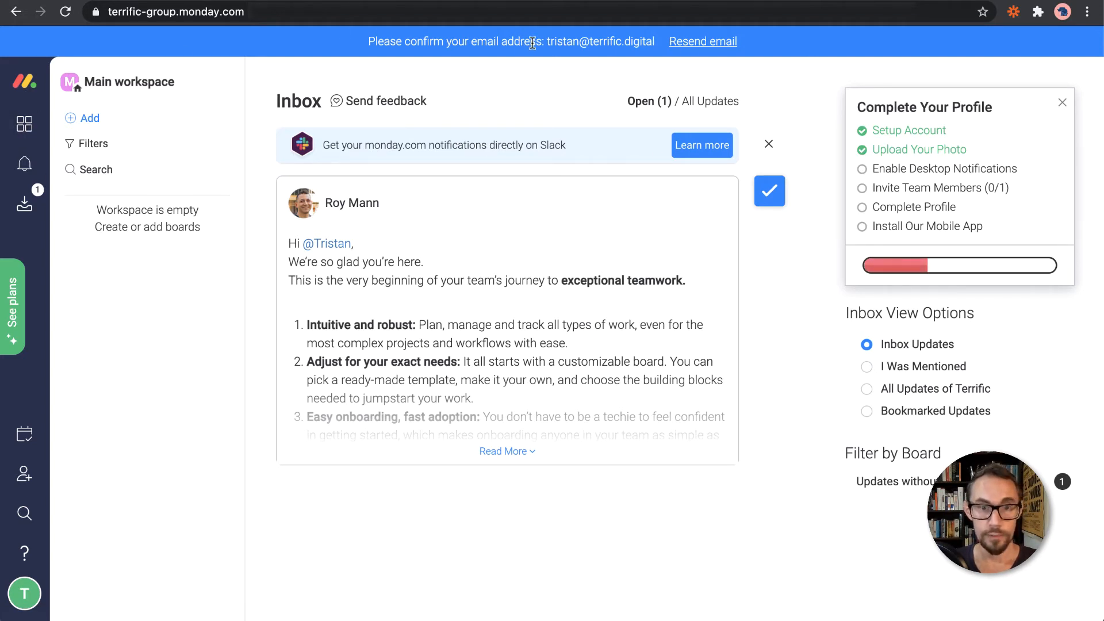
mouse_move(20, 102)
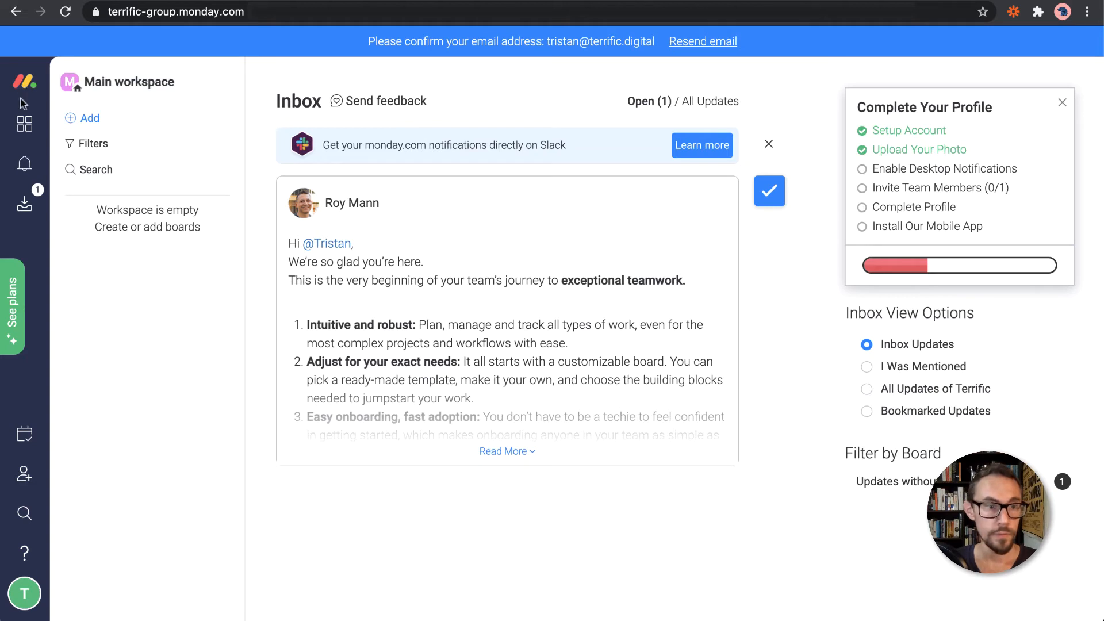
mouse_move(29, 32)
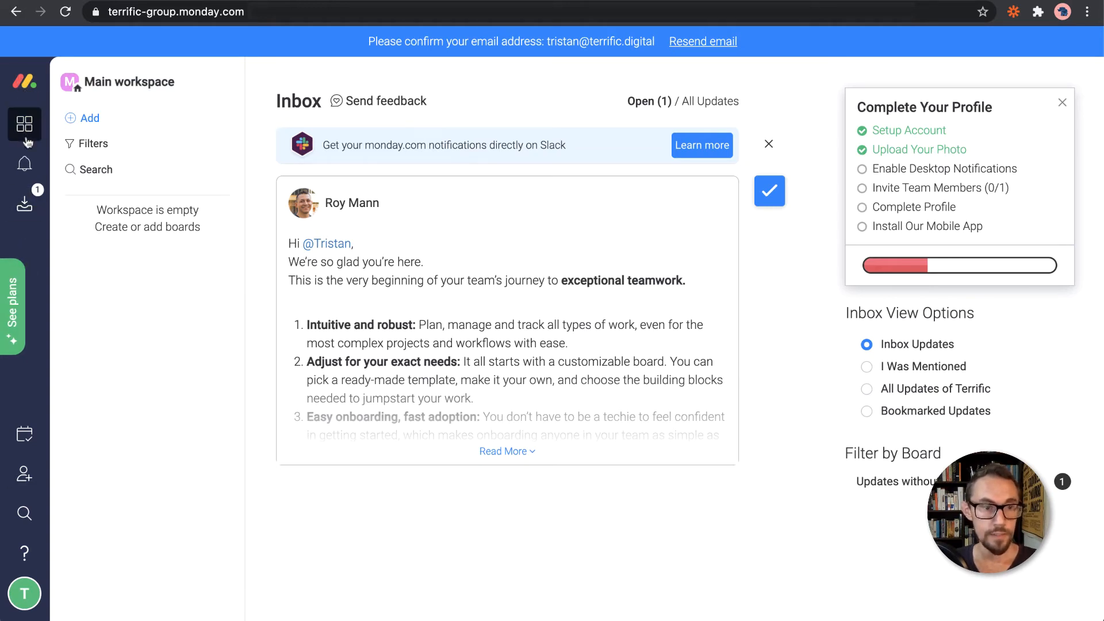
mouse_move(24, 164)
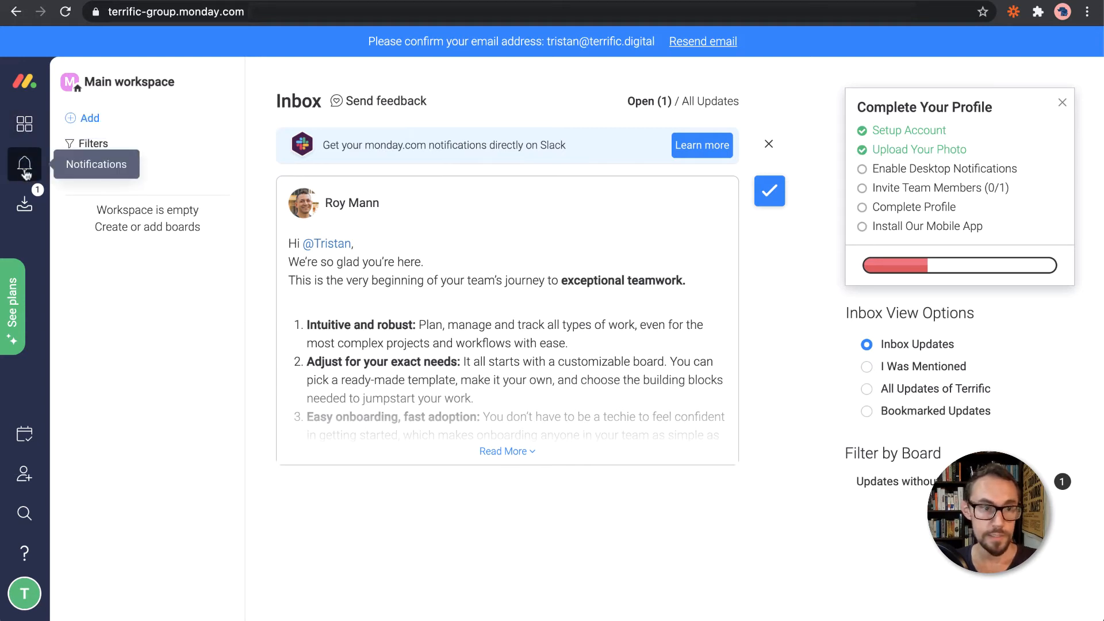
mouse_move(24, 206)
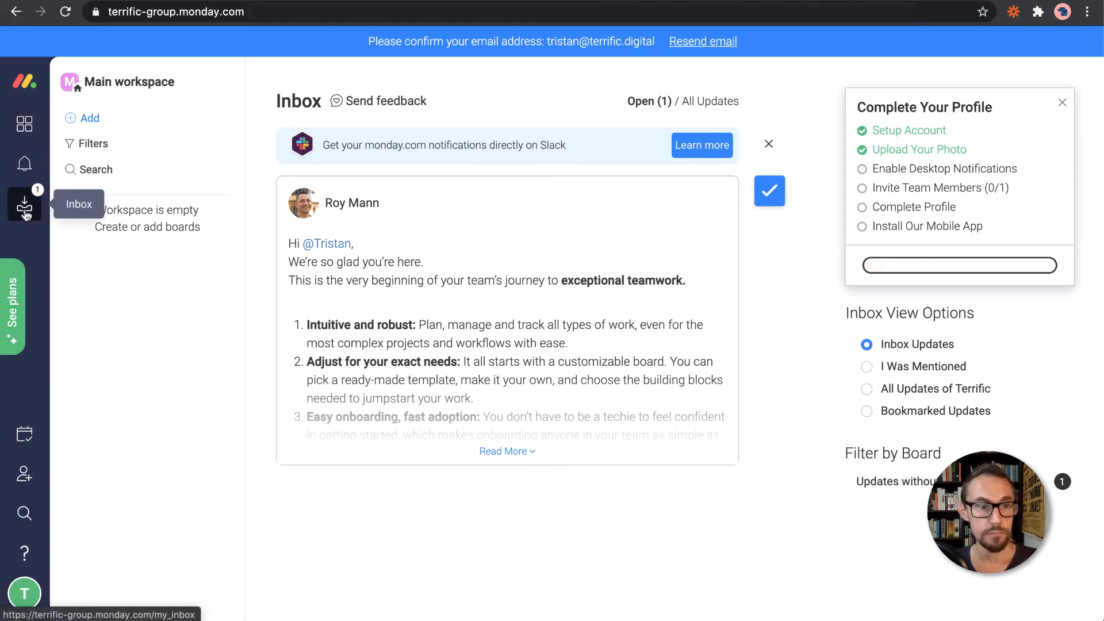
mouse_move(24, 433)
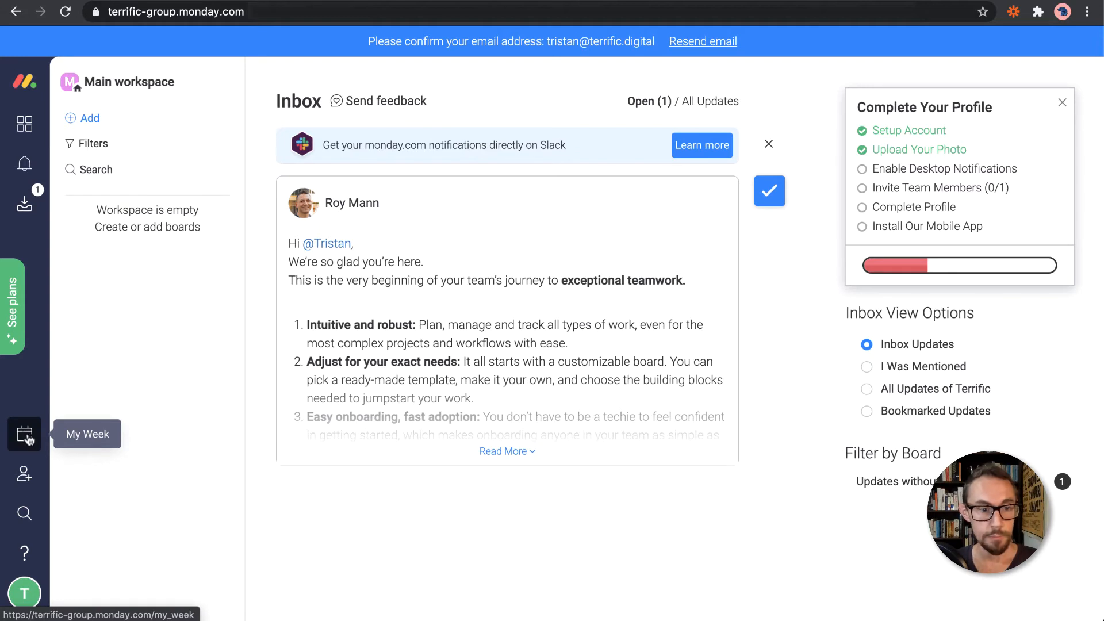
mouse_move(25, 512)
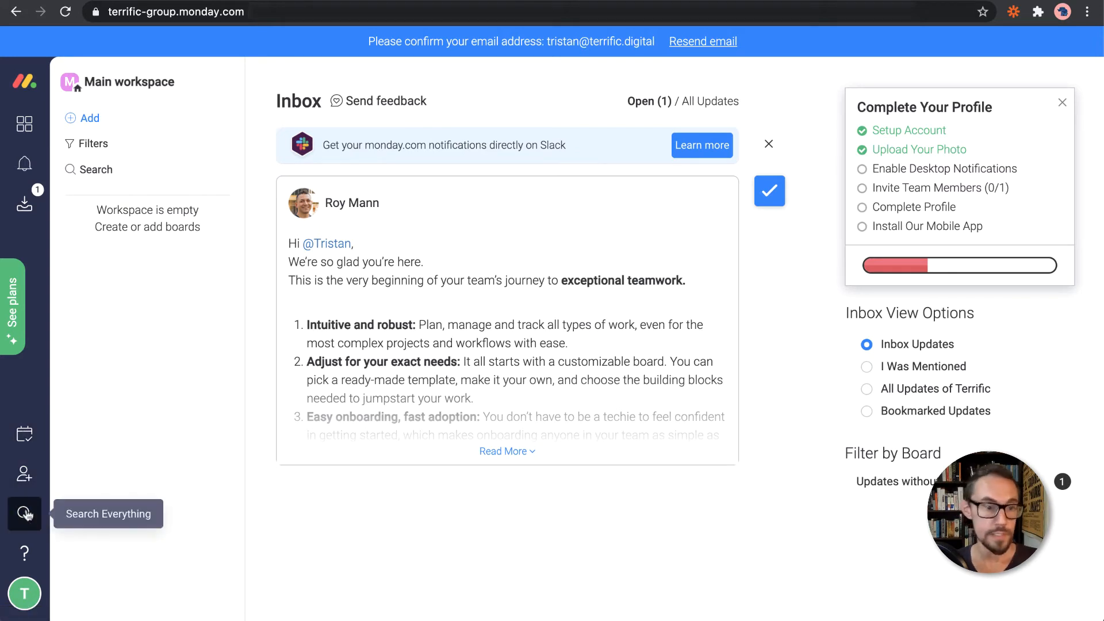
mouse_move(24, 593)
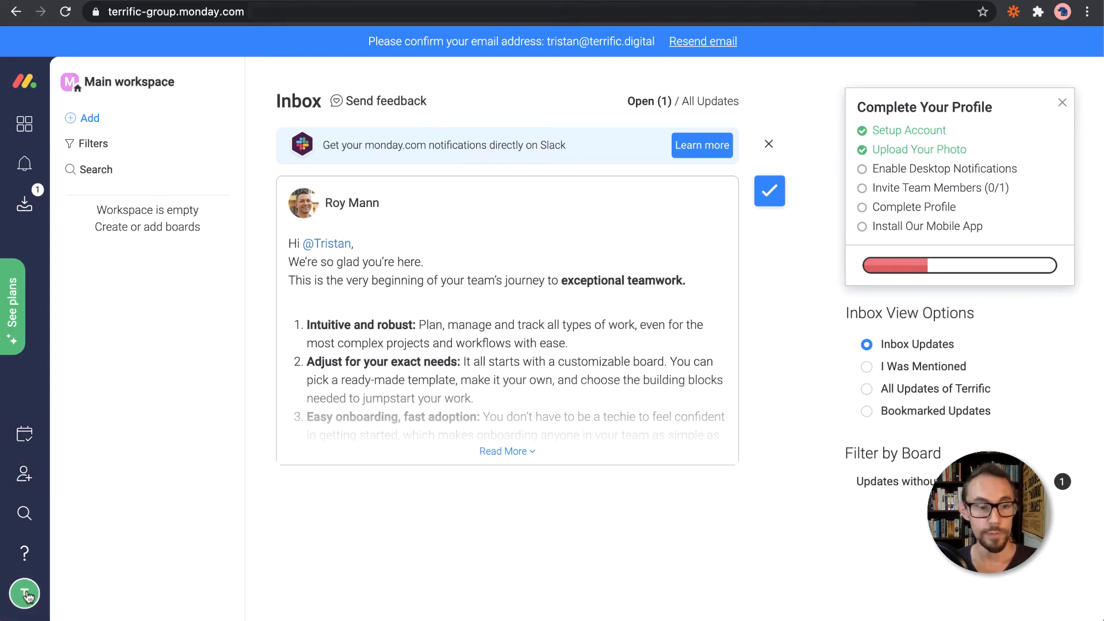
left_click(25, 593)
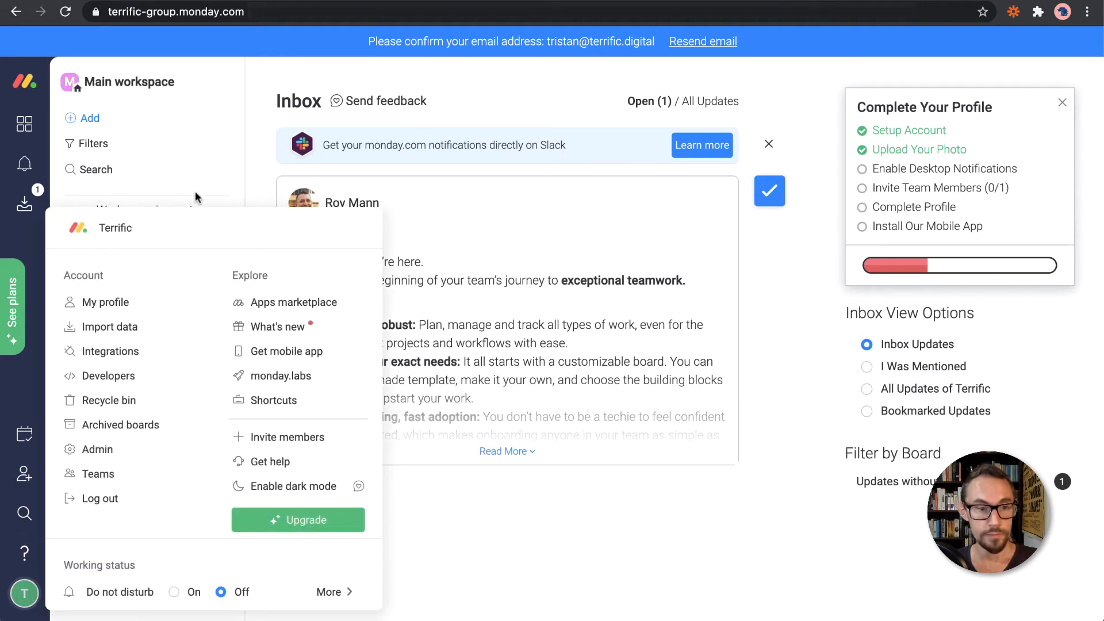
mouse_move(176, 274)
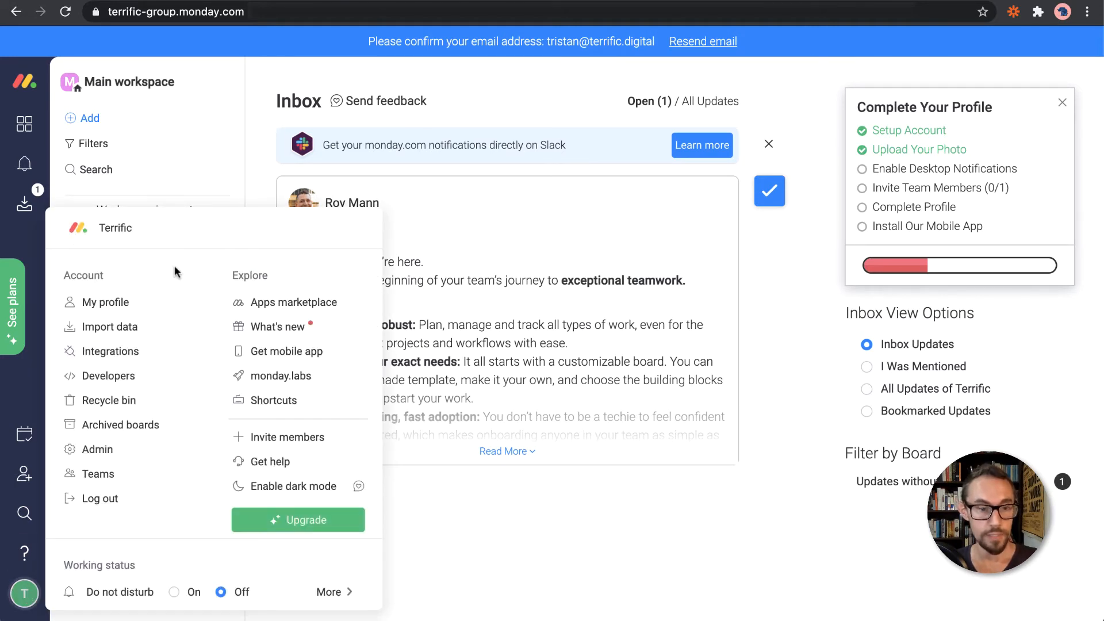
mouse_move(68, 199)
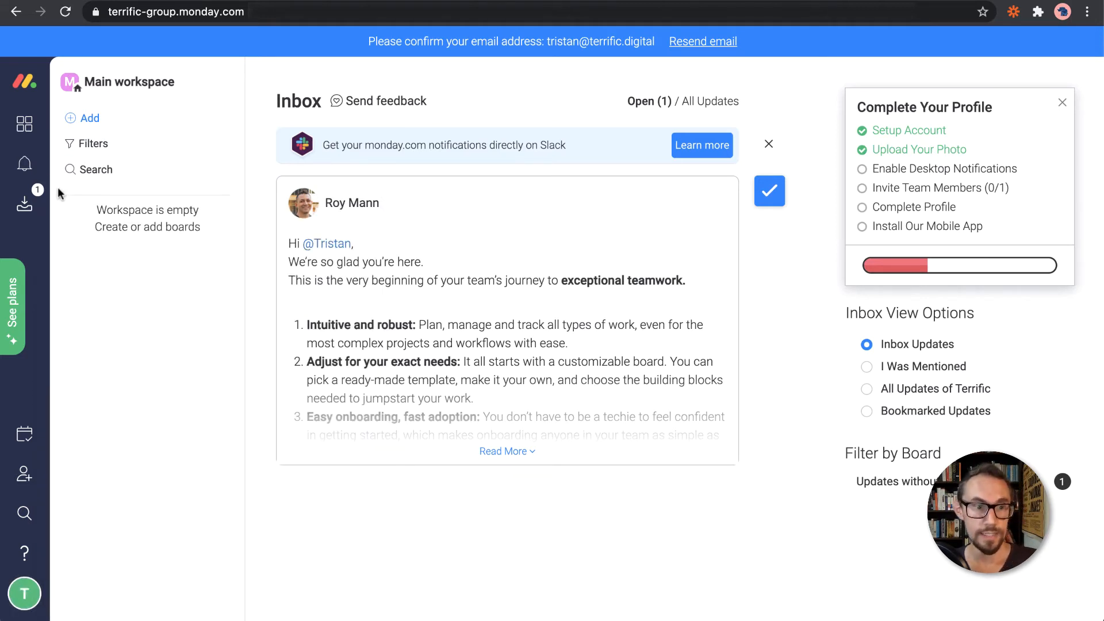
mouse_move(25, 124)
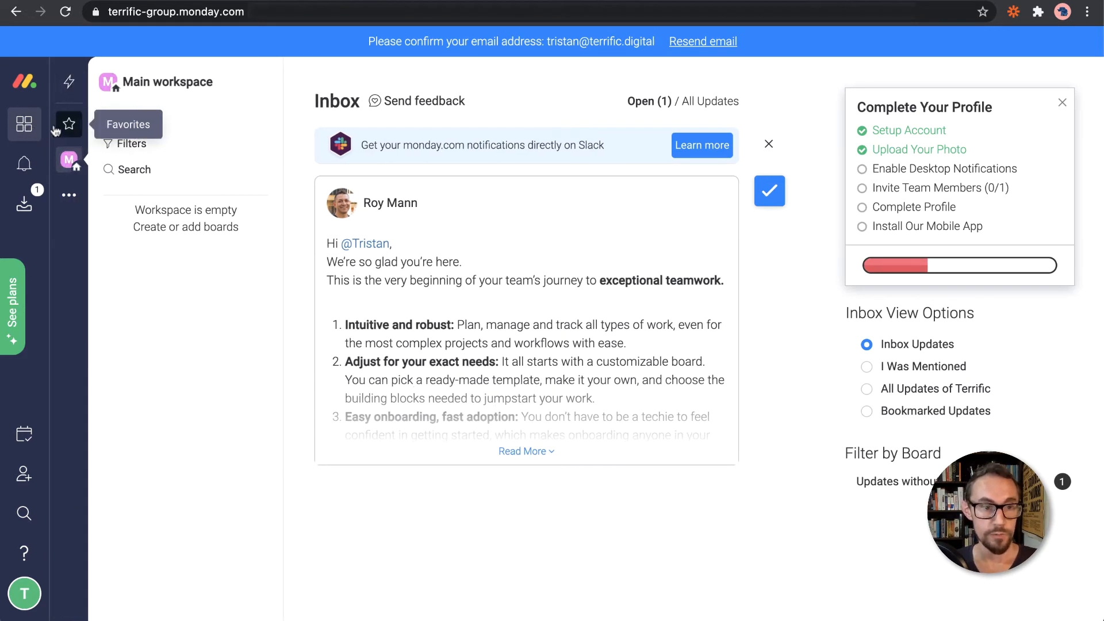
mouse_move(69, 159)
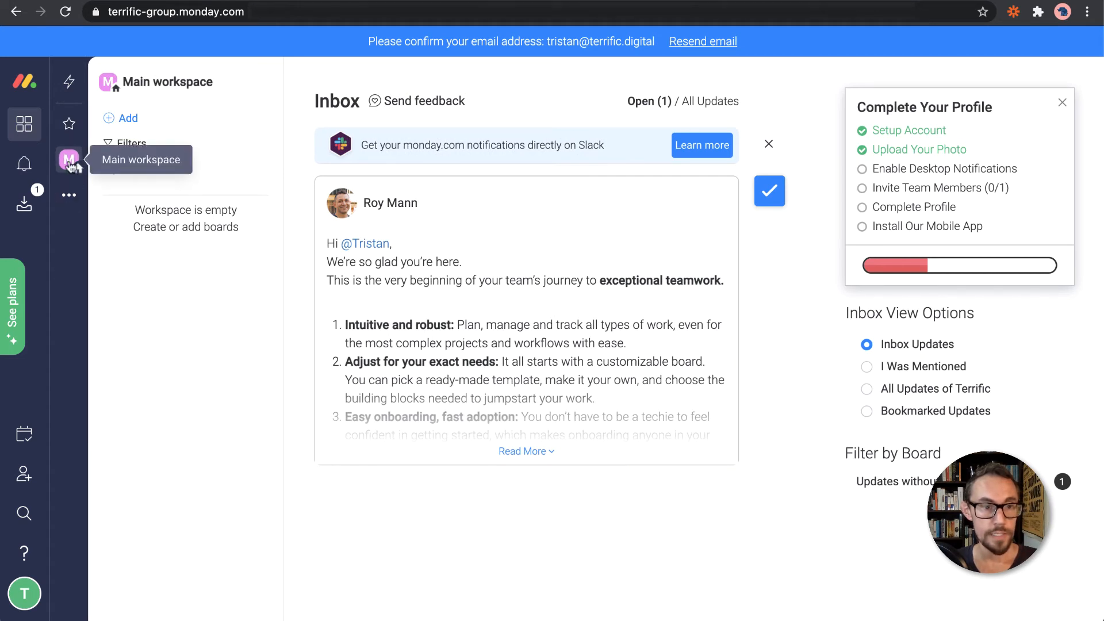
mouse_move(199, 83)
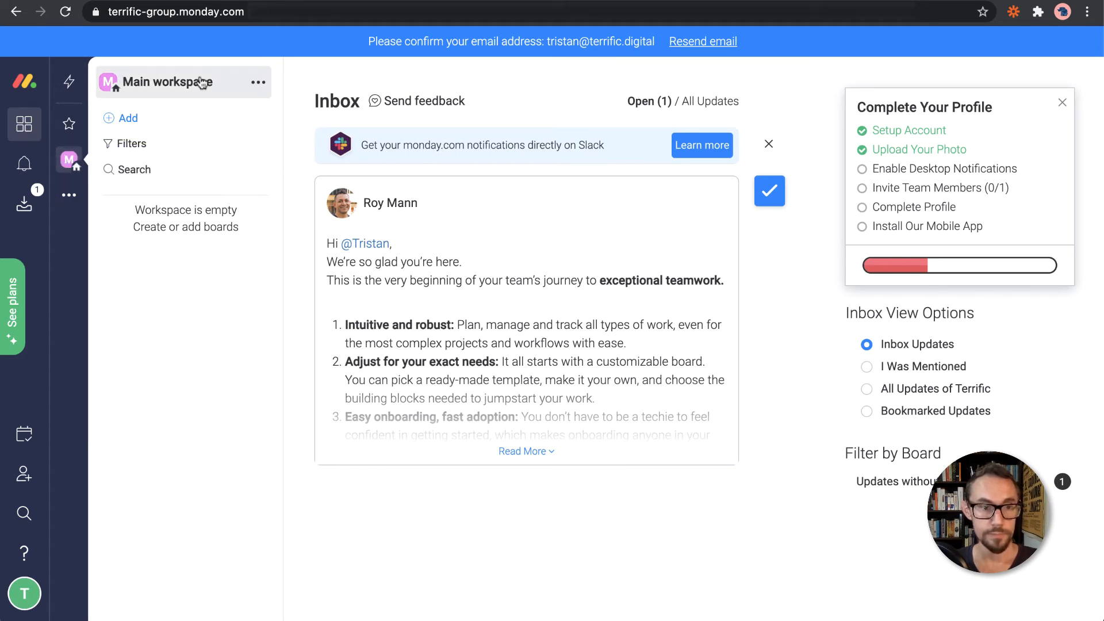
mouse_move(560, 459)
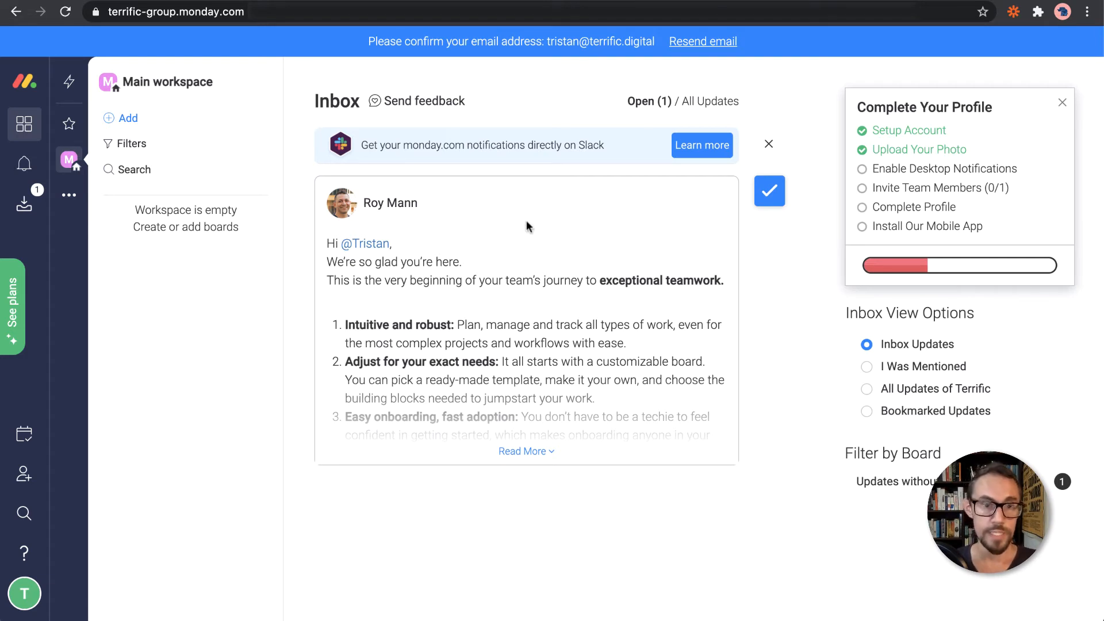
mouse_move(528, 198)
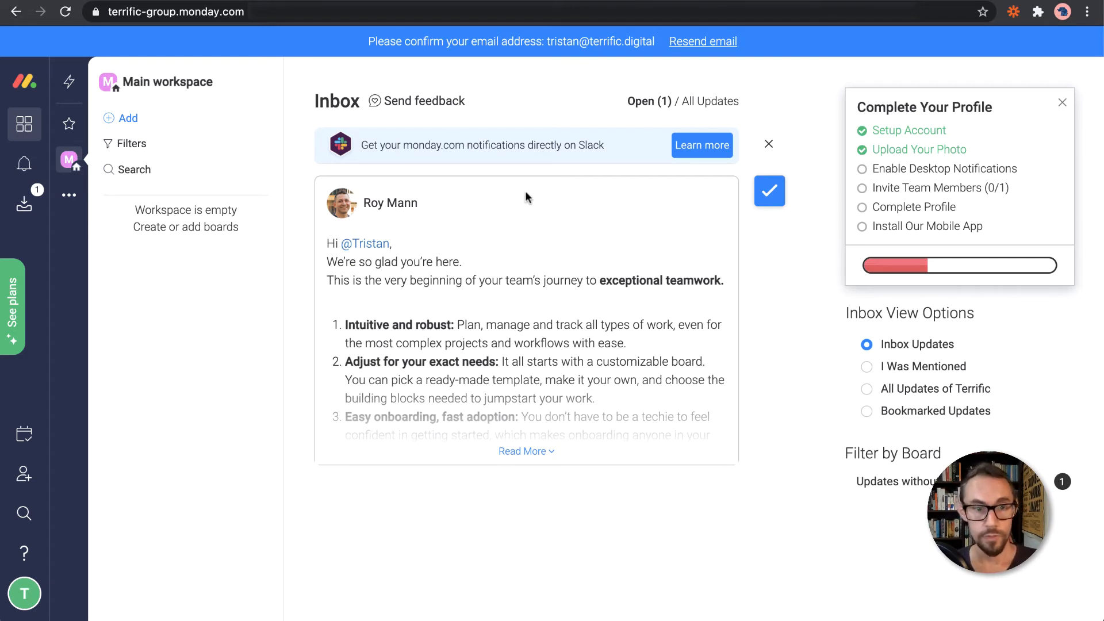
mouse_move(778, 146)
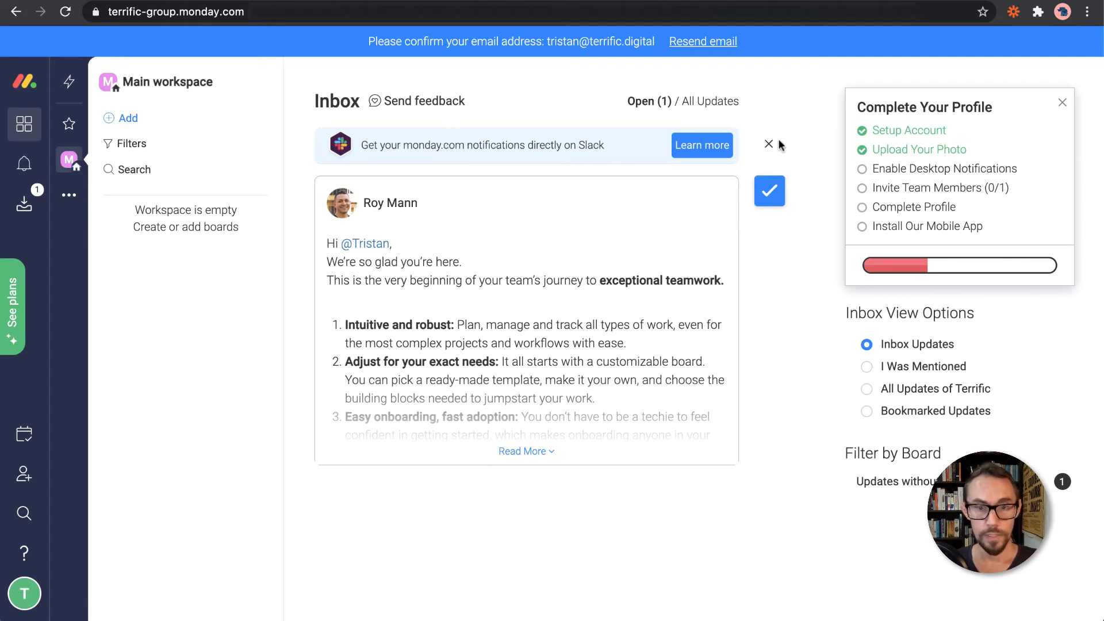
Dismiss the Slack banner, read the welcome message and mark it done for Inbox Zero
left_click(768, 144)
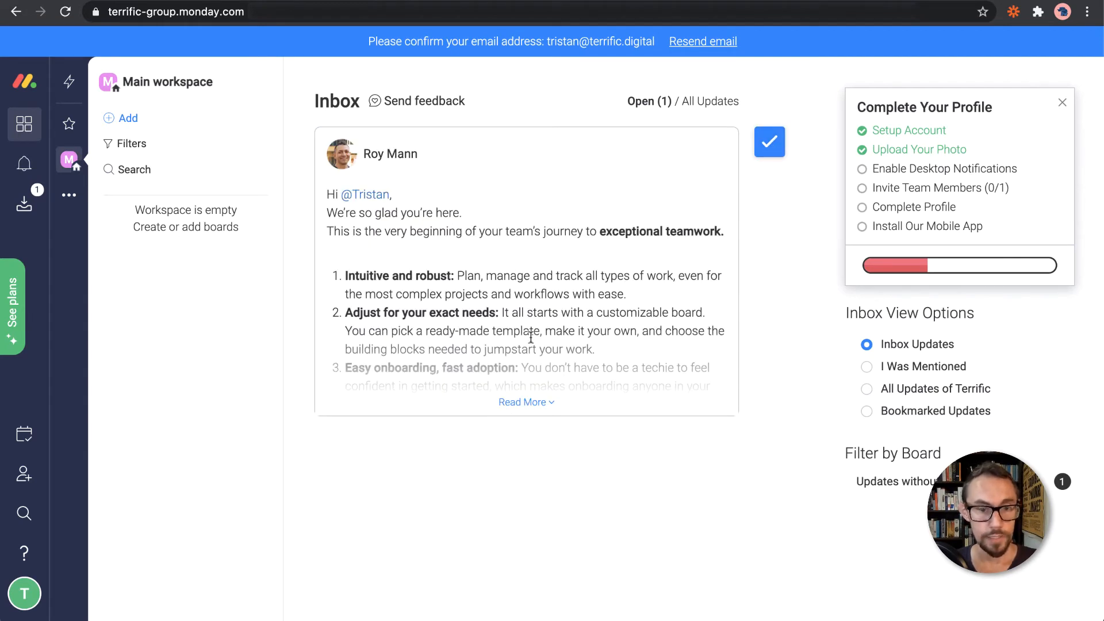
left_click(521, 403)
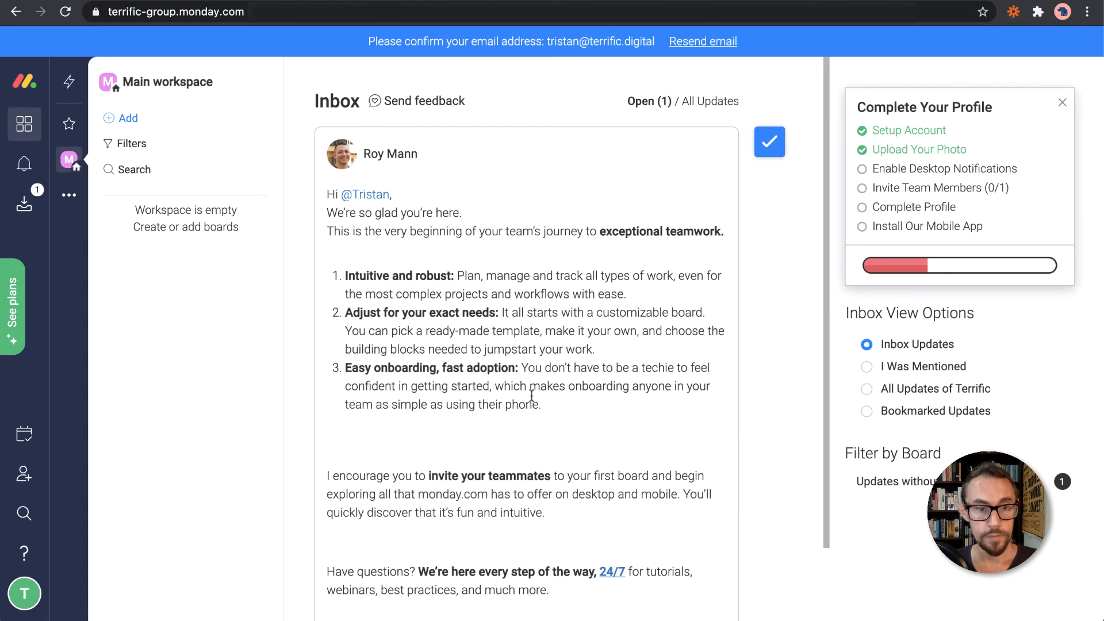
scroll("down", 3)
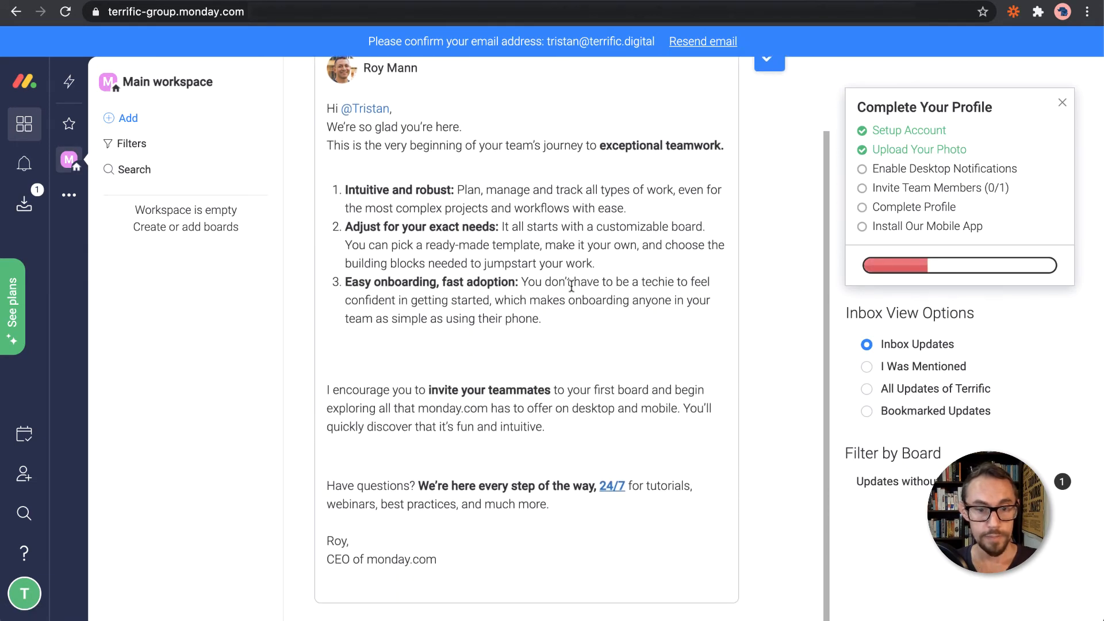
scroll("up", 3)
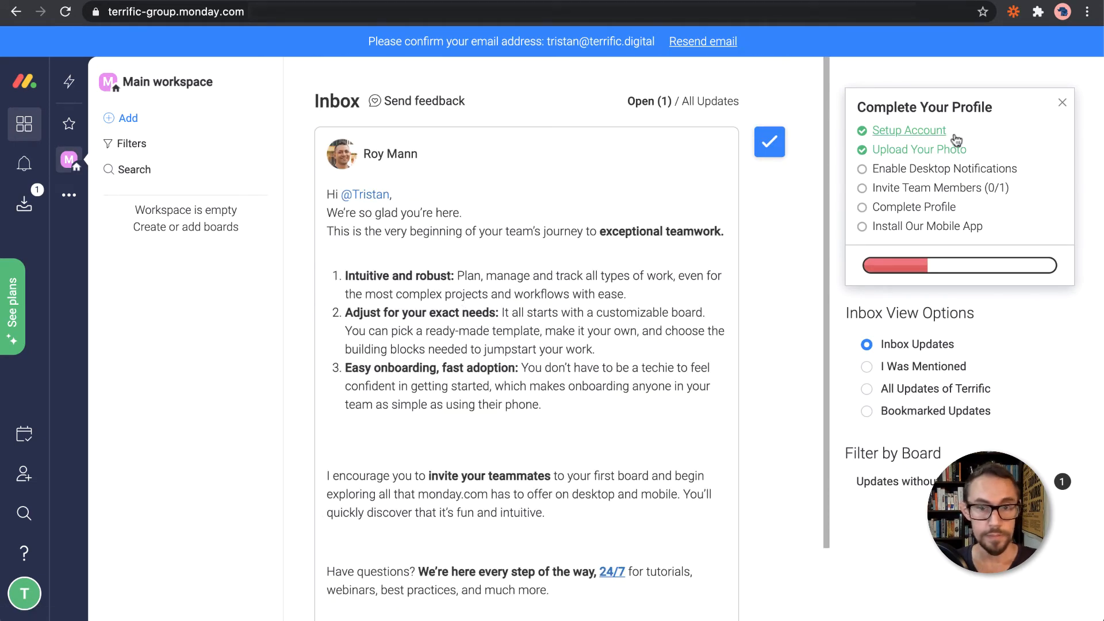
left_click(769, 141)
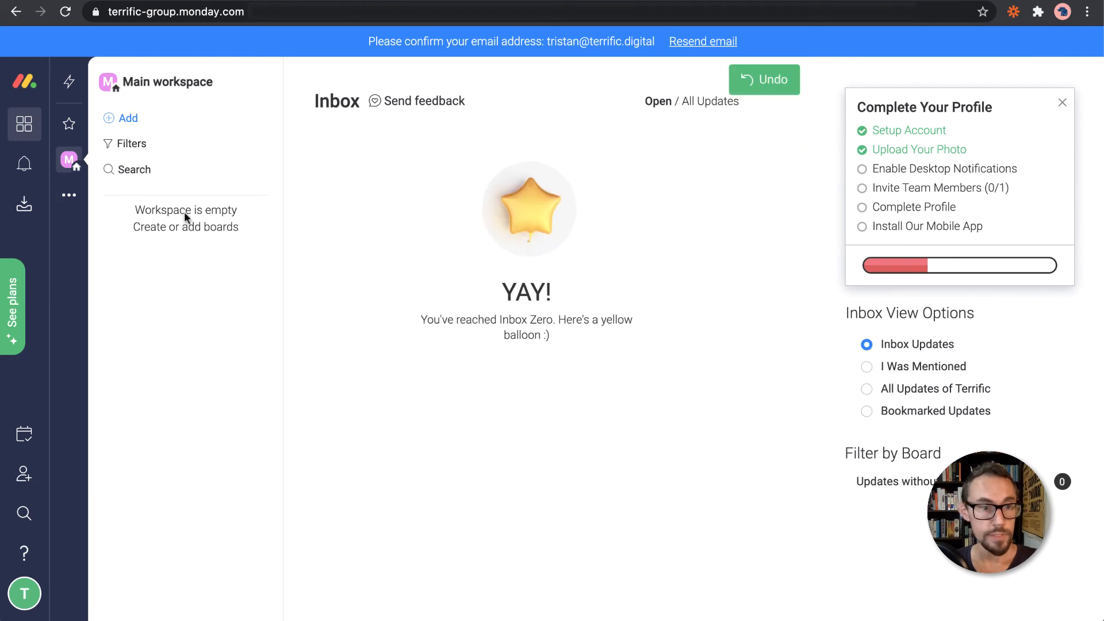
mouse_move(69, 195)
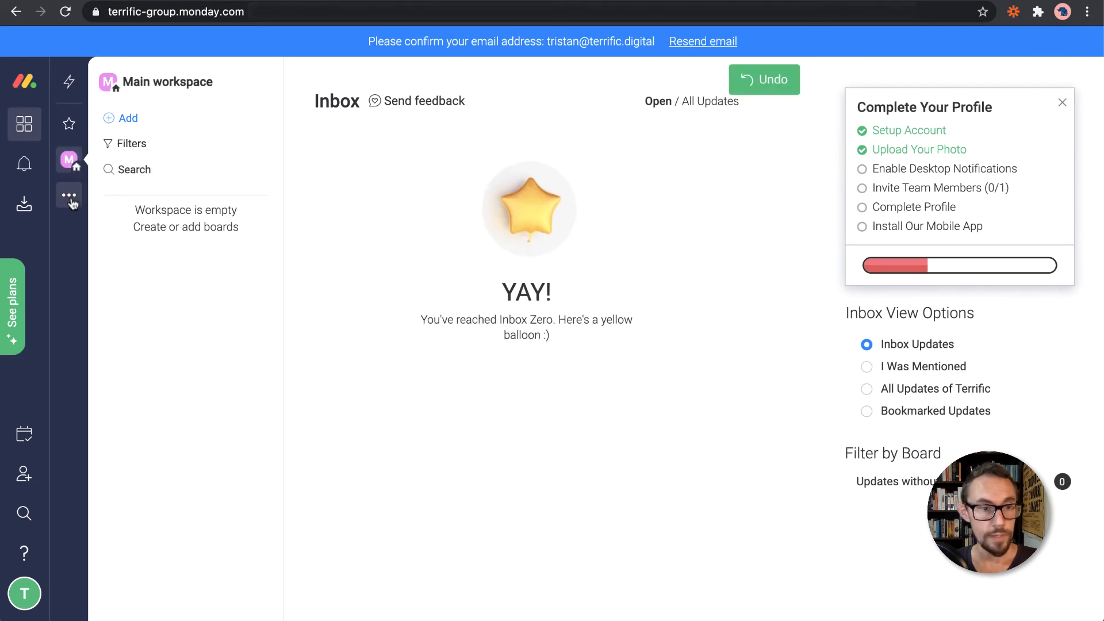
Show the workspaces menu for adding, browsing and pinning workspaces
left_click(69, 195)
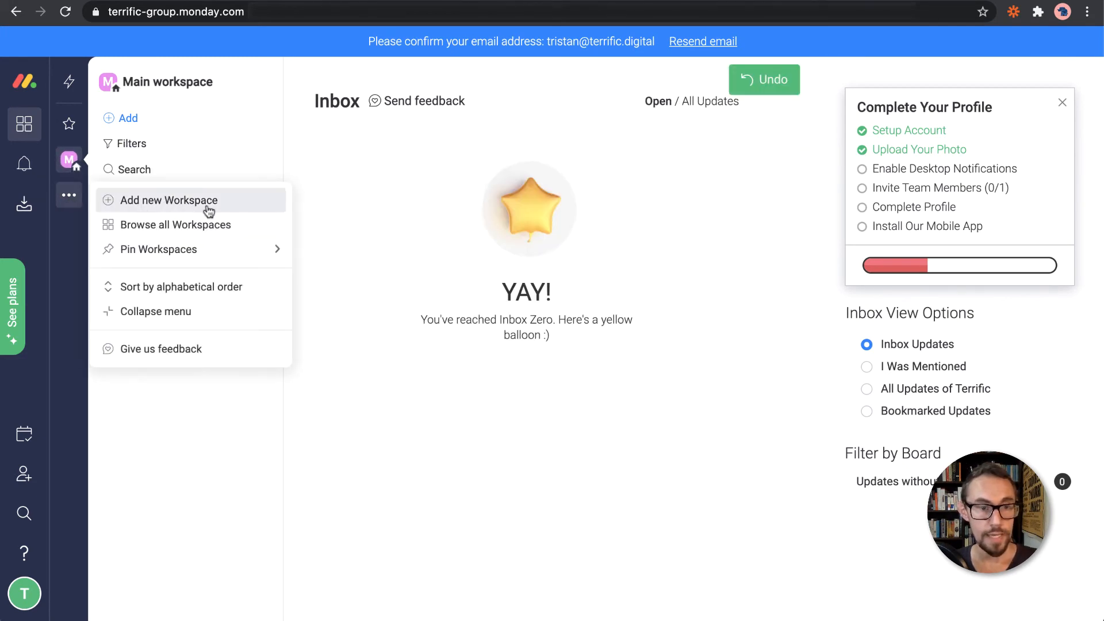
mouse_move(165, 235)
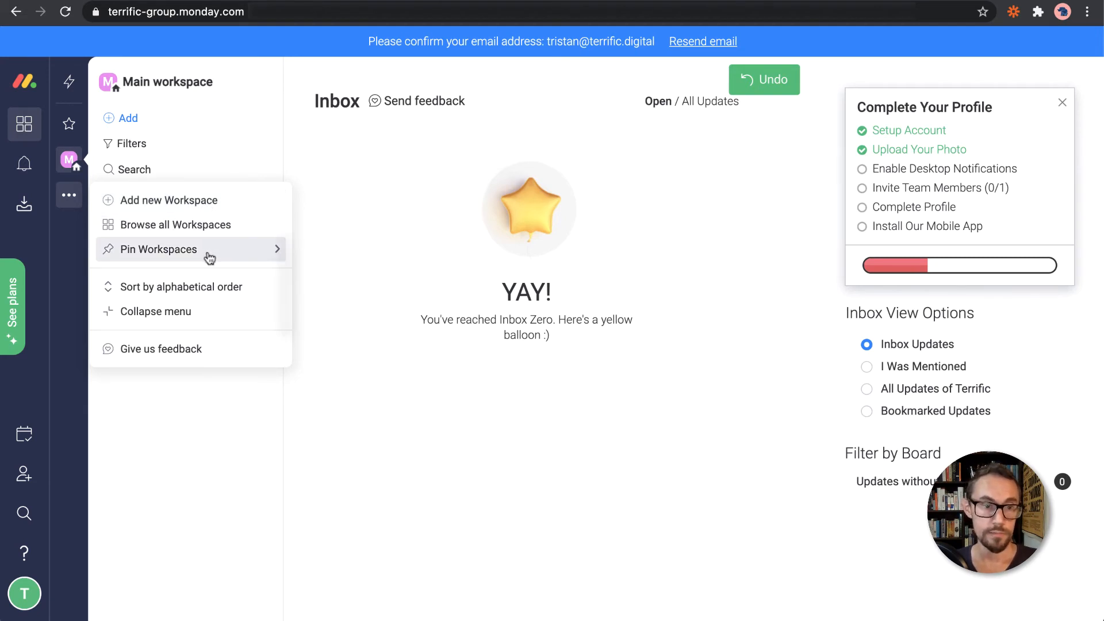
mouse_move(161, 348)
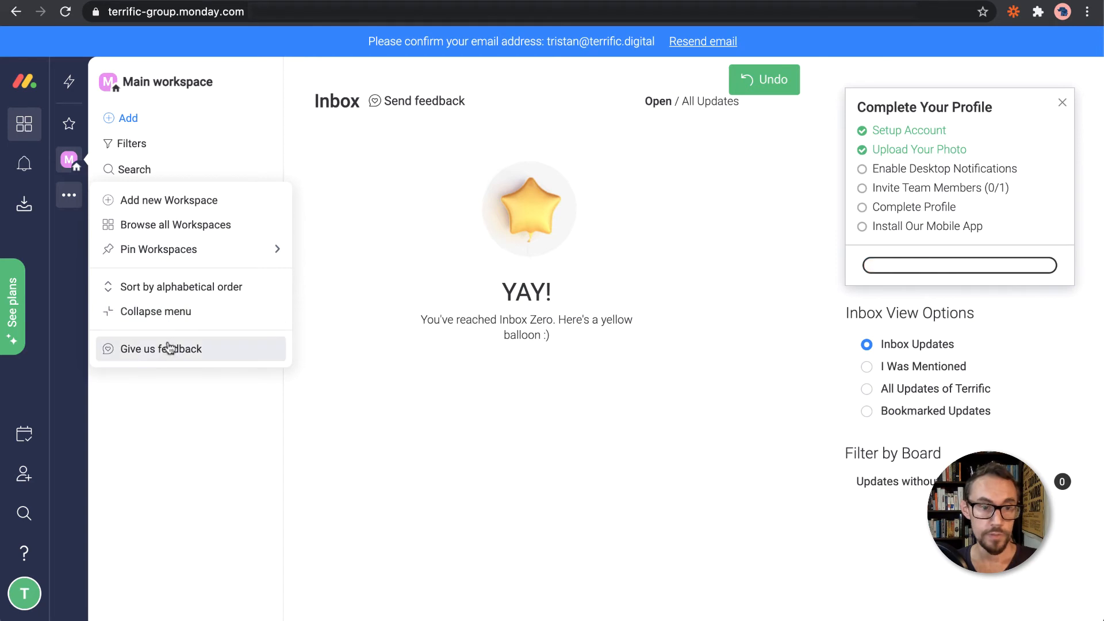
mouse_move(175, 224)
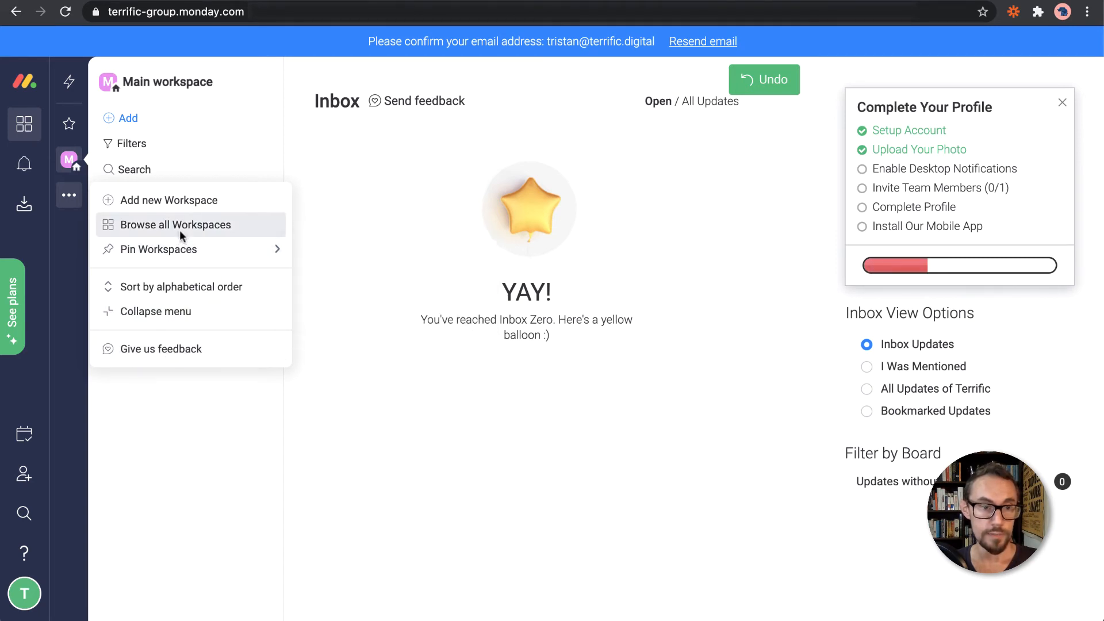
From Browse all Workspaces, add a new workspace named 'Sales CRM'
left_click(175, 224)
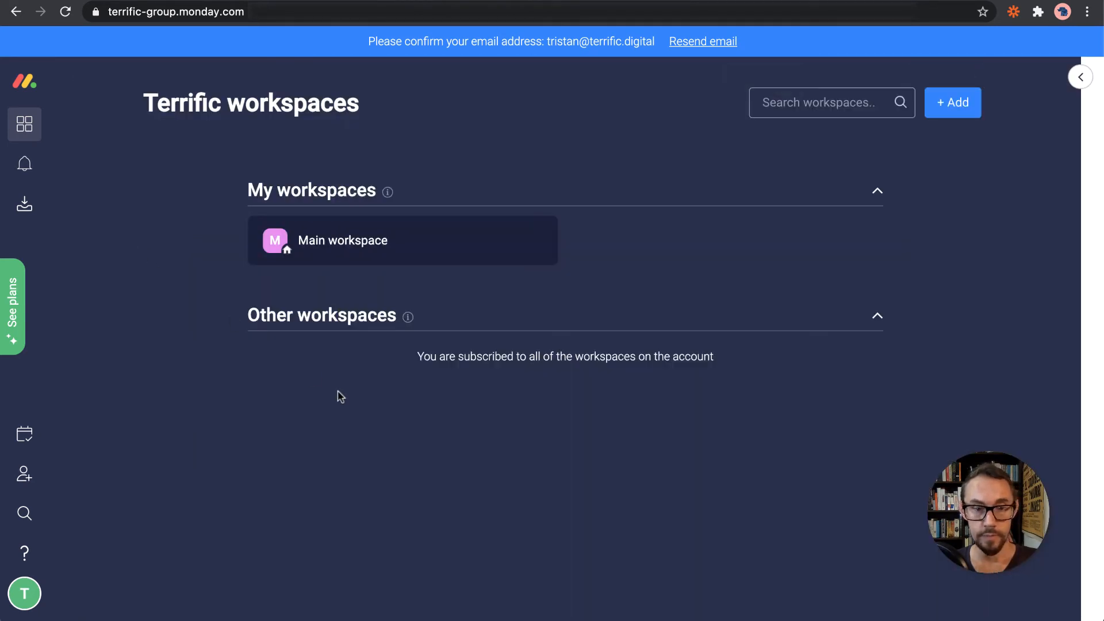
mouse_move(952, 133)
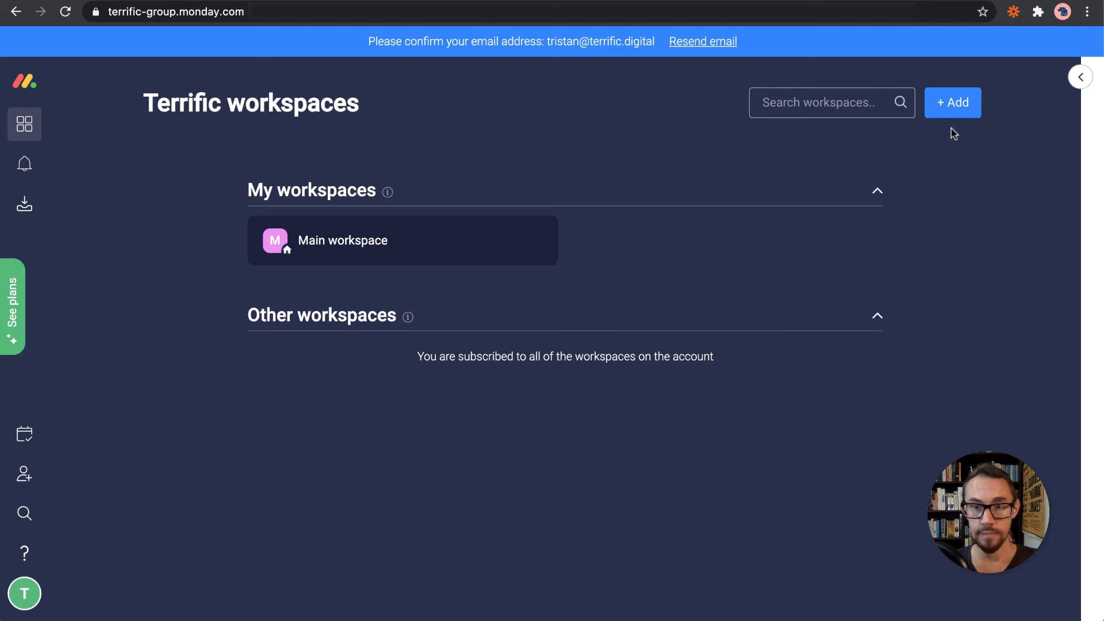
left_click(952, 102)
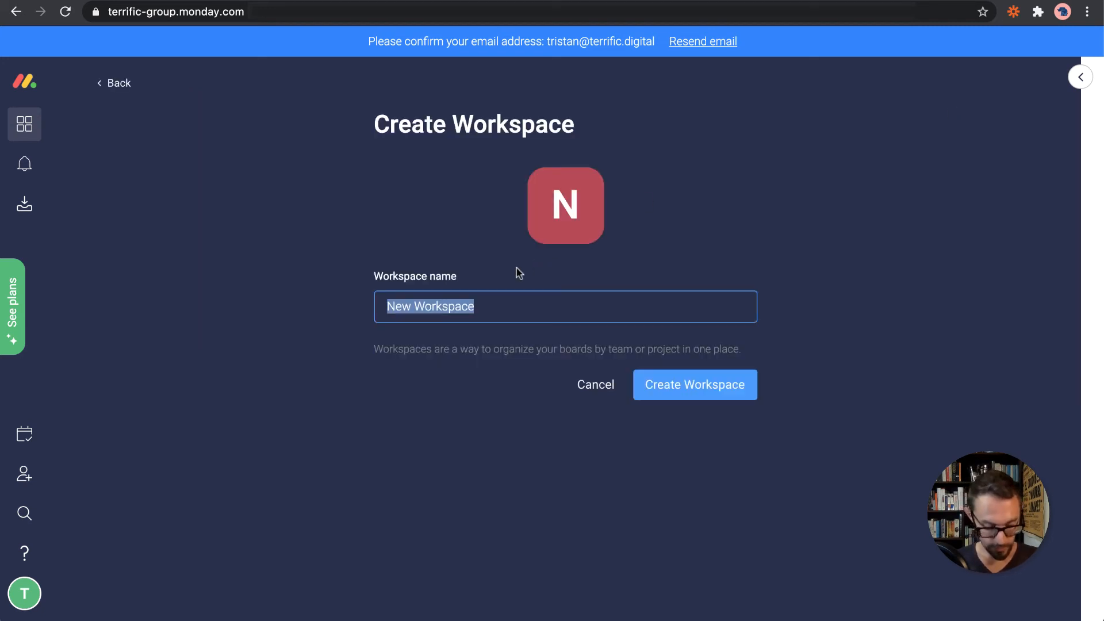
type("Sales CRM")
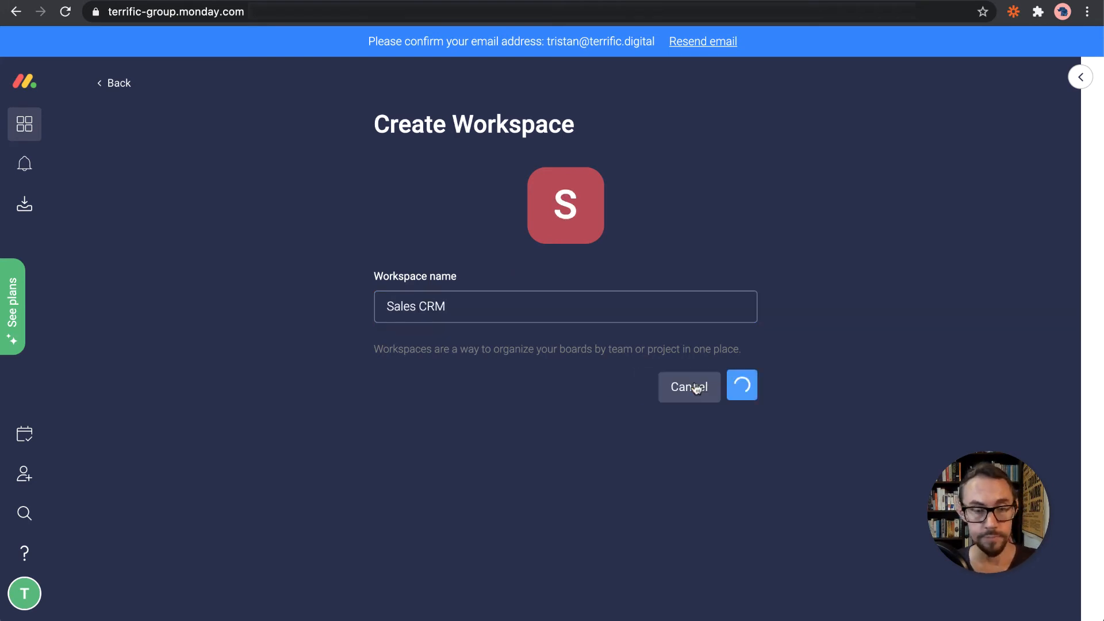
left_click(742, 387)
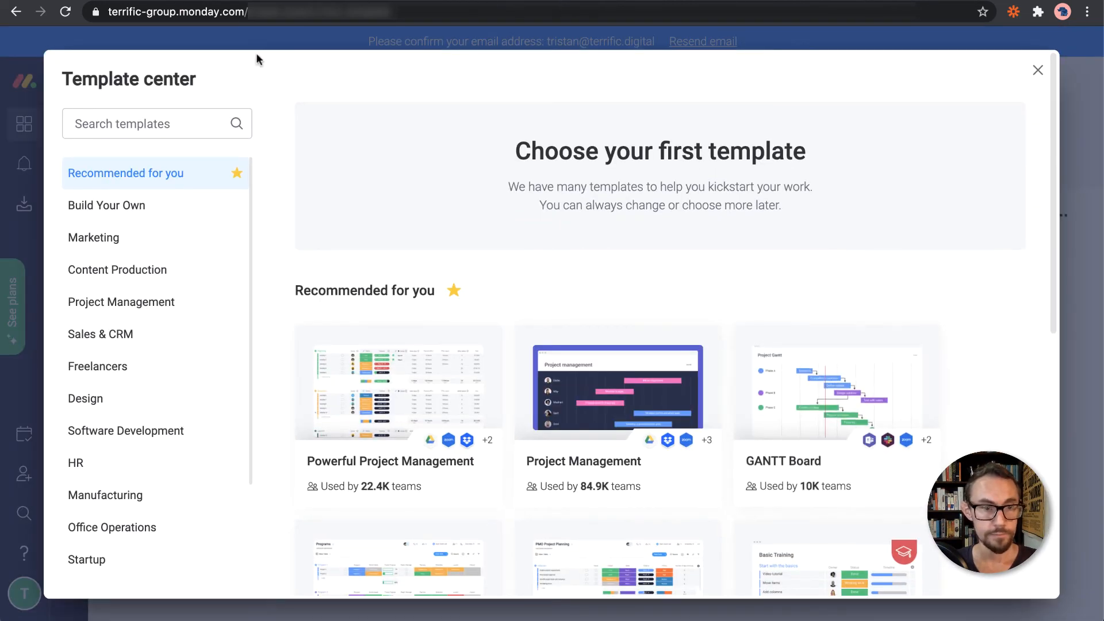
Apply the Leads tracking template from the Template center to the Sales CRM workspace
scroll("down", 3)
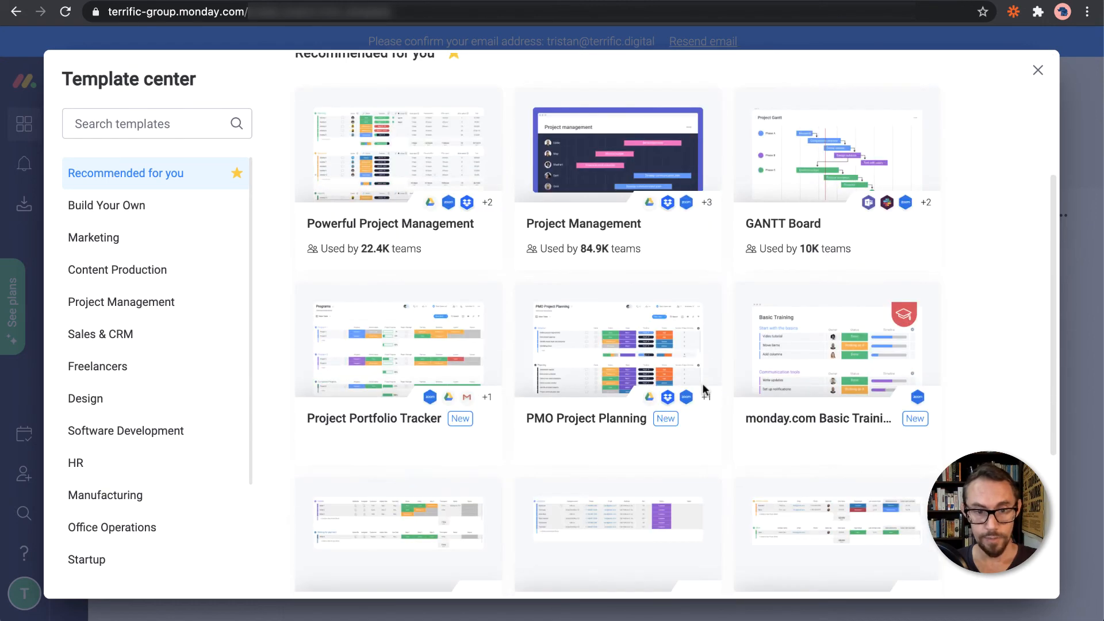
scroll("down", 3)
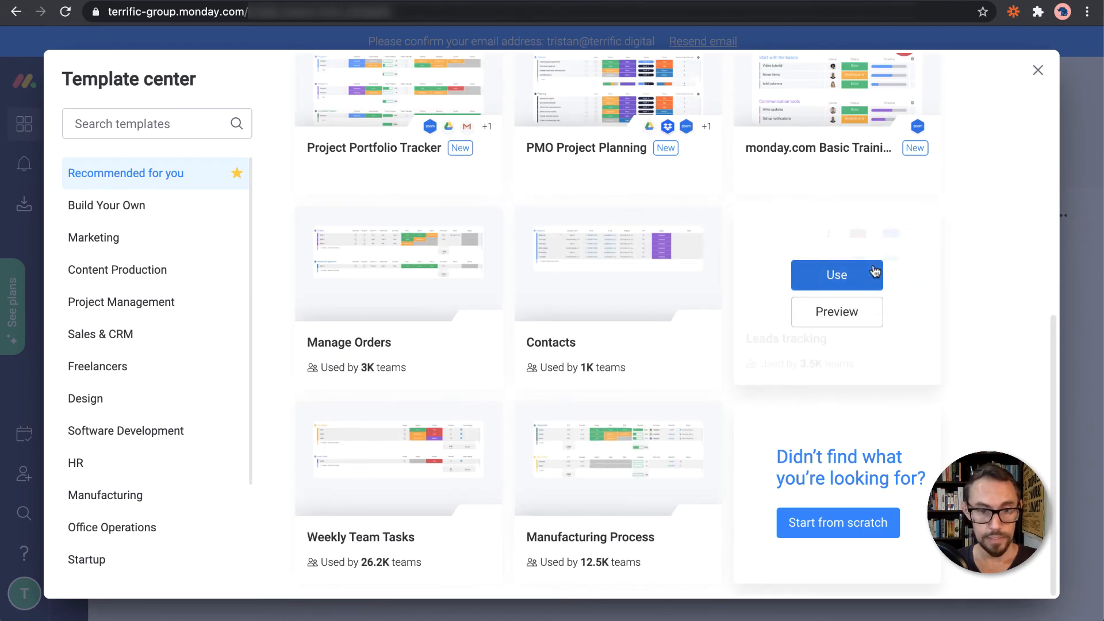
left_click(836, 275)
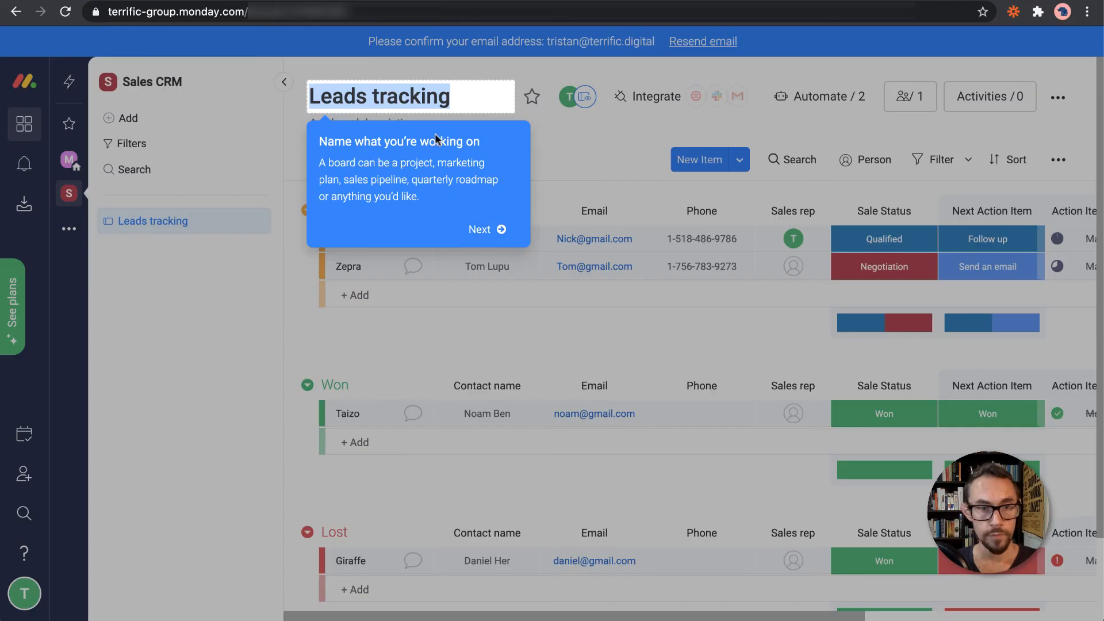
Rename the board to 'Sales Tracking' and step through Next, Next, Done in the onboarding tips
type("Sales")
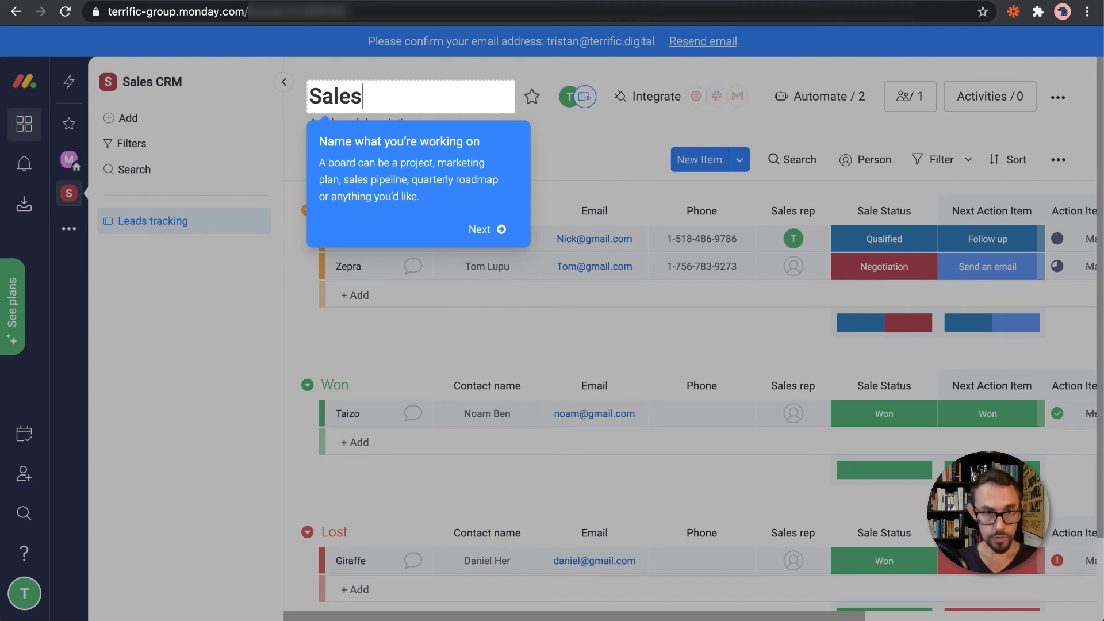
type("Tracking")
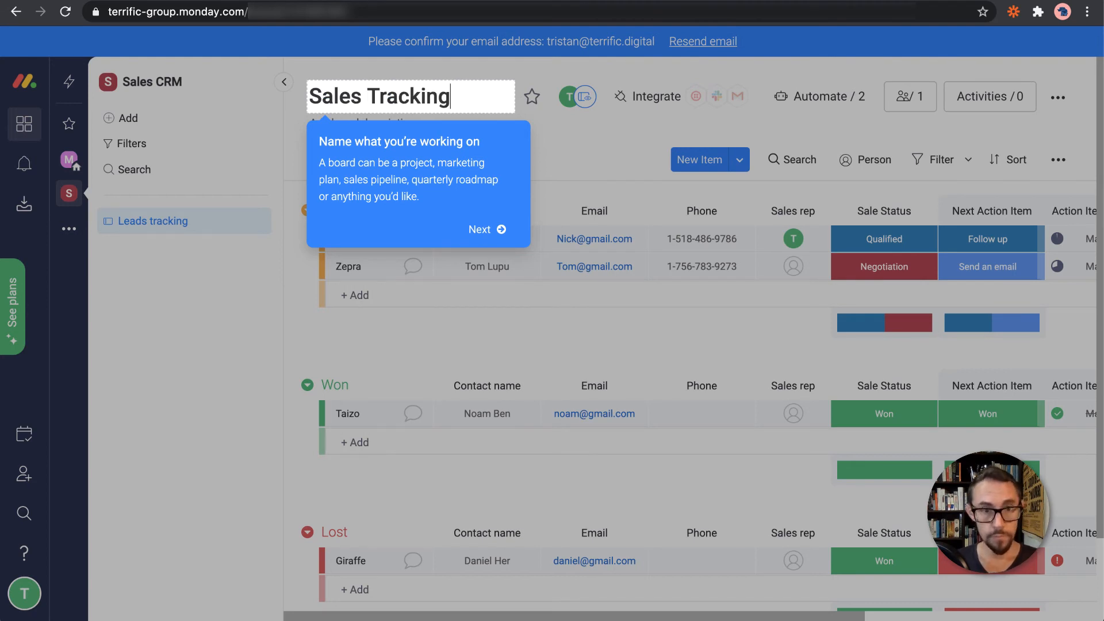
left_click(485, 230)
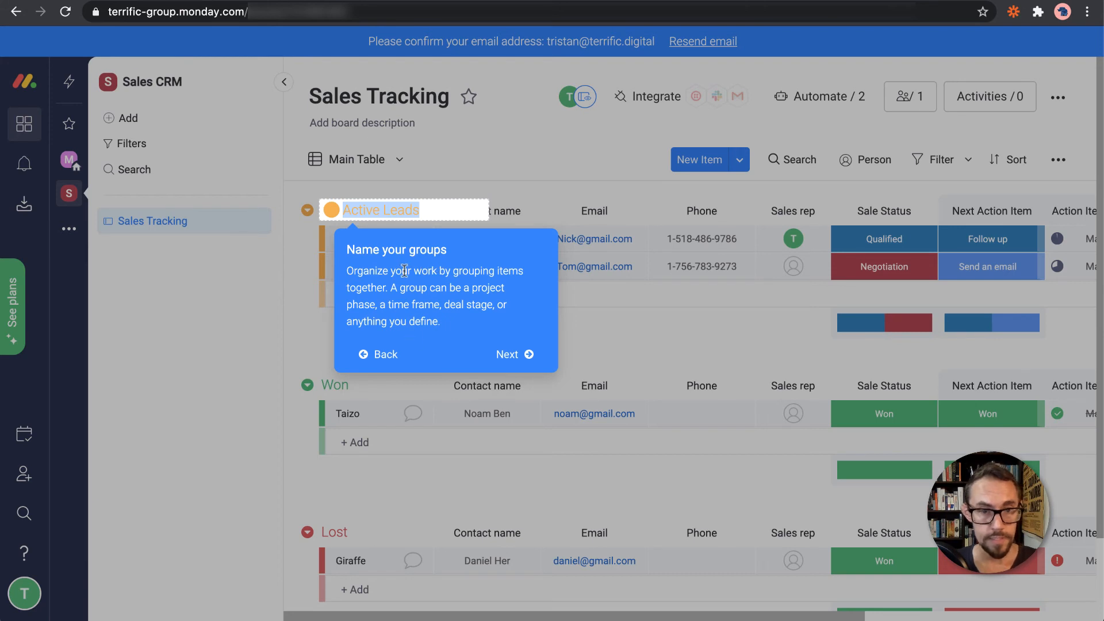
mouse_move(507, 354)
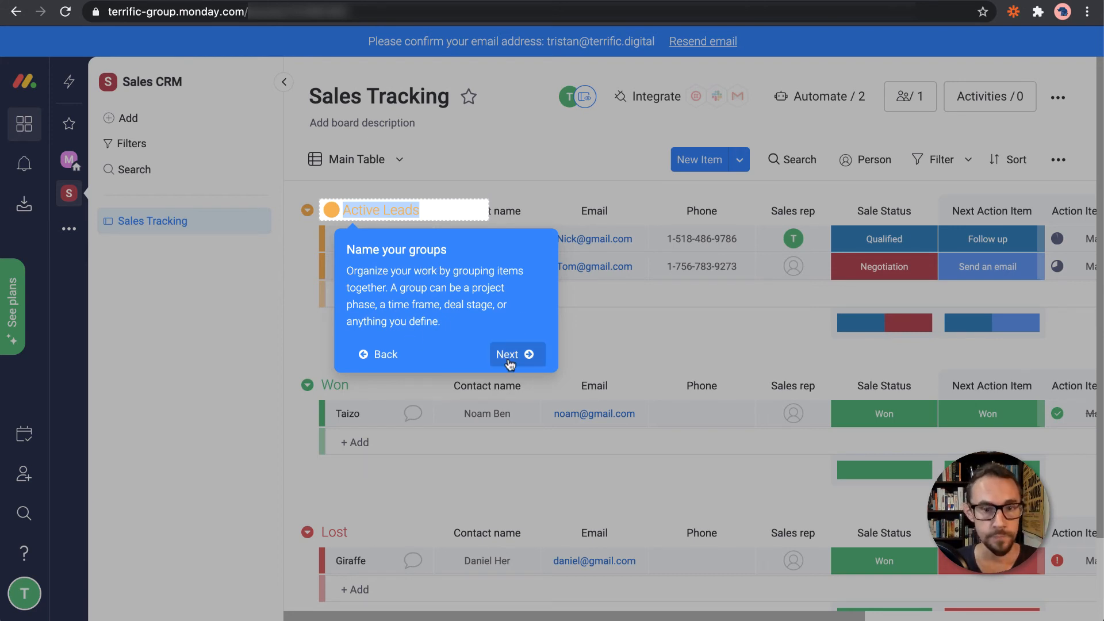
left_click(516, 353)
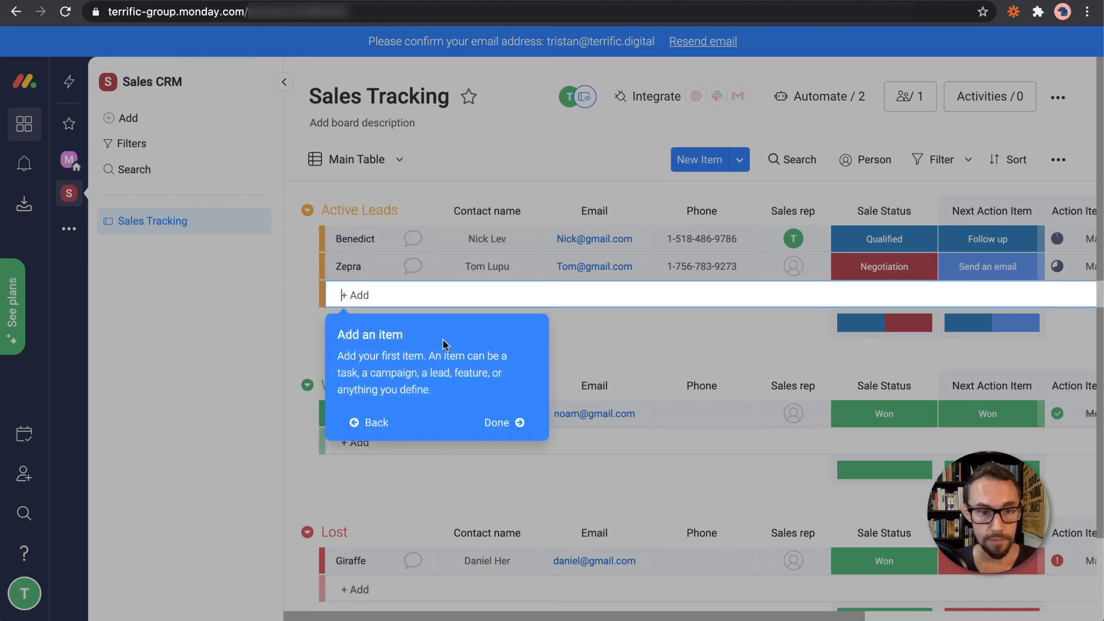
mouse_move(507, 422)
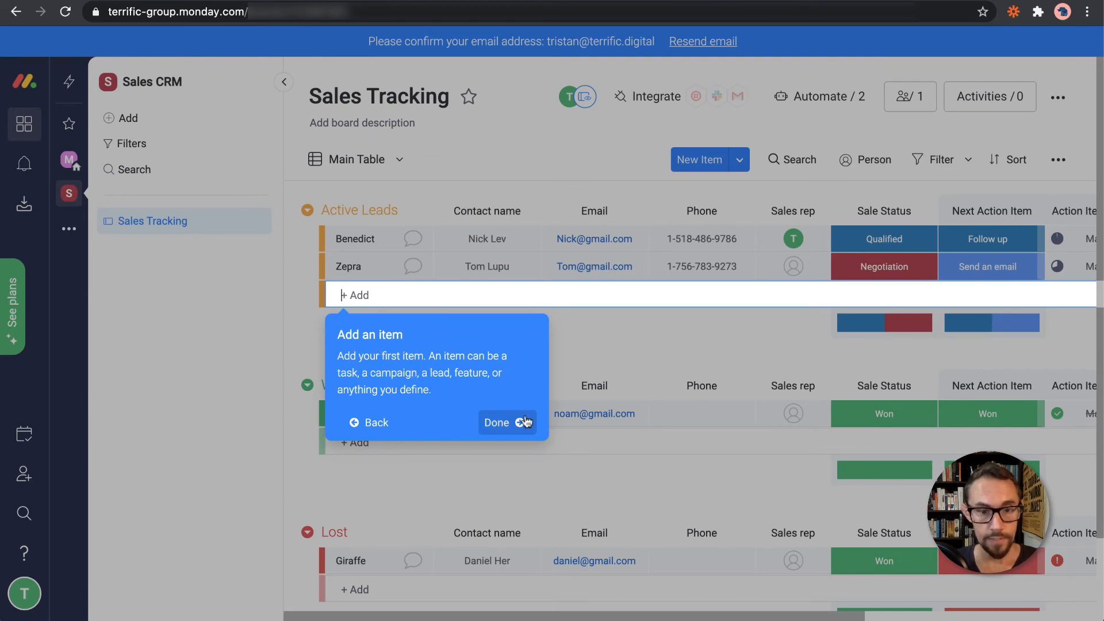
left_click(496, 422)
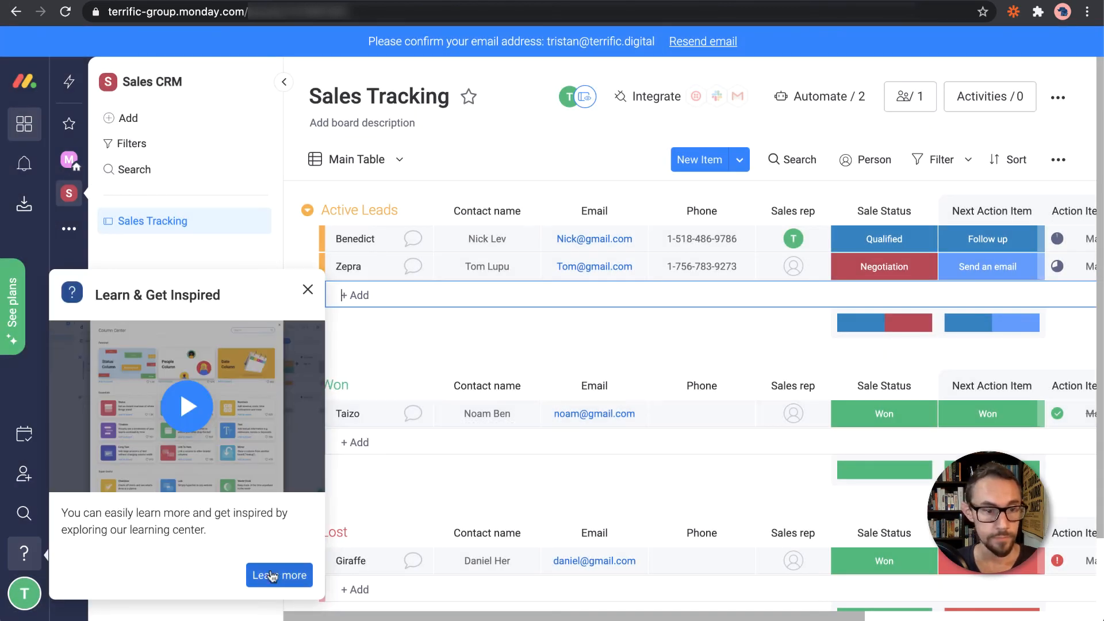
mouse_move(365, 154)
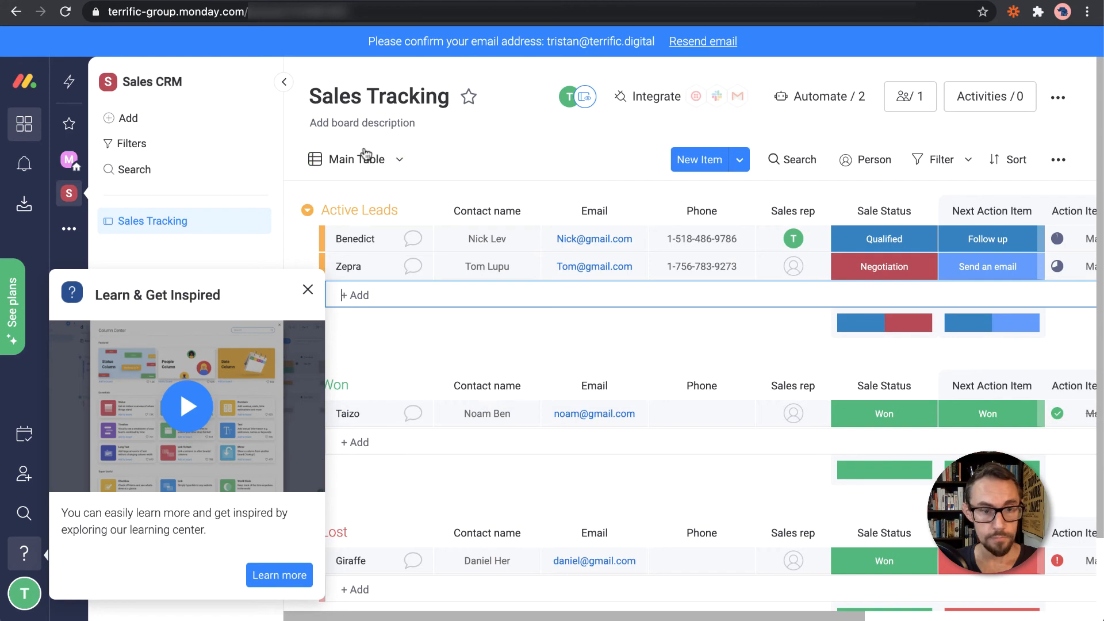
Dismiss the Learn & Get Inspired popup and scroll right to the Deal Value and Last Contact Date columns
left_click(308, 290)
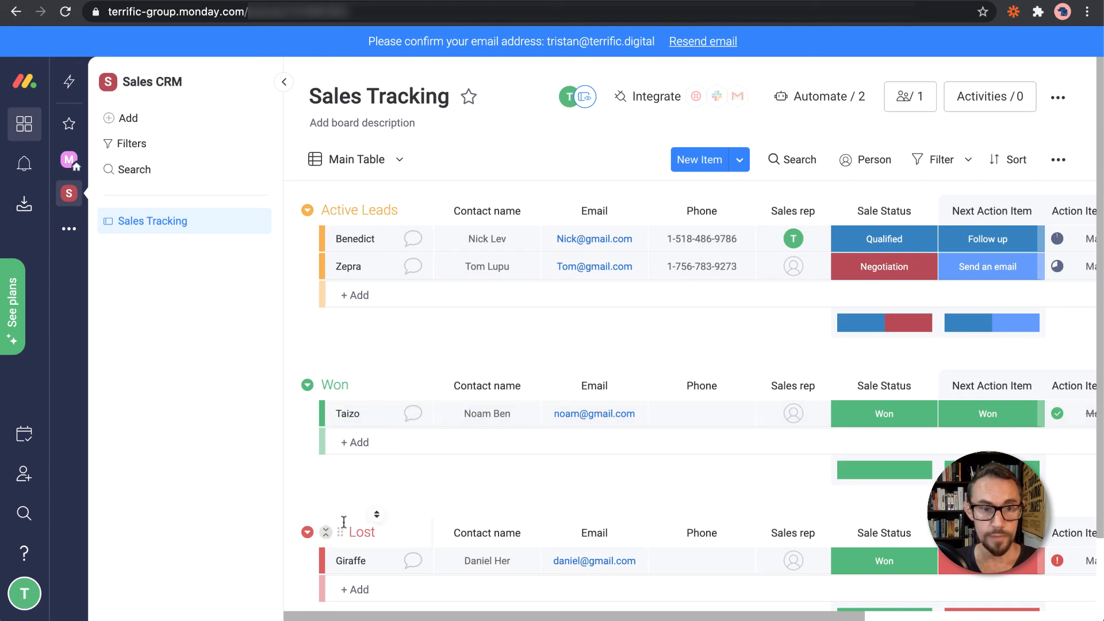
mouse_move(520, 363)
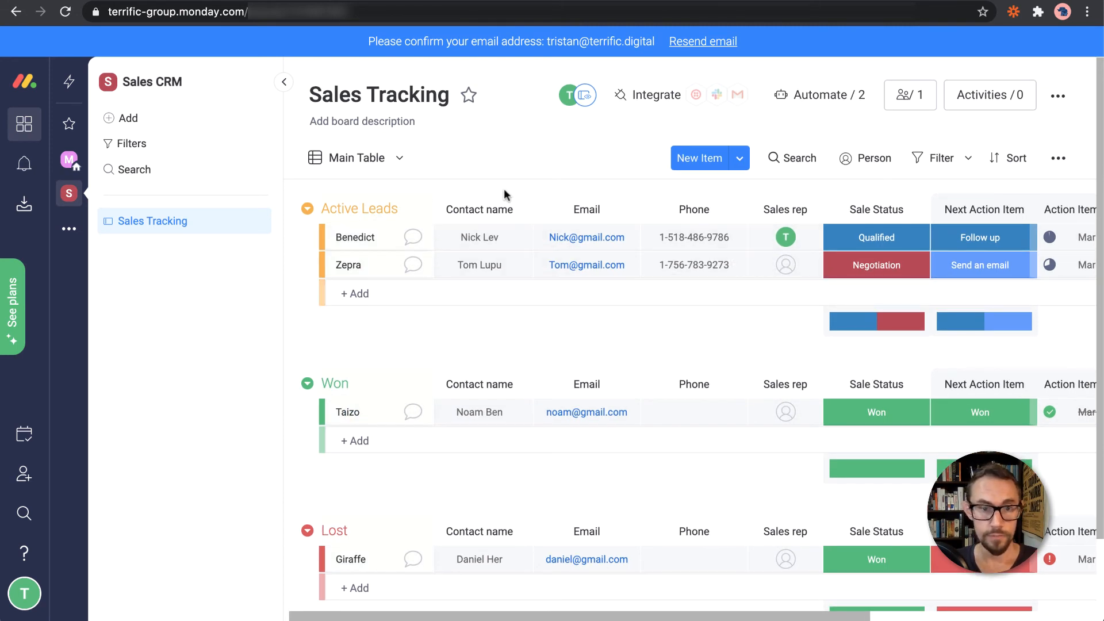
left_click(487, 236)
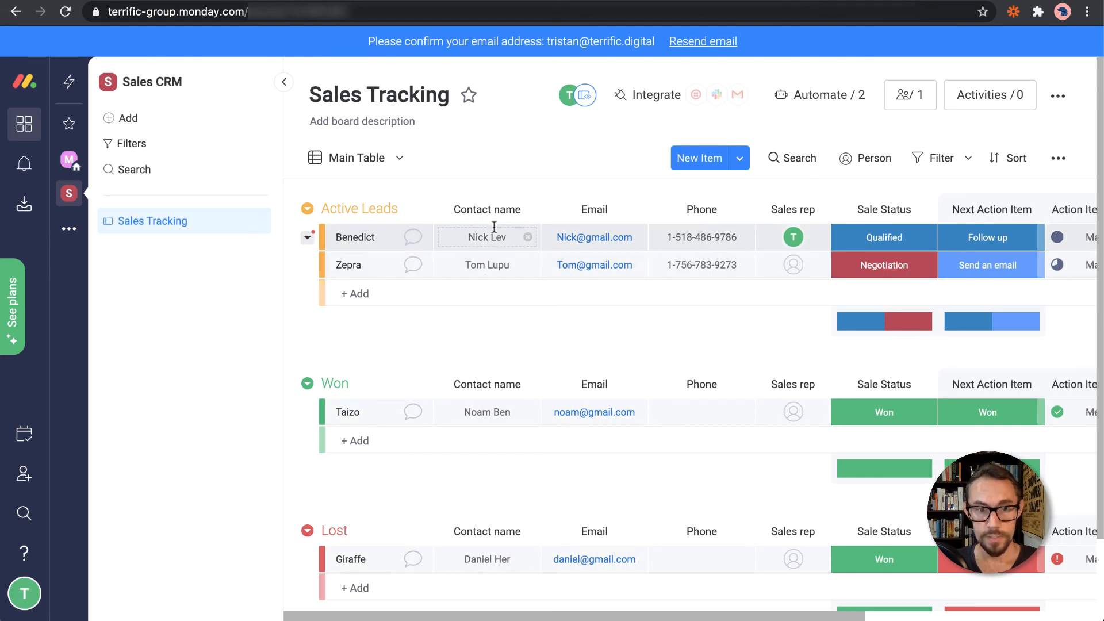
left_click(486, 558)
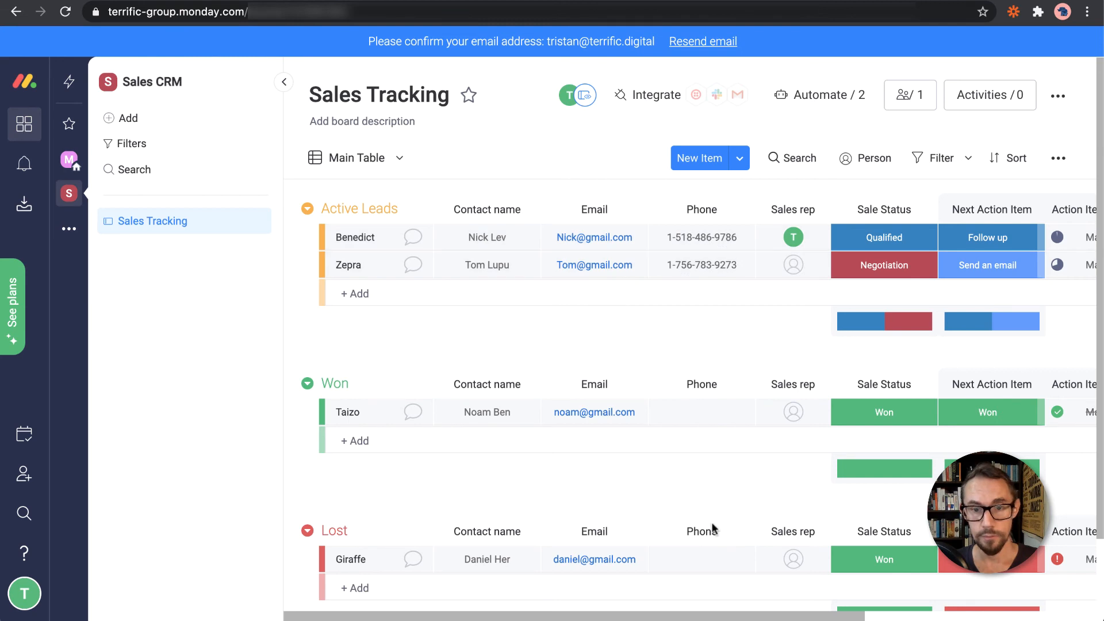
mouse_move(793, 265)
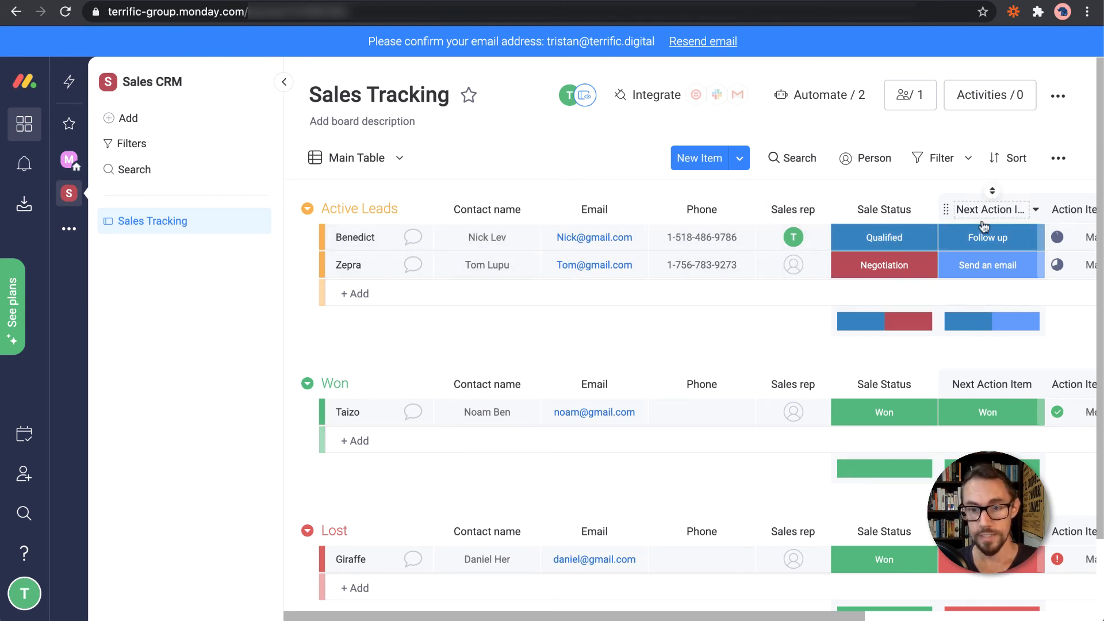
scroll("right", 3)
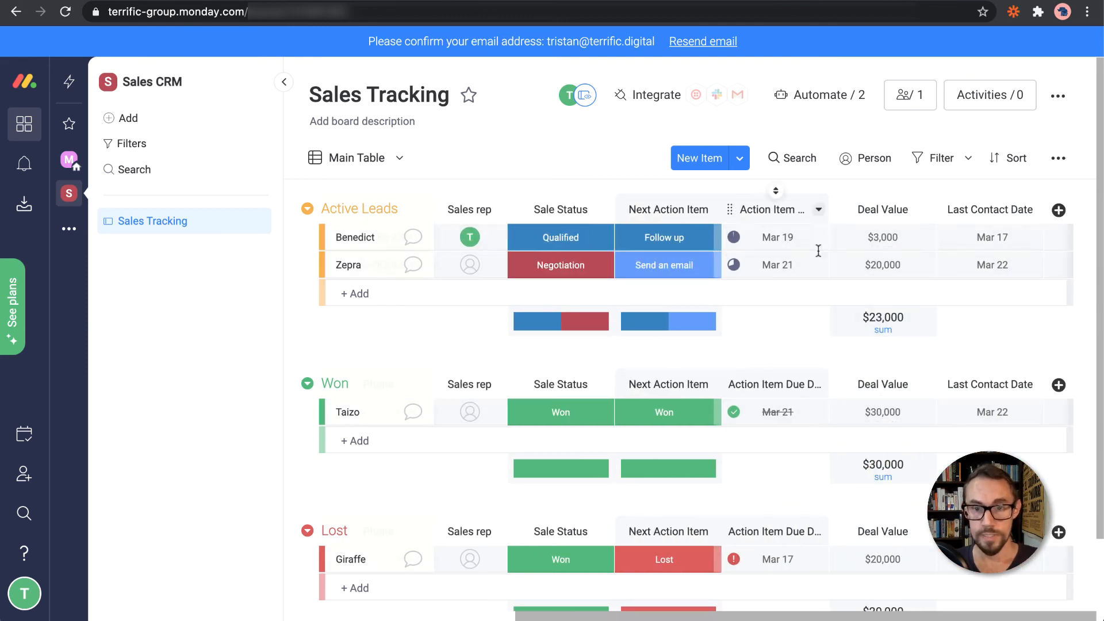
left_click(881, 236)
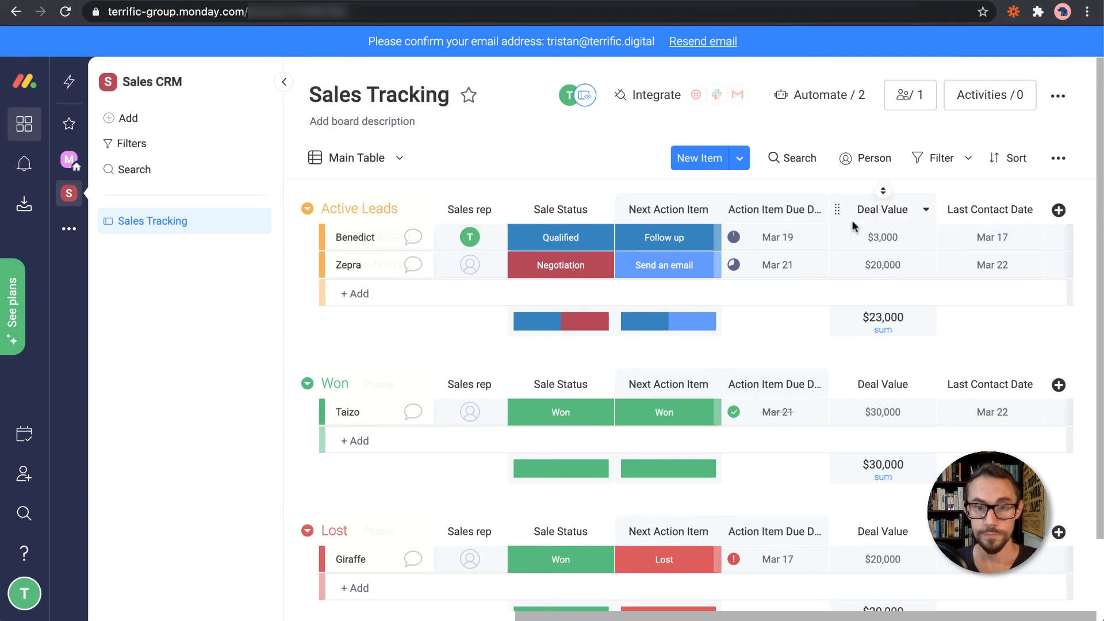
left_click(1058, 157)
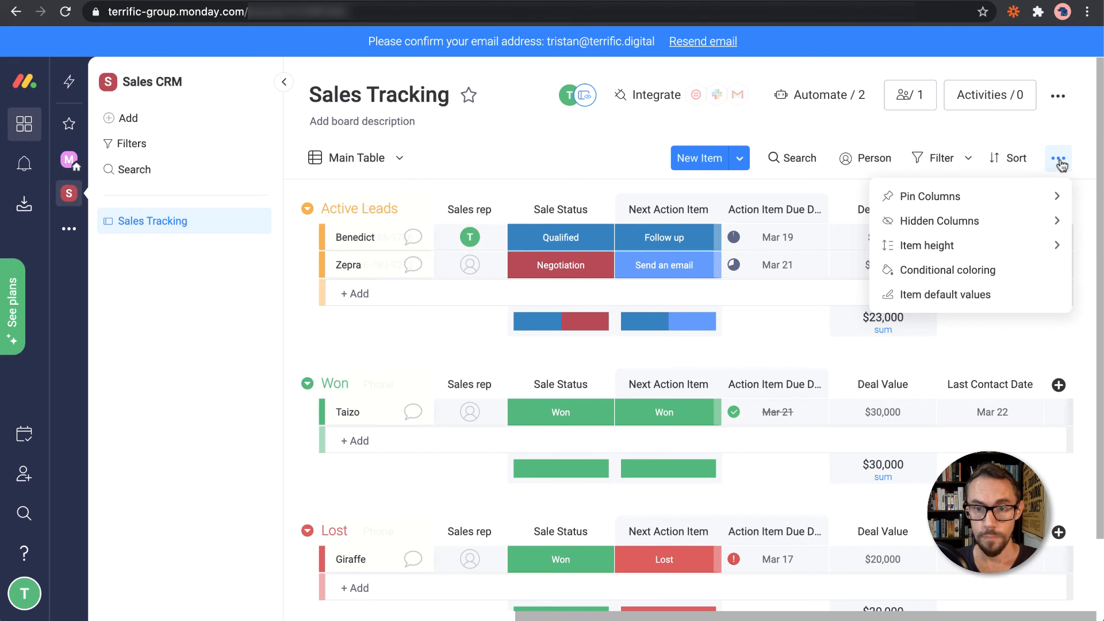
left_click(1058, 95)
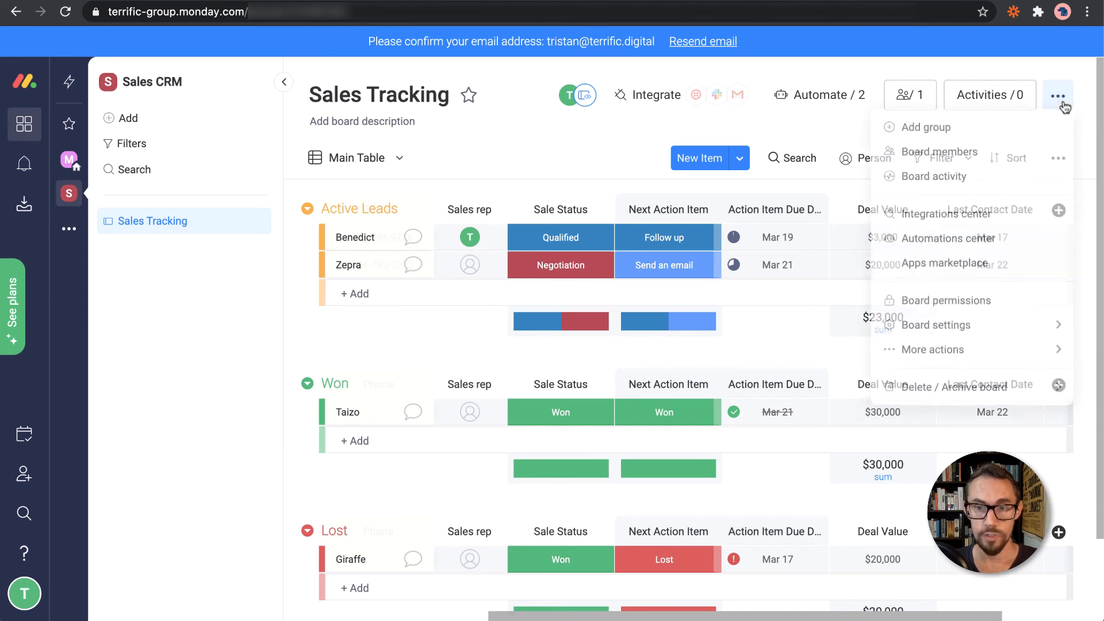
left_click(1059, 157)
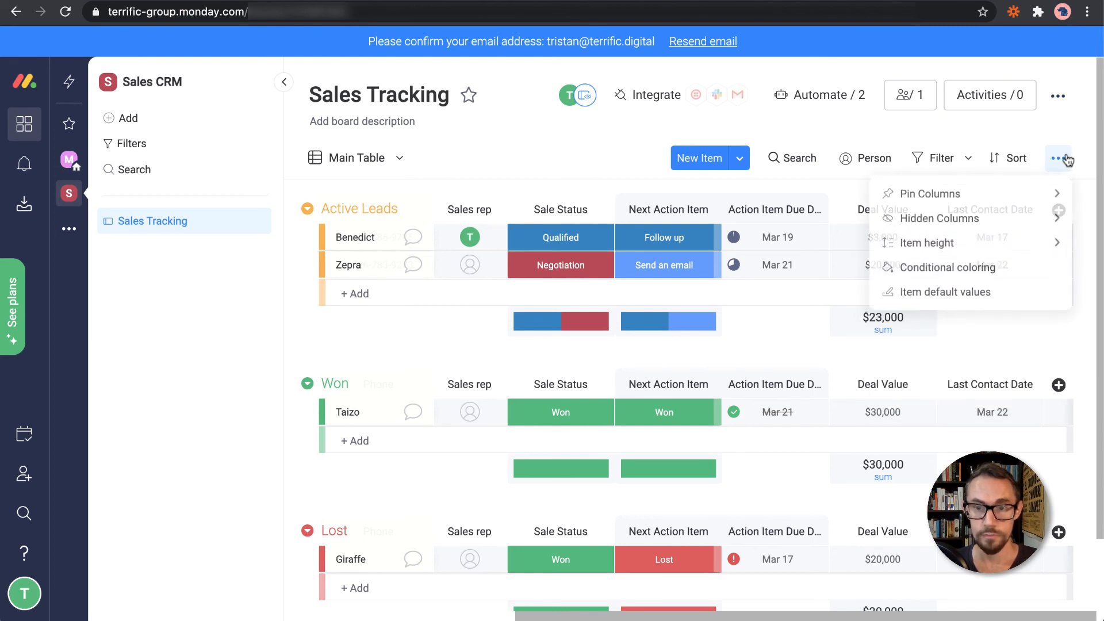
left_click(929, 244)
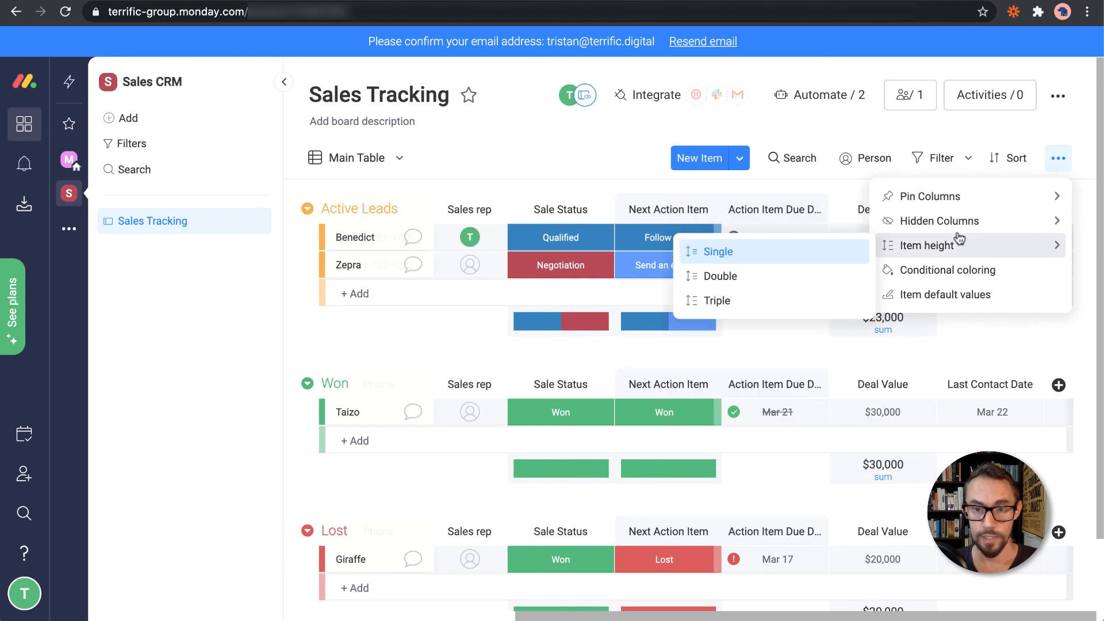
mouse_move(954, 294)
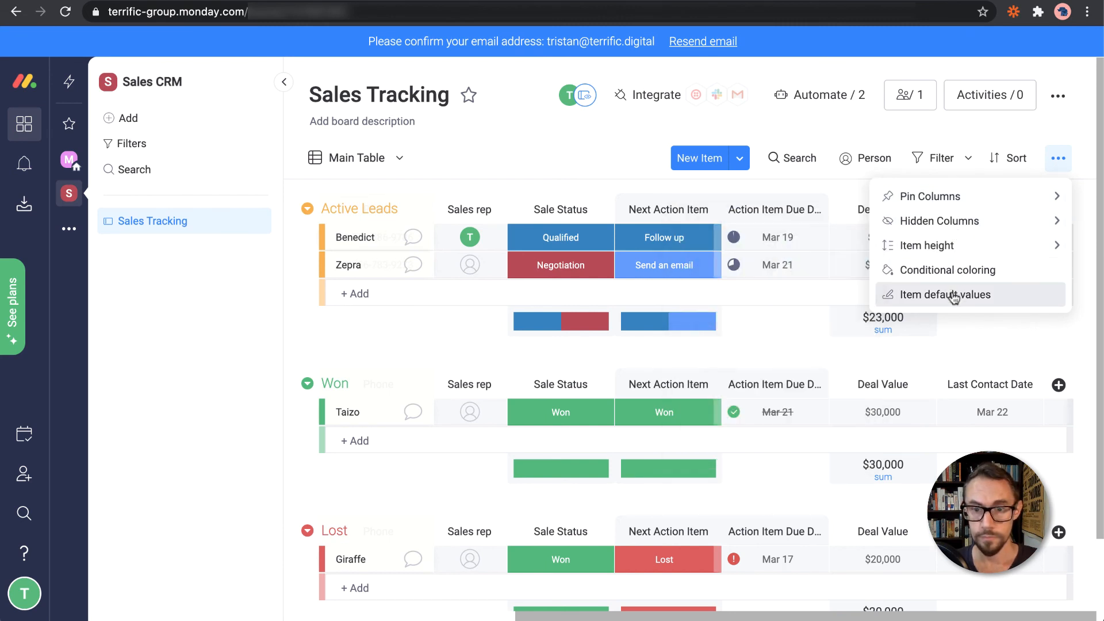
left_click(602, 170)
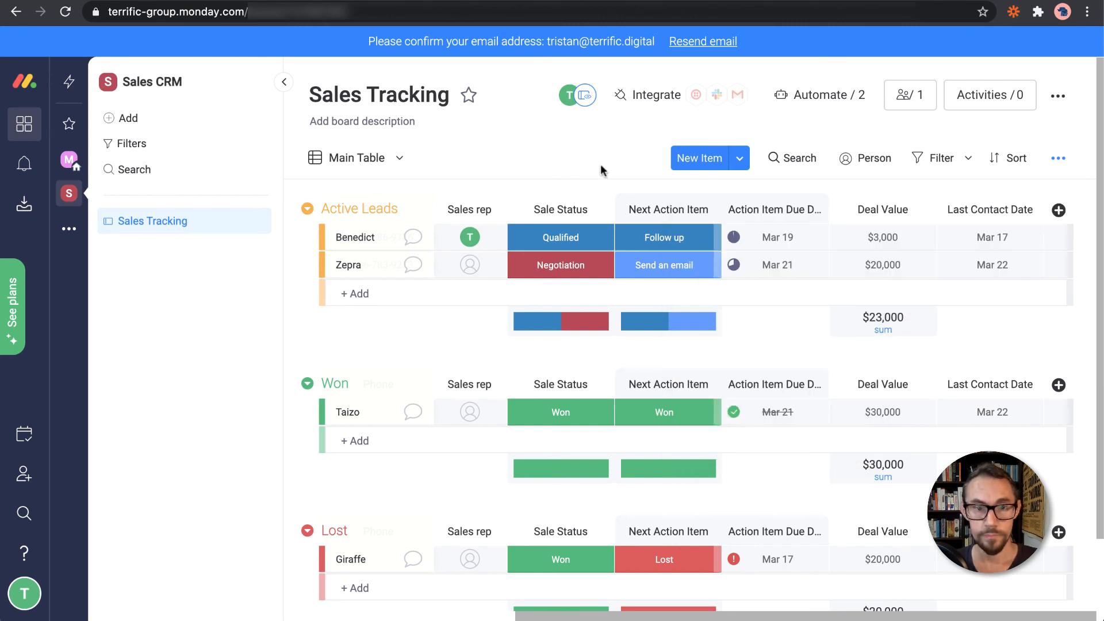
Check the Main Table views dropdown, then bring up the Add Column type list
left_click(357, 158)
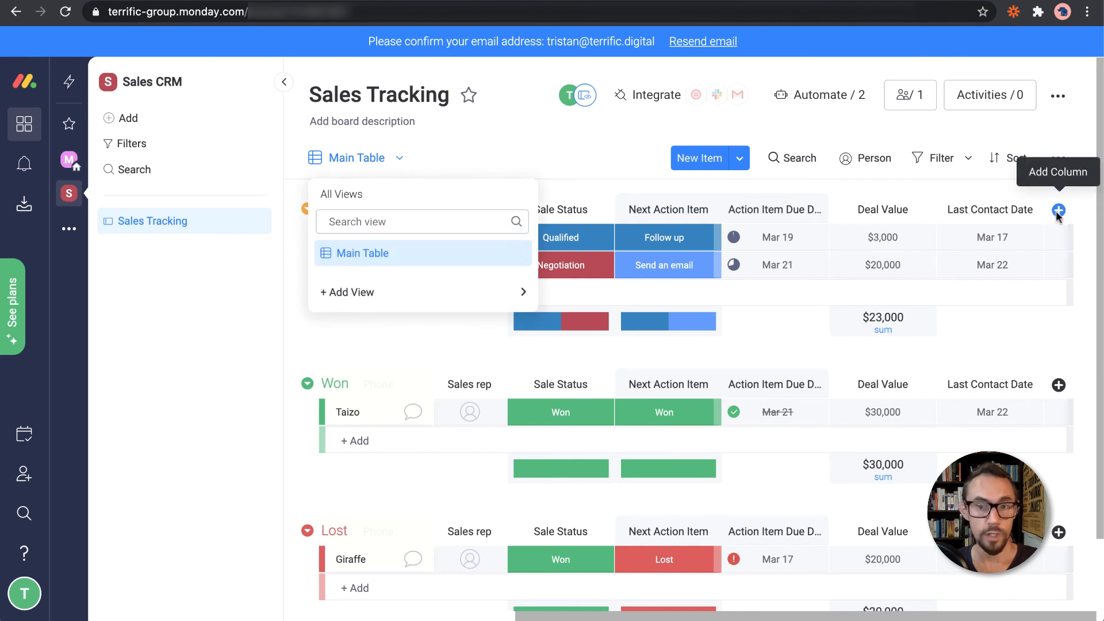
mouse_move(1068, 216)
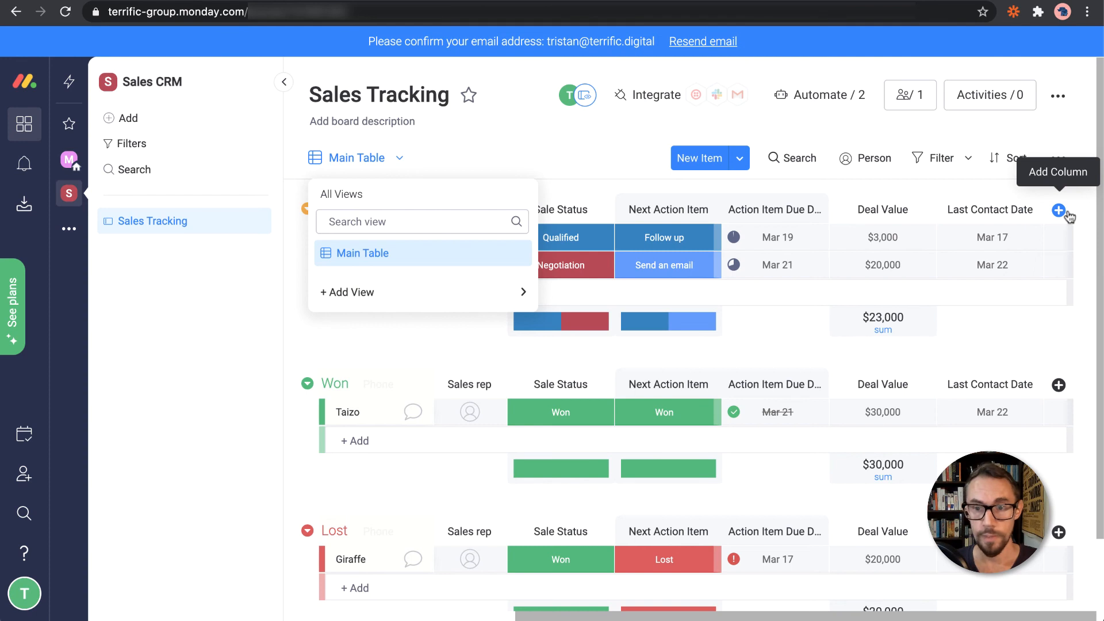
left_click(1058, 211)
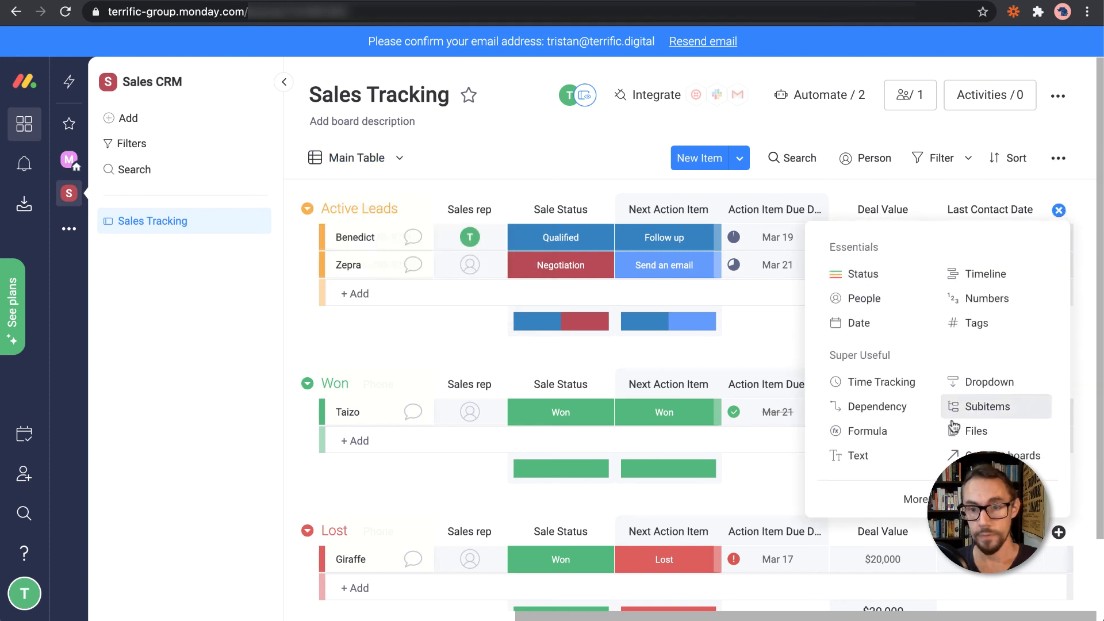
mouse_move(985, 298)
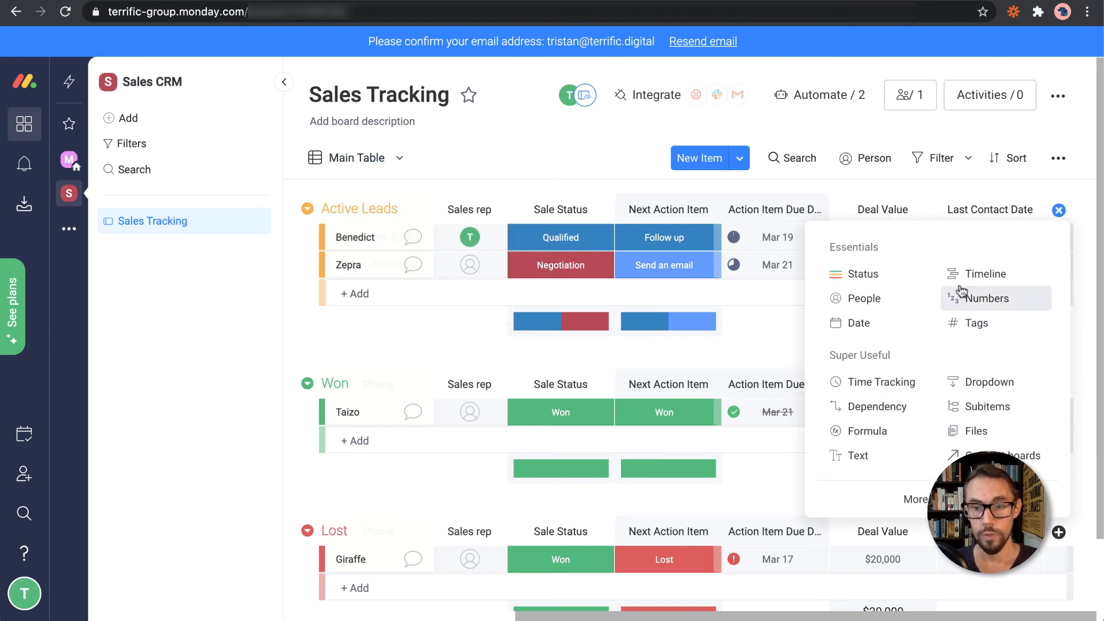
mouse_move(862, 298)
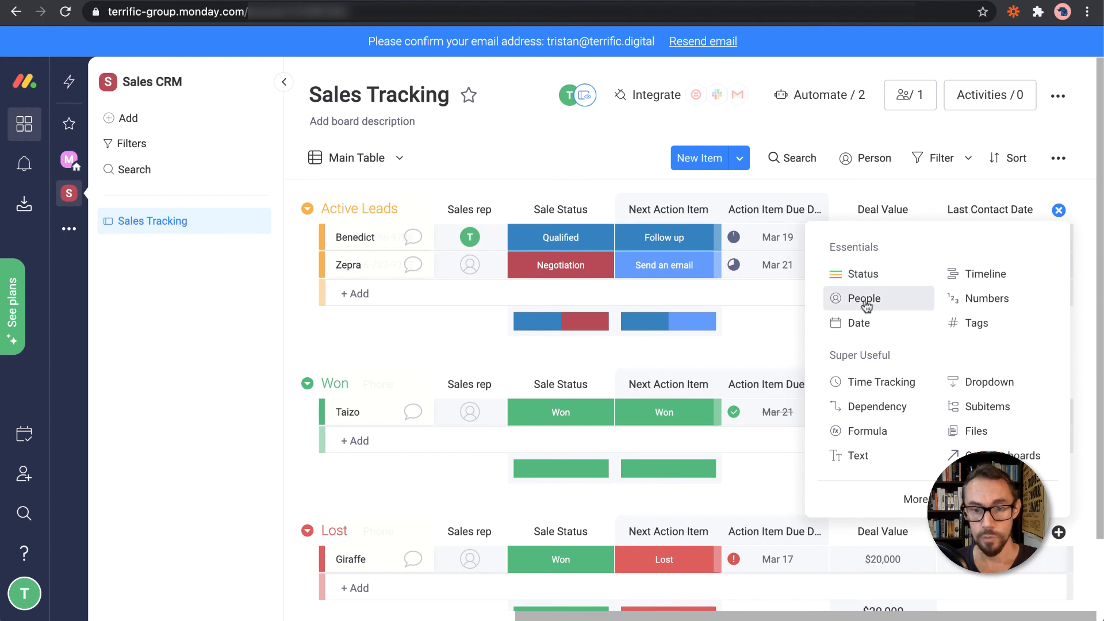
mouse_move(974, 322)
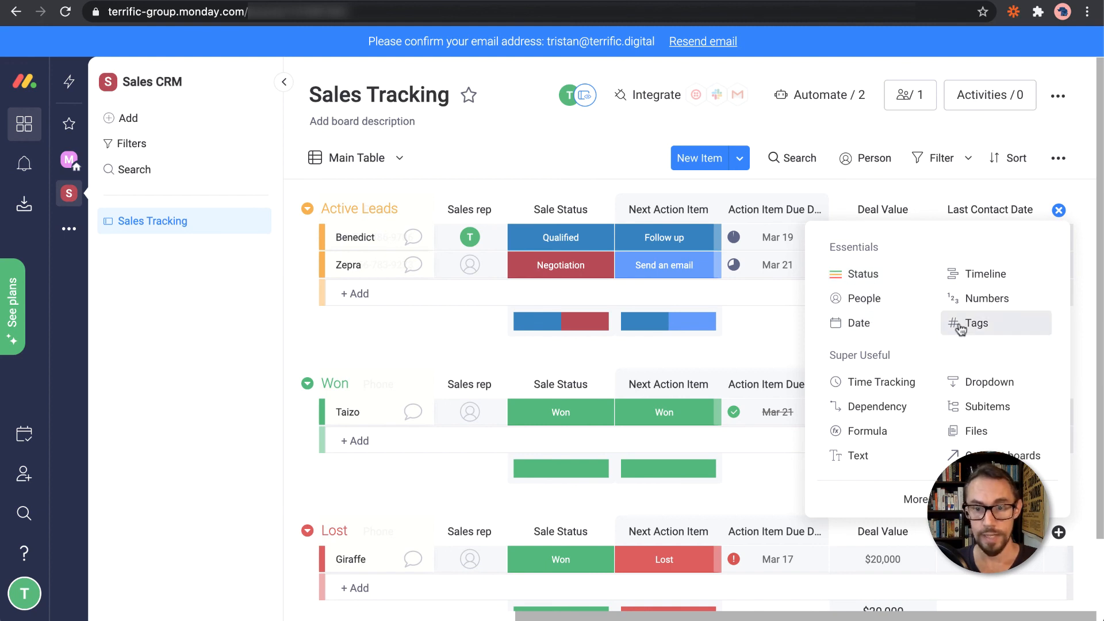
mouse_move(987, 298)
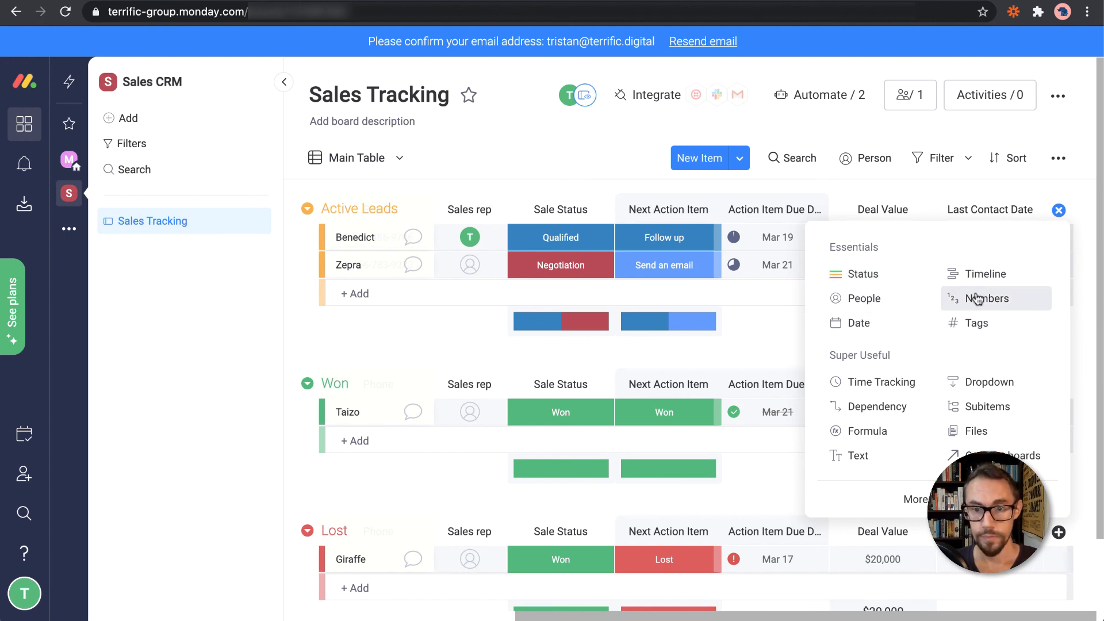